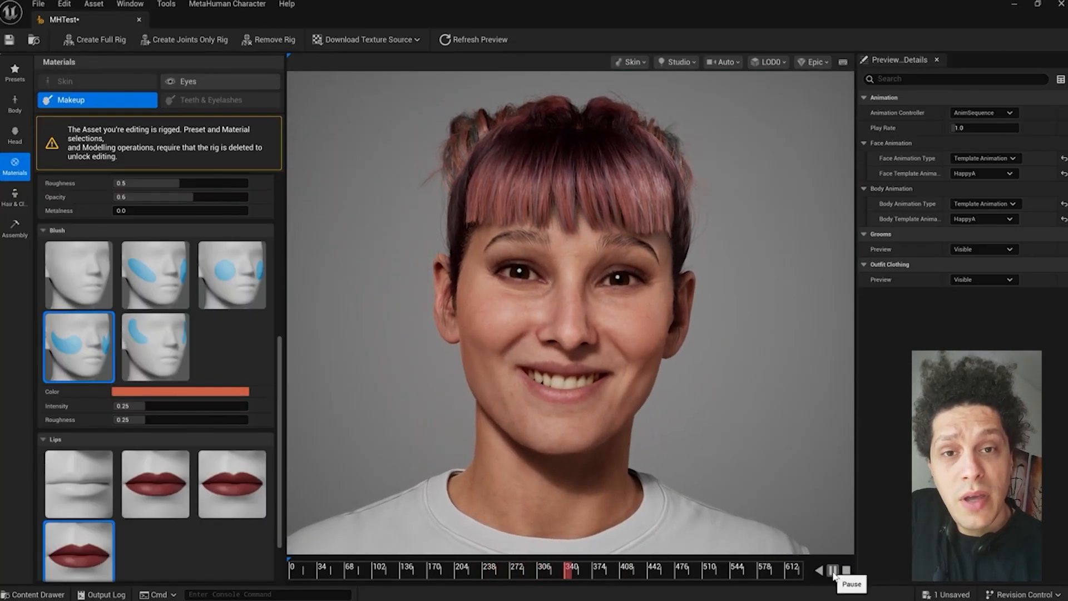
- Pause the smiling face animation preview on the viewport timeline
left_click(15, 198)
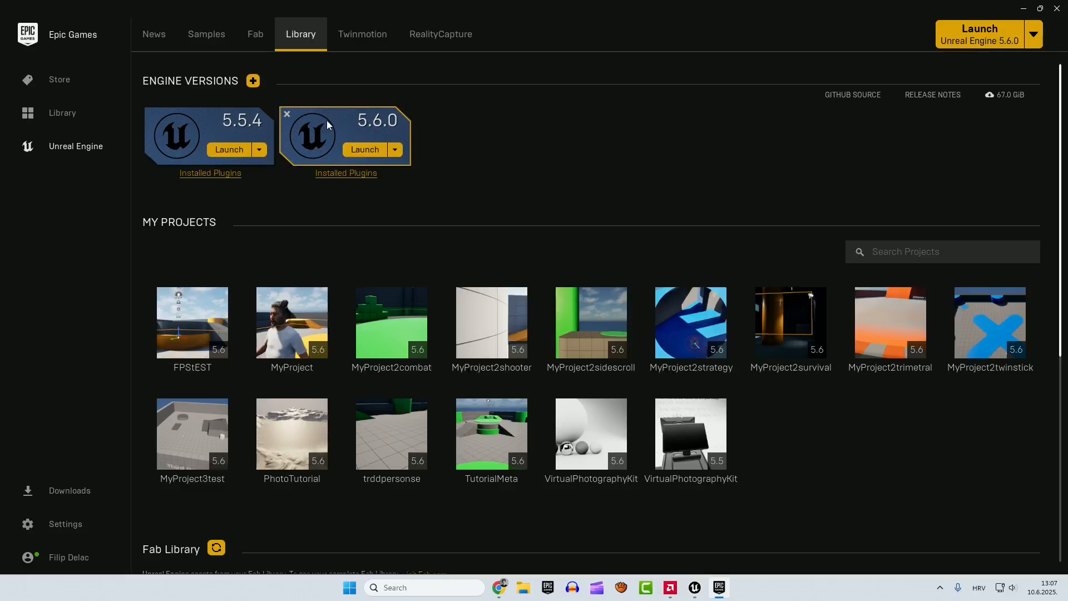
mouse_move(395, 151)
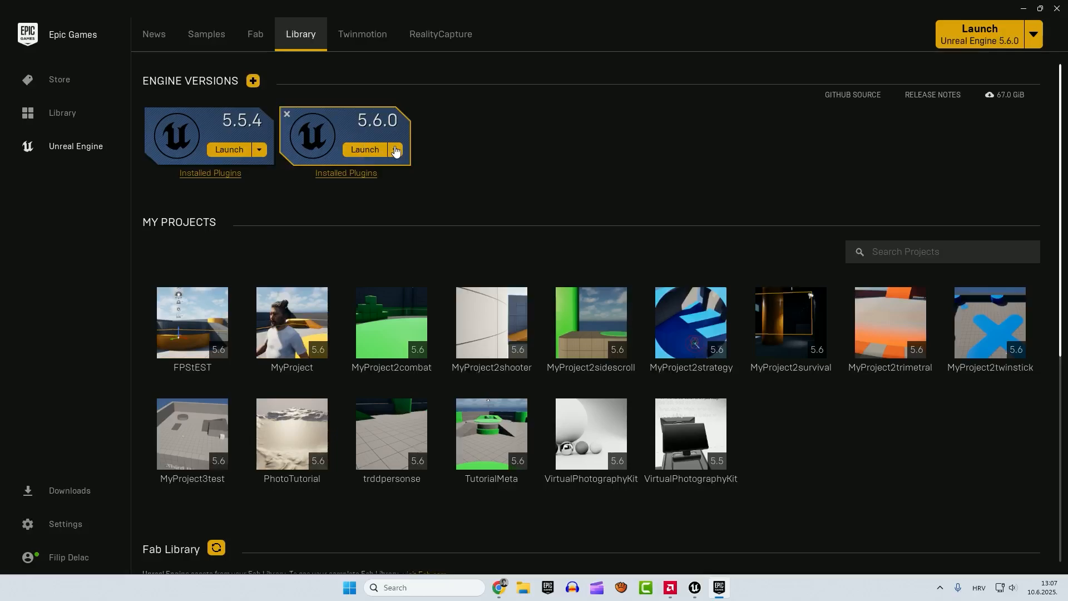
- Check the installed 5.6.0 components, then launch 5.6.0 and create a Third Person project
left_click(395, 149)
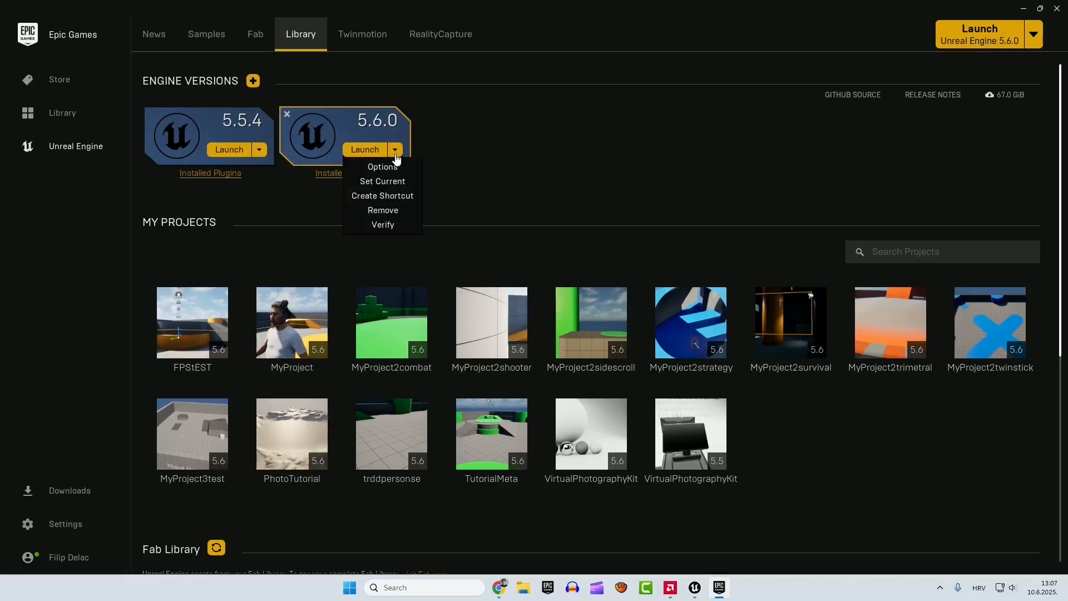
left_click(382, 166)
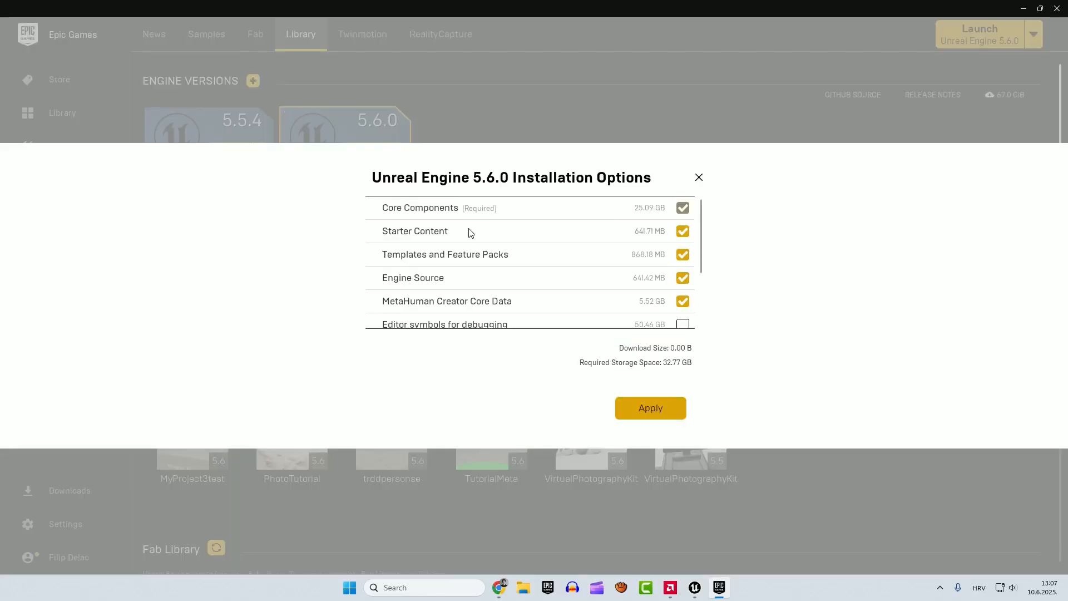
mouse_move(480, 305)
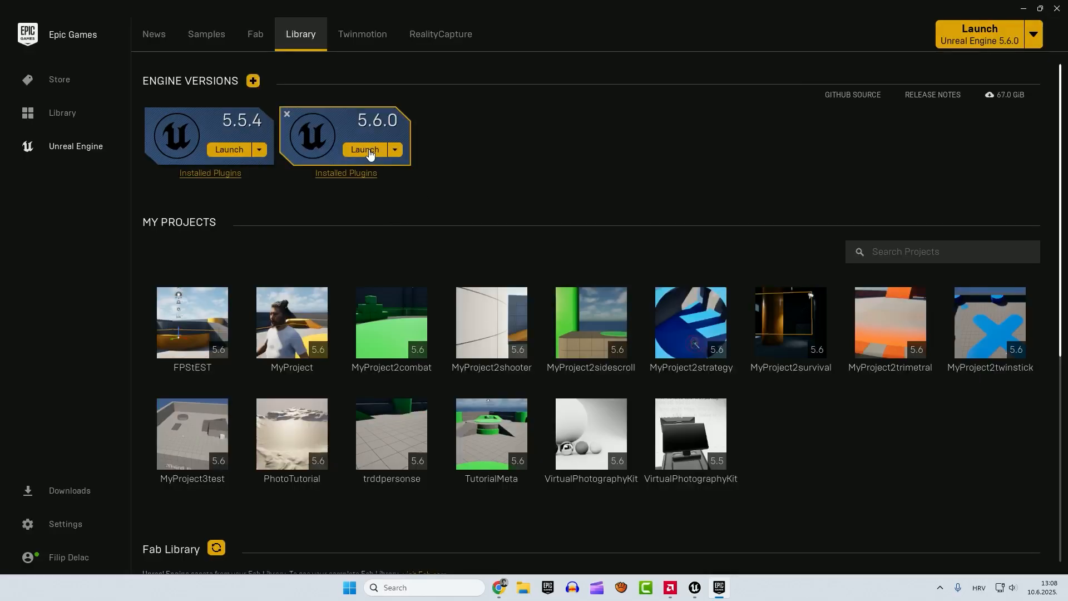
left_click(364, 149)
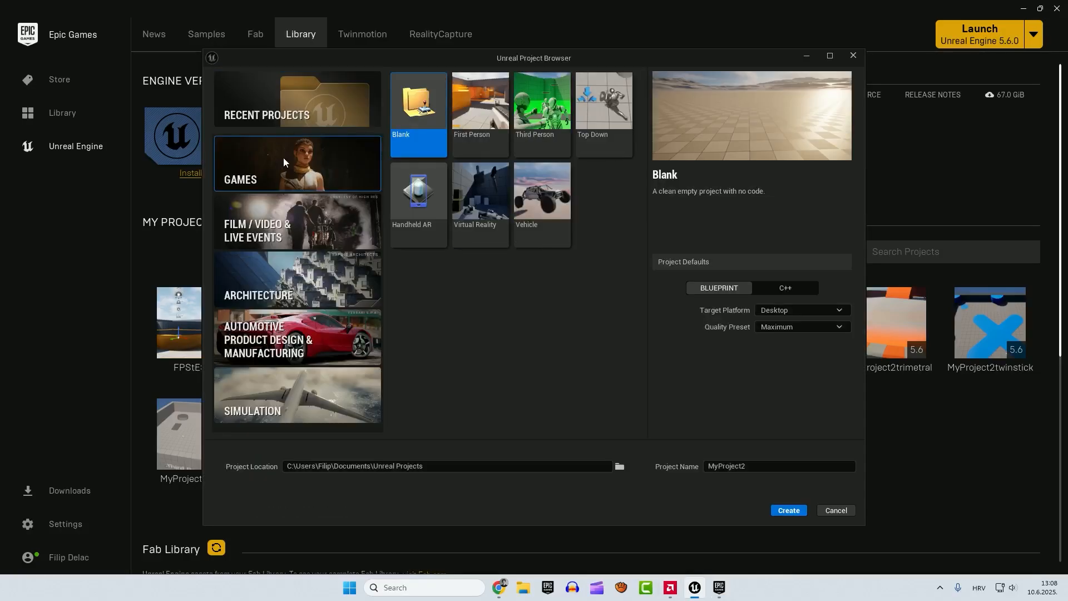
left_click(541, 99)
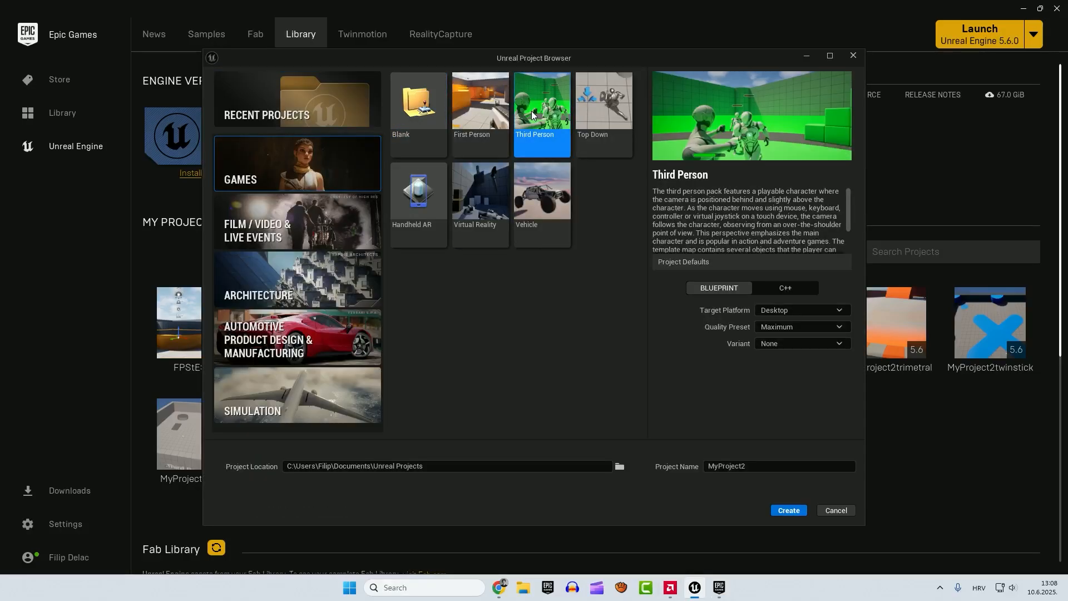
left_click(787, 510)
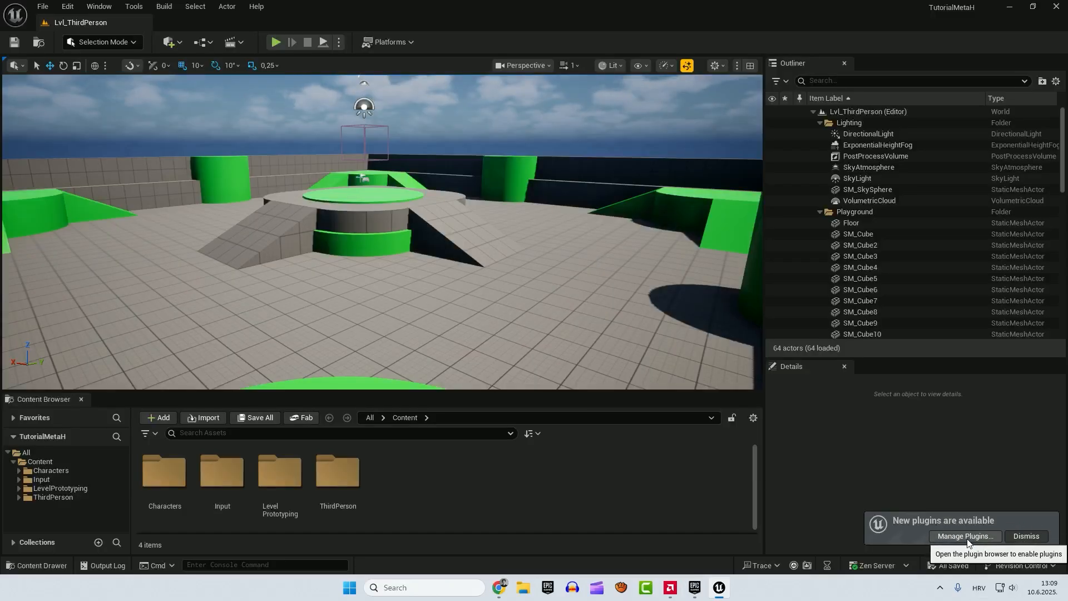
- Enable the MetaHuman Animator and beta MetaHuman Creator plugins, then restart the editor
left_click(962, 536)
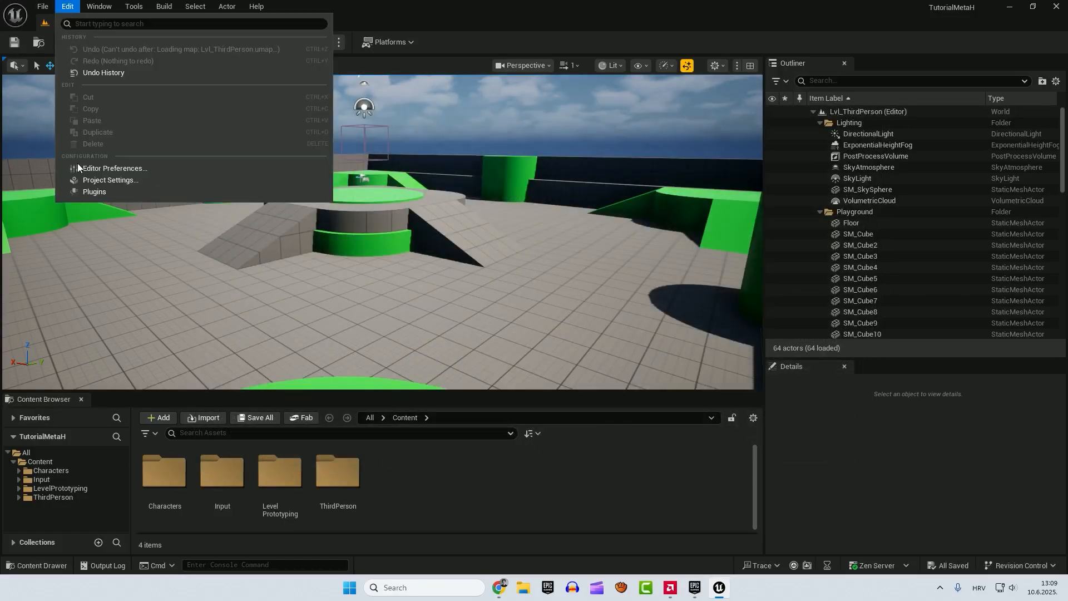
left_click(94, 193)
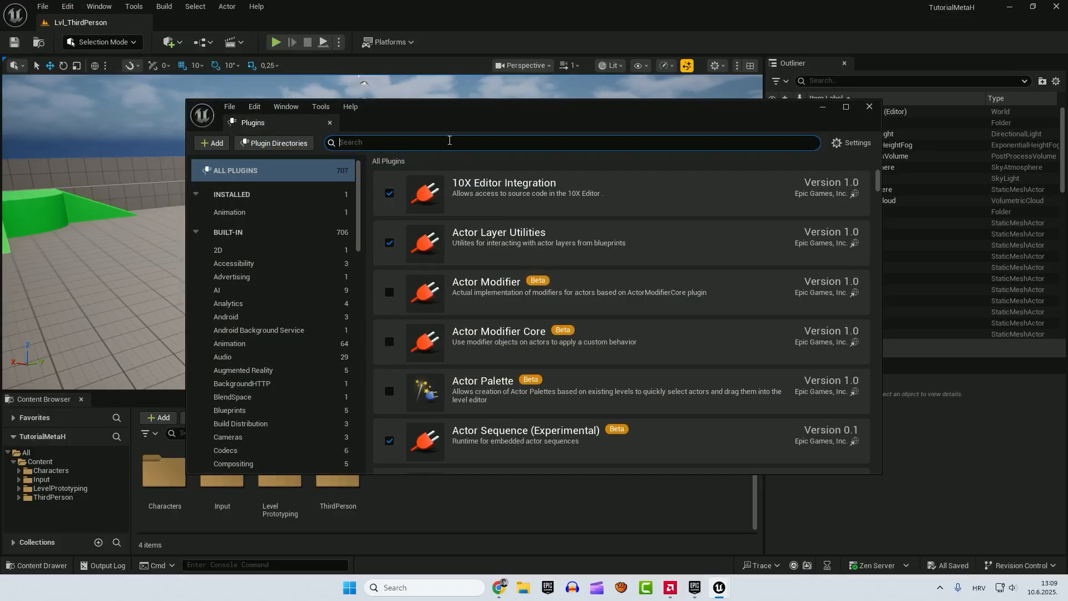
type("metahuman")
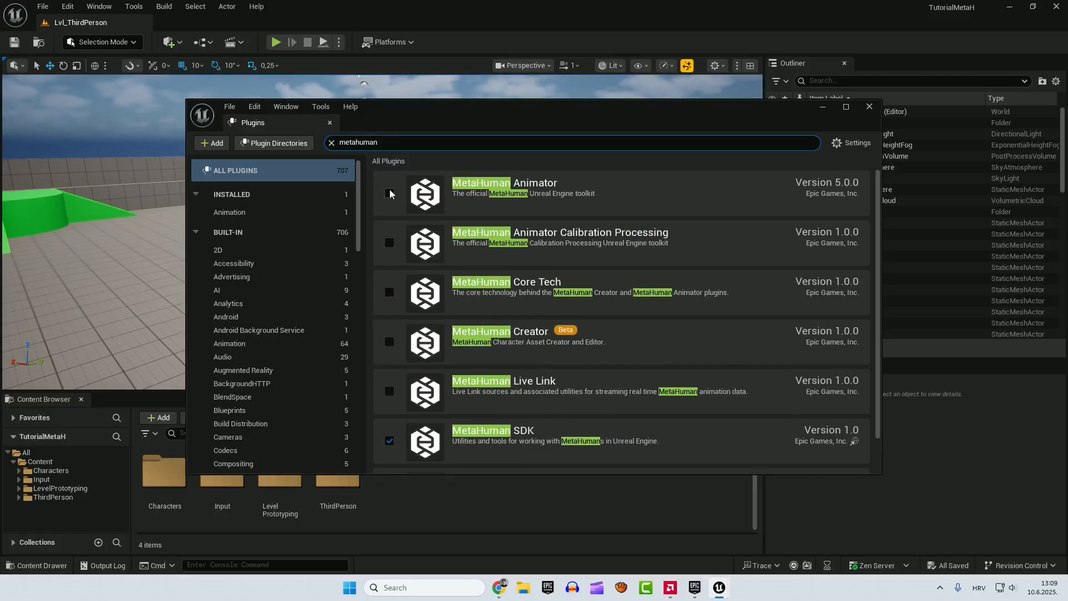
left_click(389, 193)
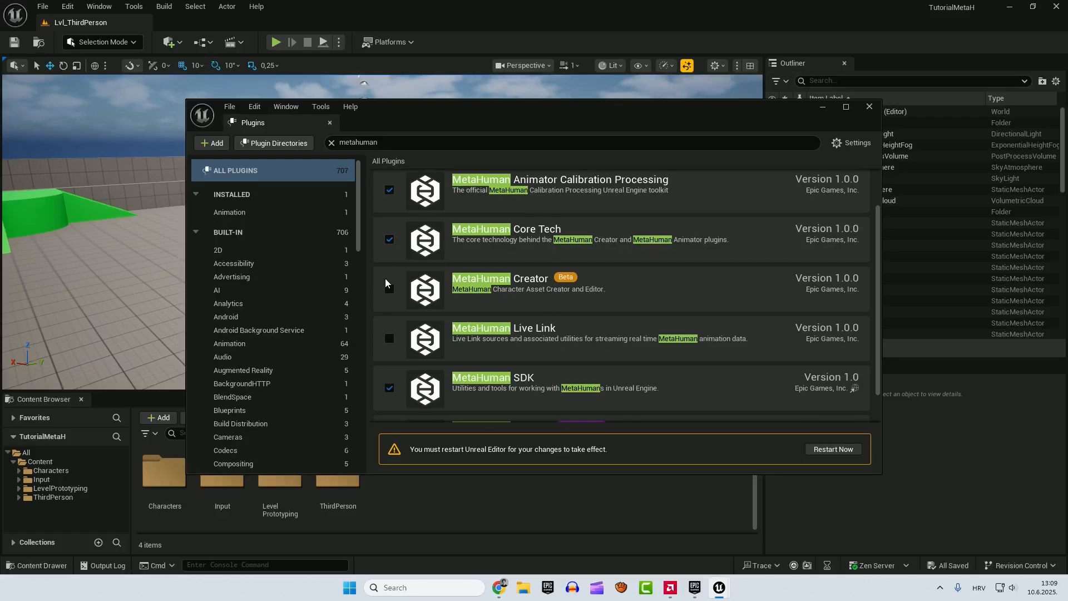
left_click(388, 284)
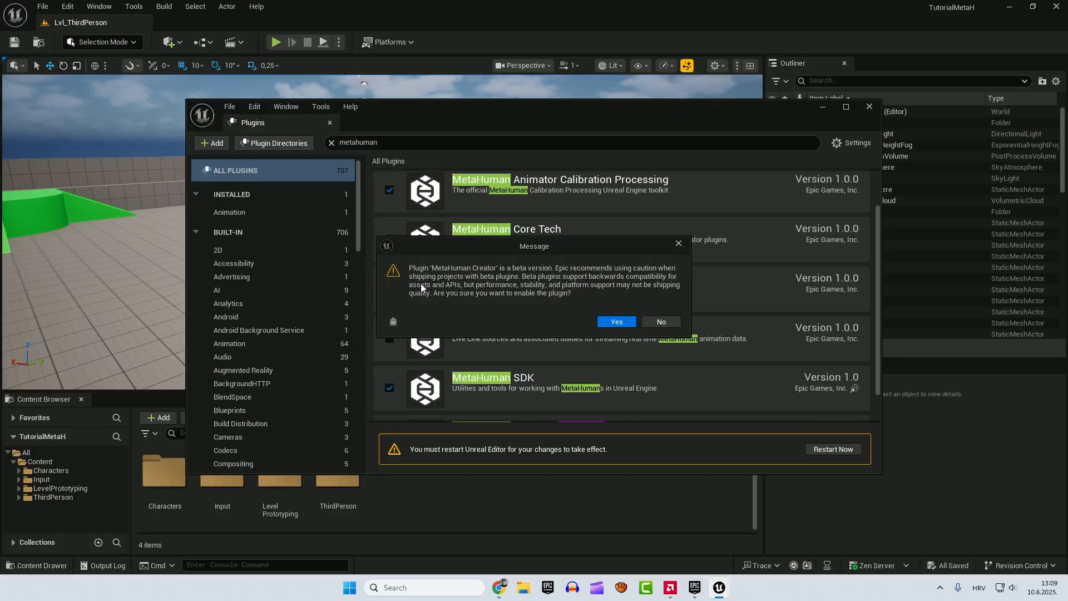
mouse_move(615, 324)
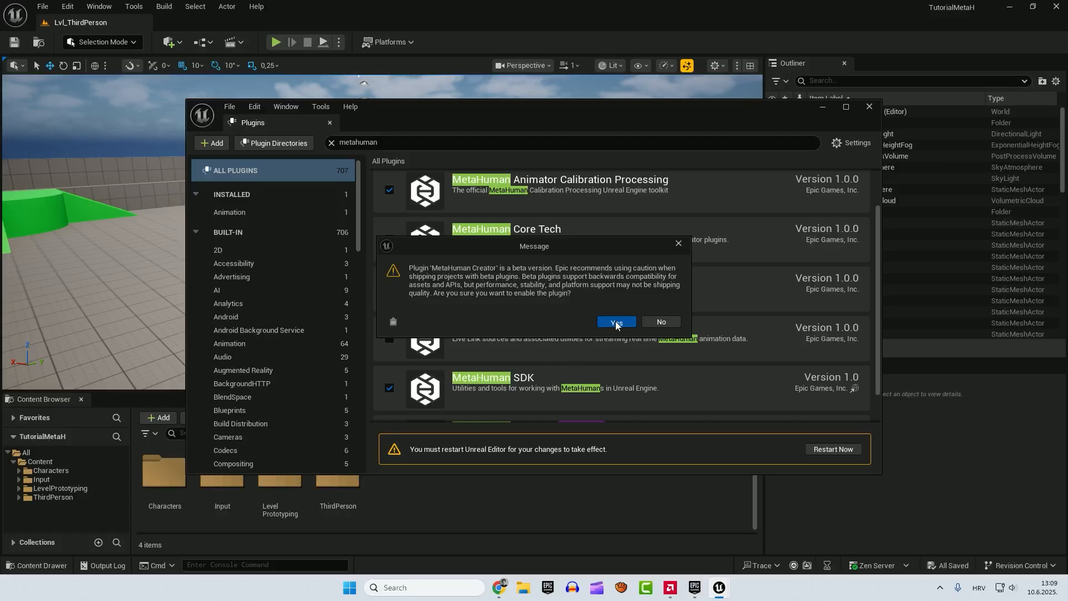
left_click(614, 322)
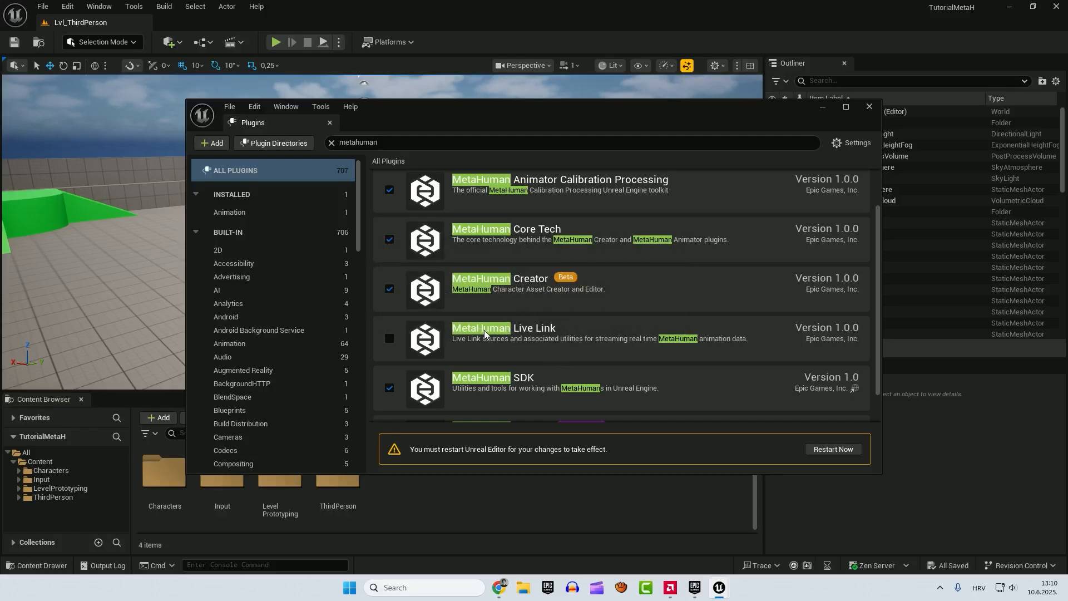
mouse_move(552, 334)
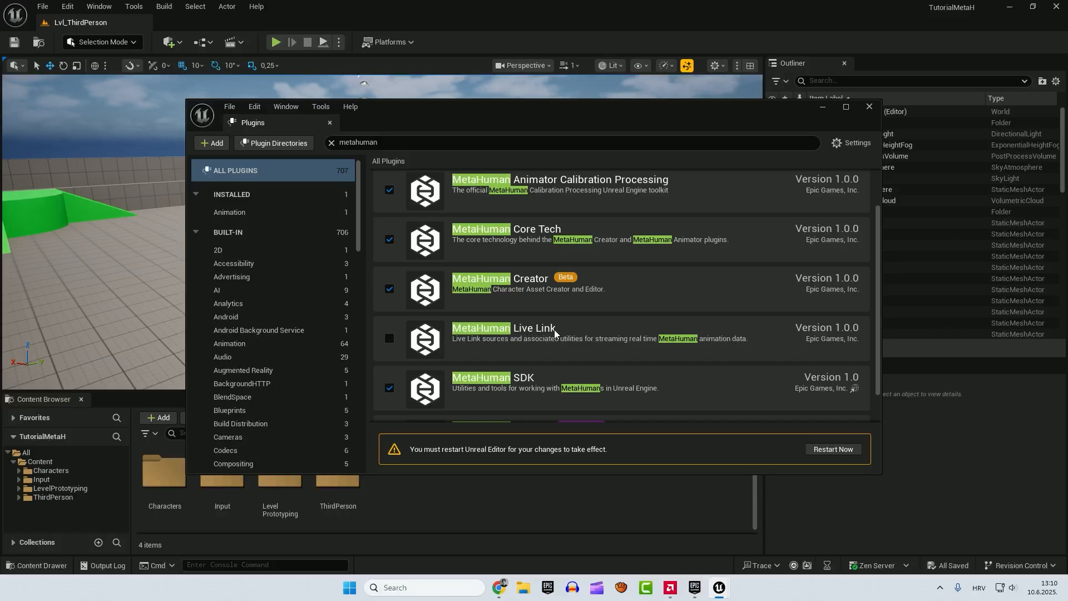
mouse_move(562, 332)
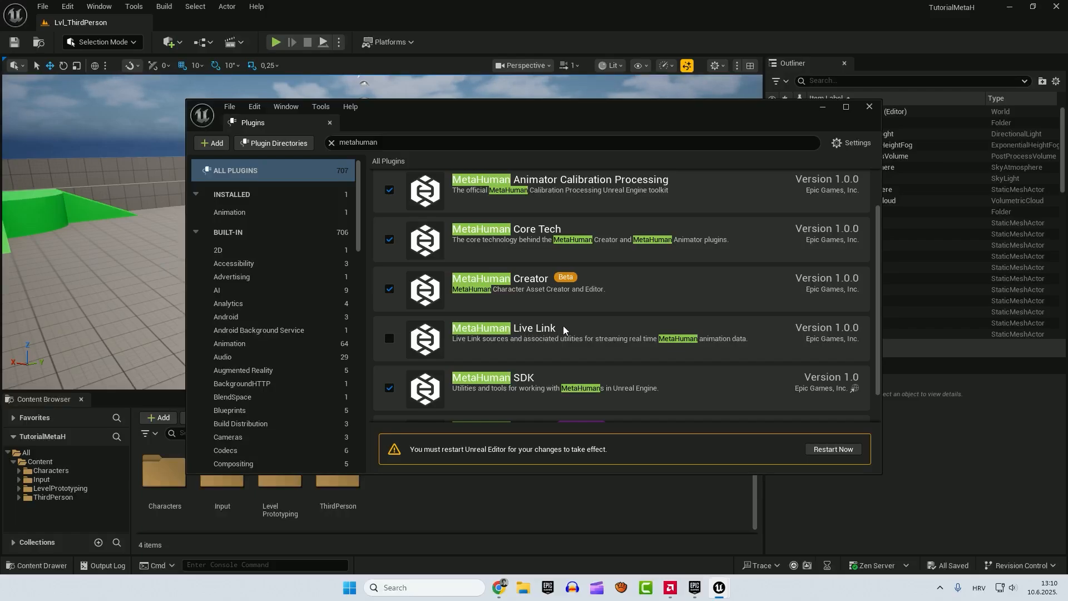
mouse_move(573, 327)
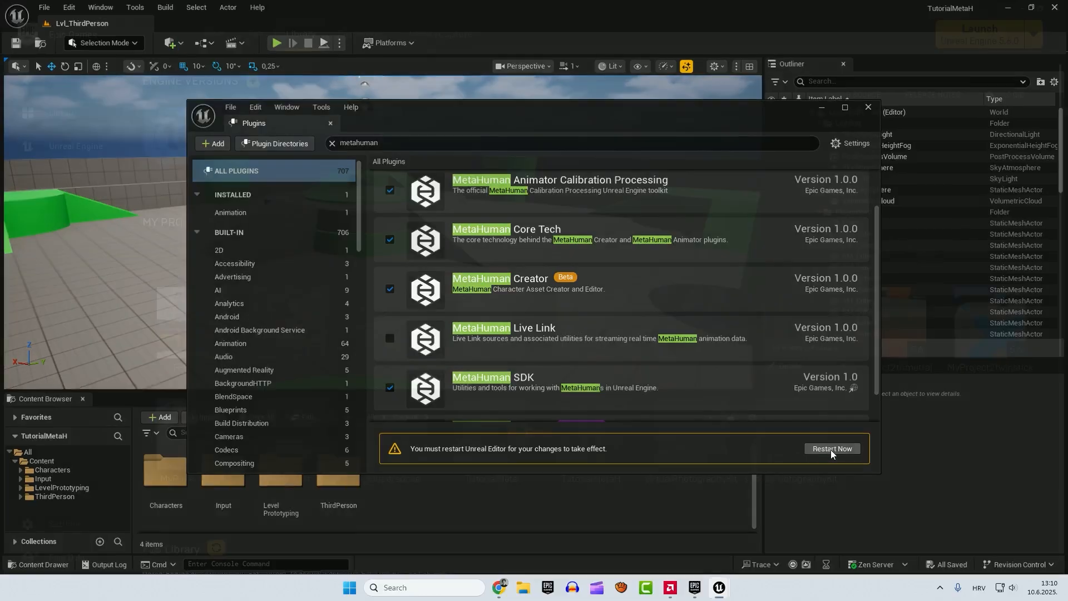
left_click(830, 448)
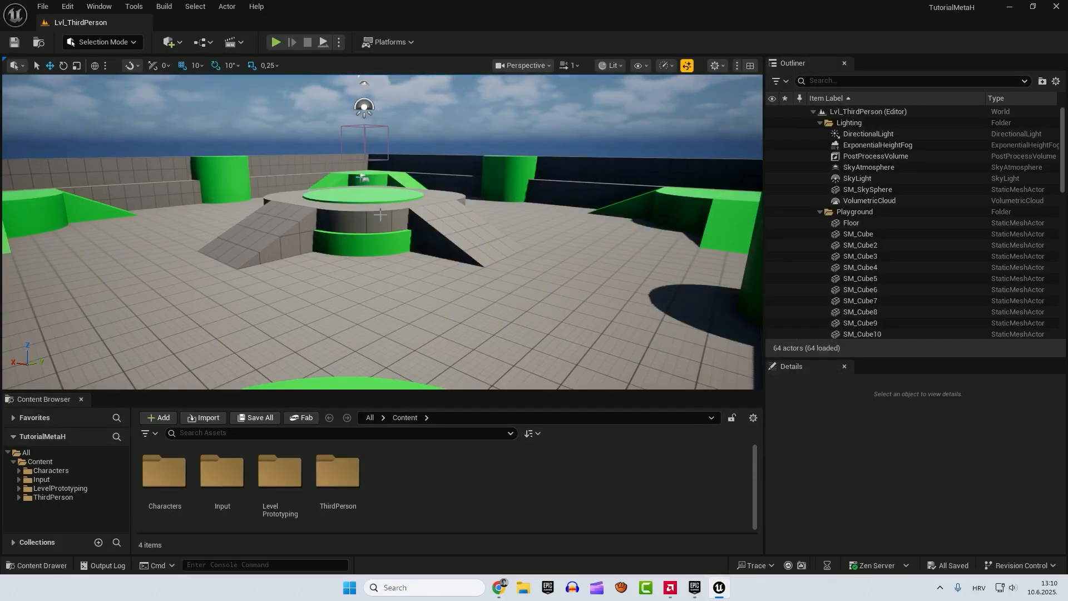
- Create a new MetaHuman Character asset named 'TheOne'
left_click(40, 461)
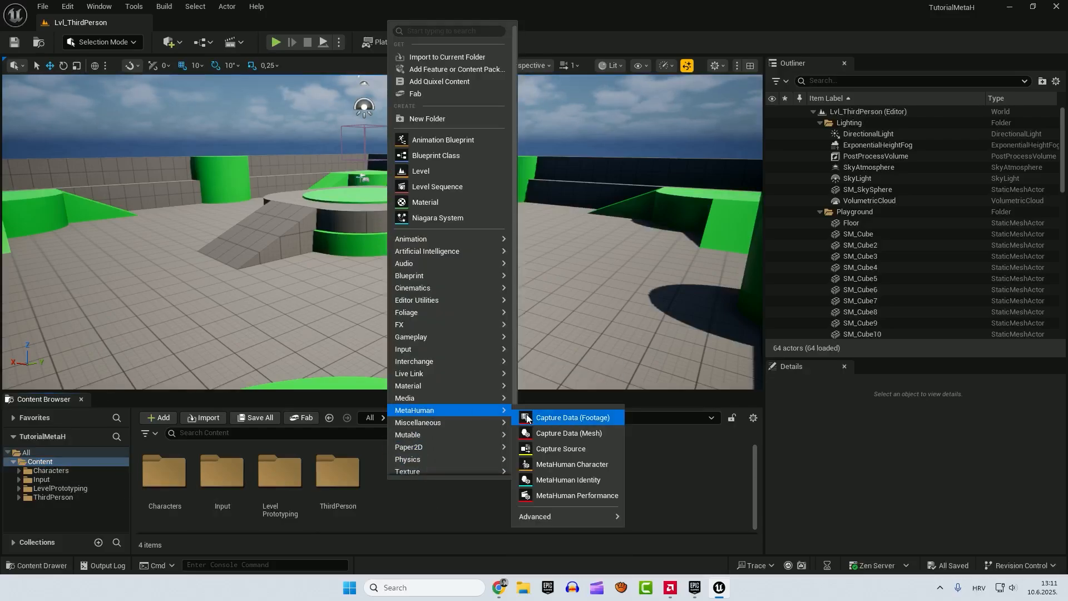
mouse_move(570, 464)
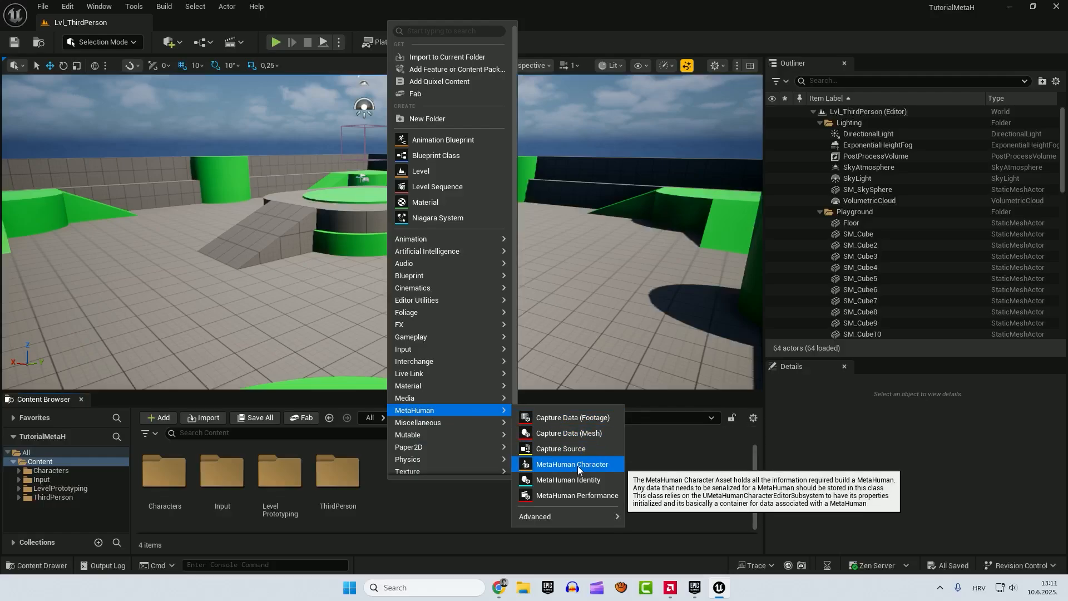
left_click(571, 464)
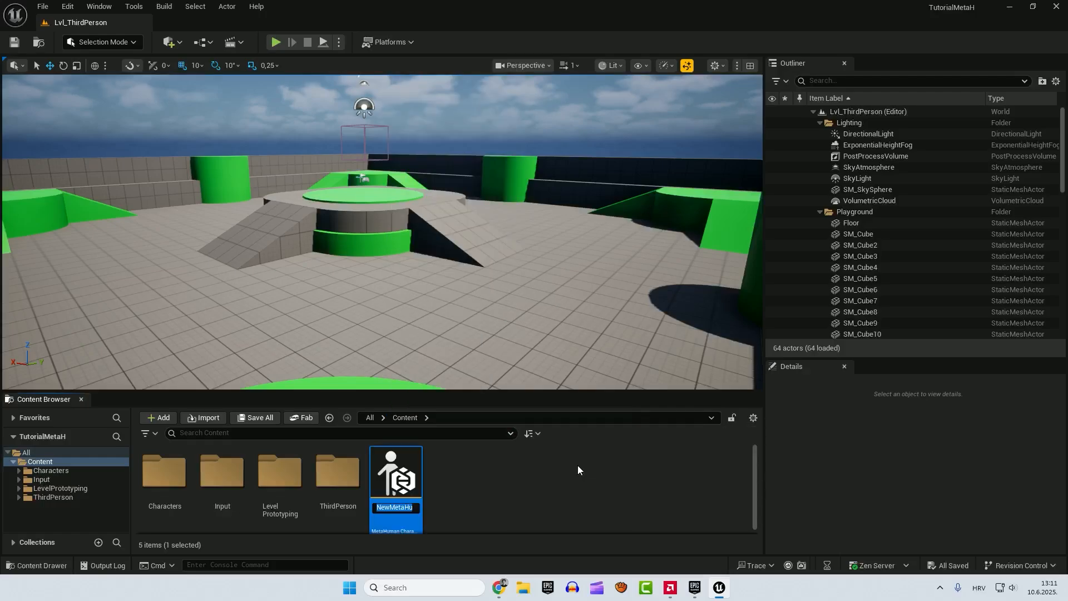
type("TheOne")
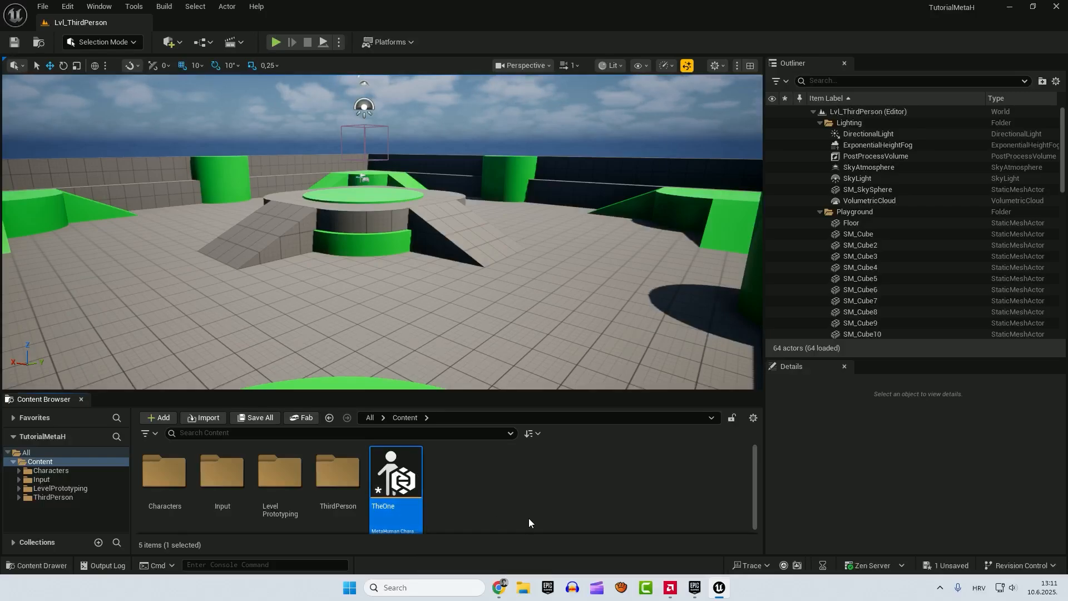
mouse_move(397, 473)
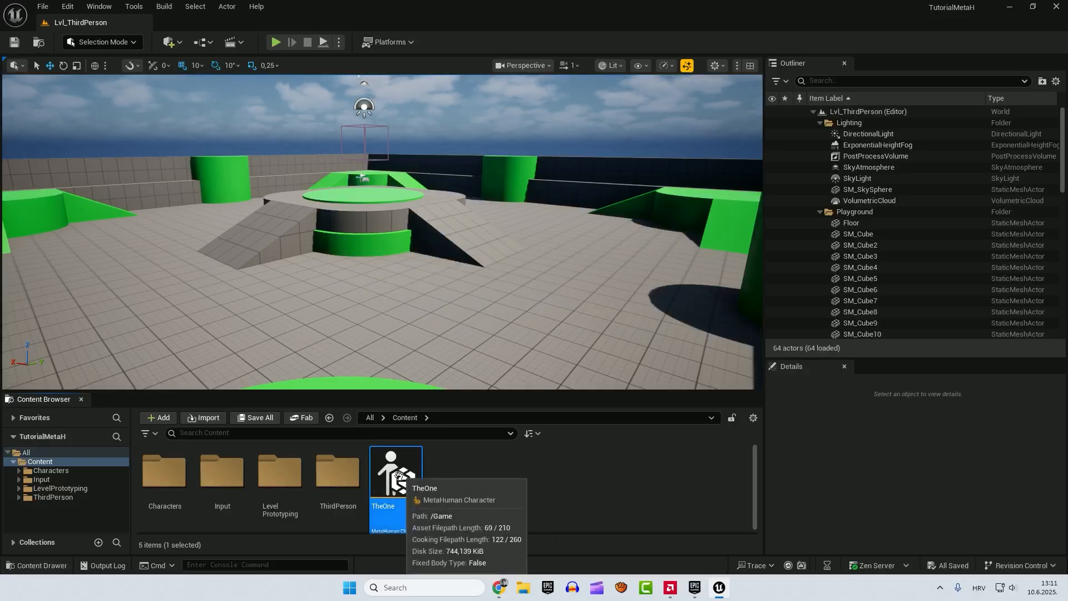
- Open TheOne, enable the missing project rendering settings, and restart the editor
double_click(395, 469)
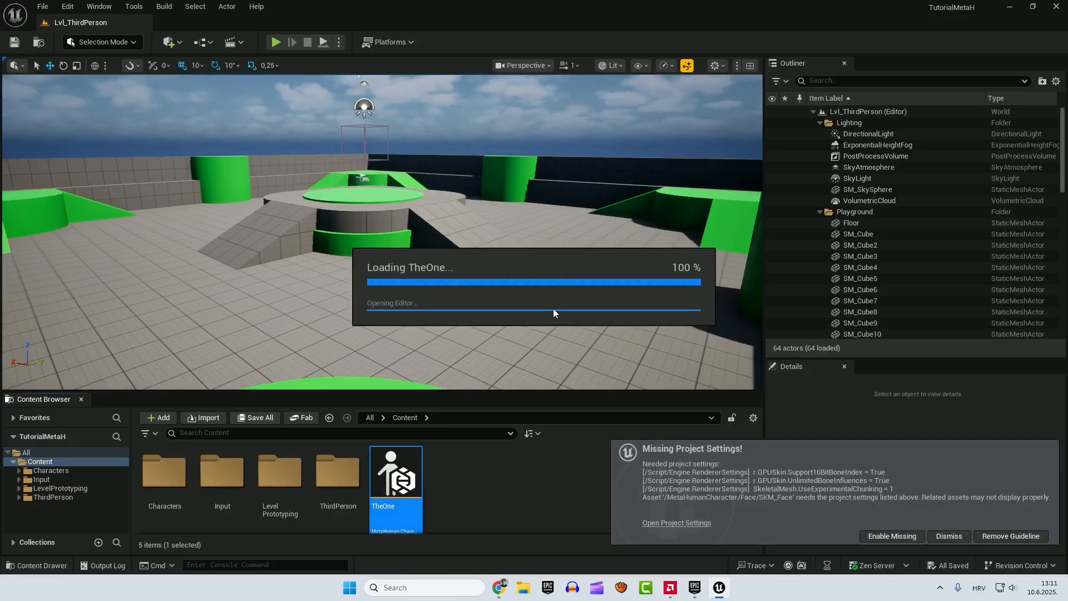
mouse_move(706, 456)
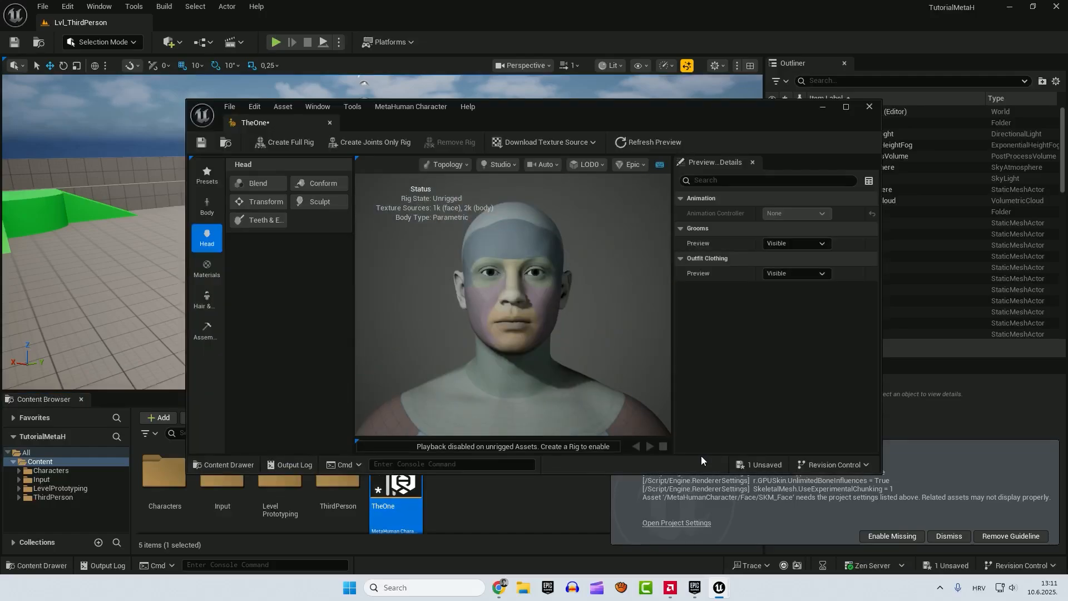
mouse_move(890, 535)
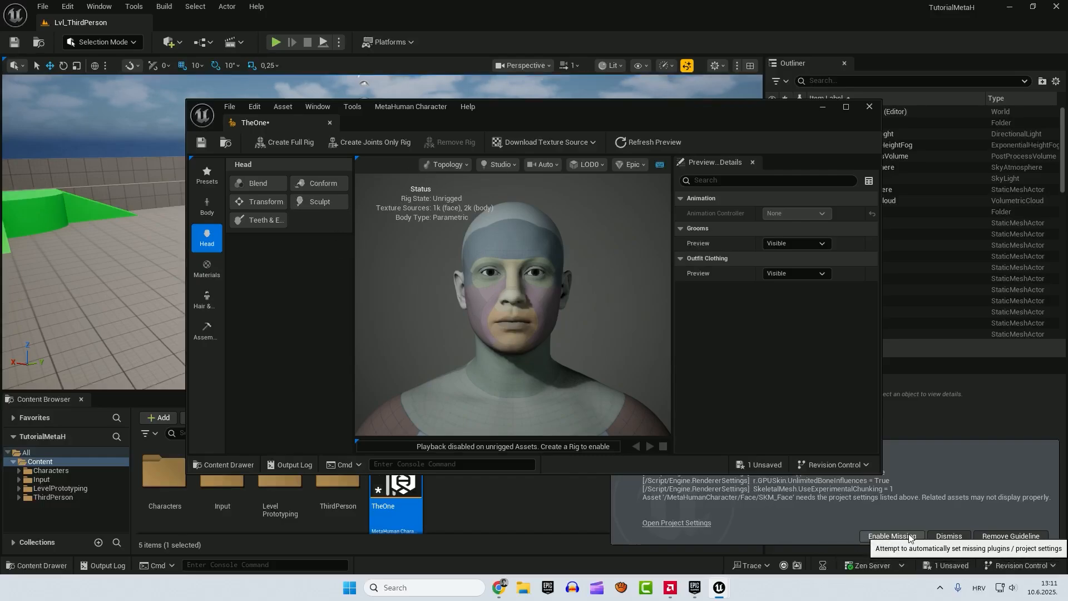
left_click(889, 535)
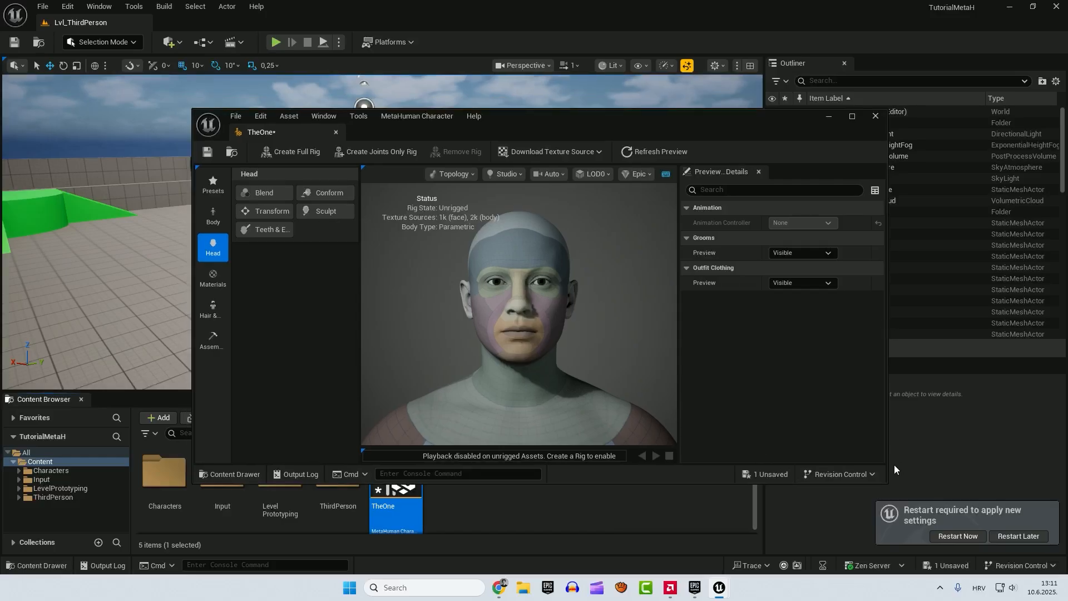
mouse_move(962, 524)
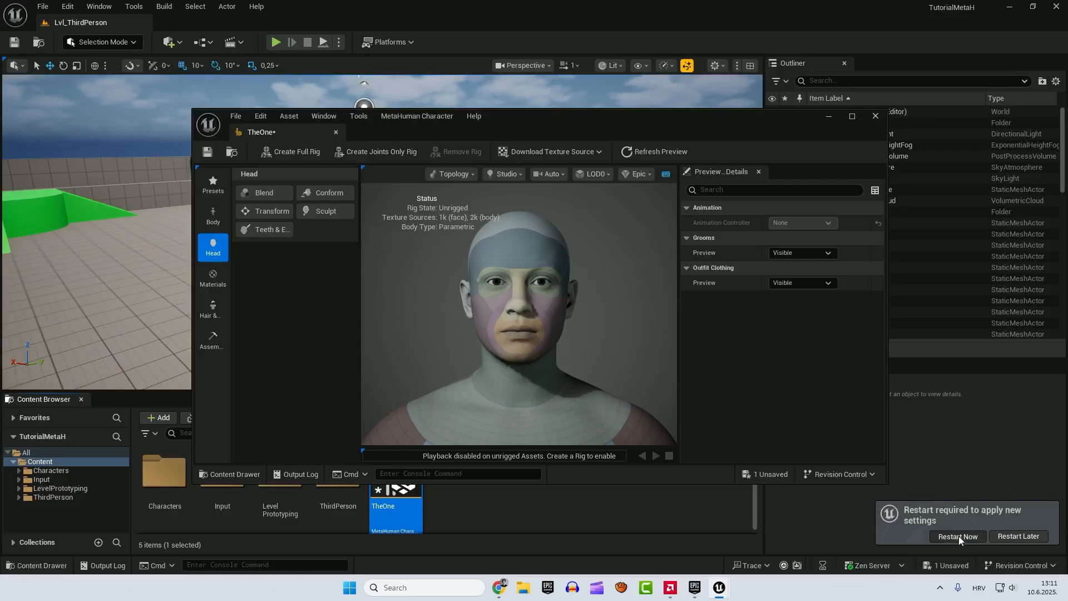
left_click(955, 537)
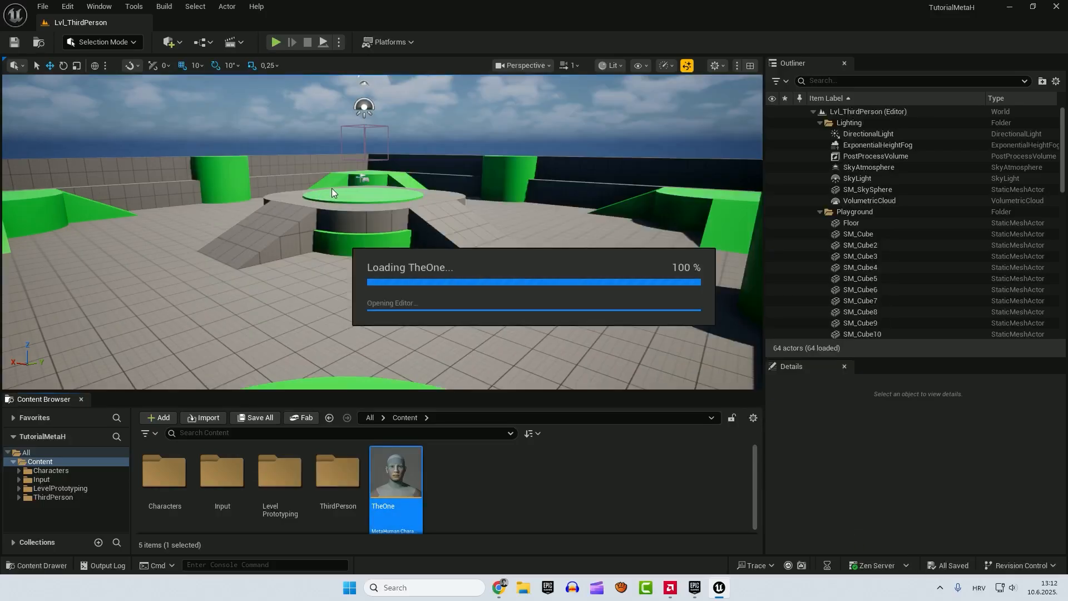
- Open TheOne and apply the Aera preset from the Presets list
double_click(395, 470)
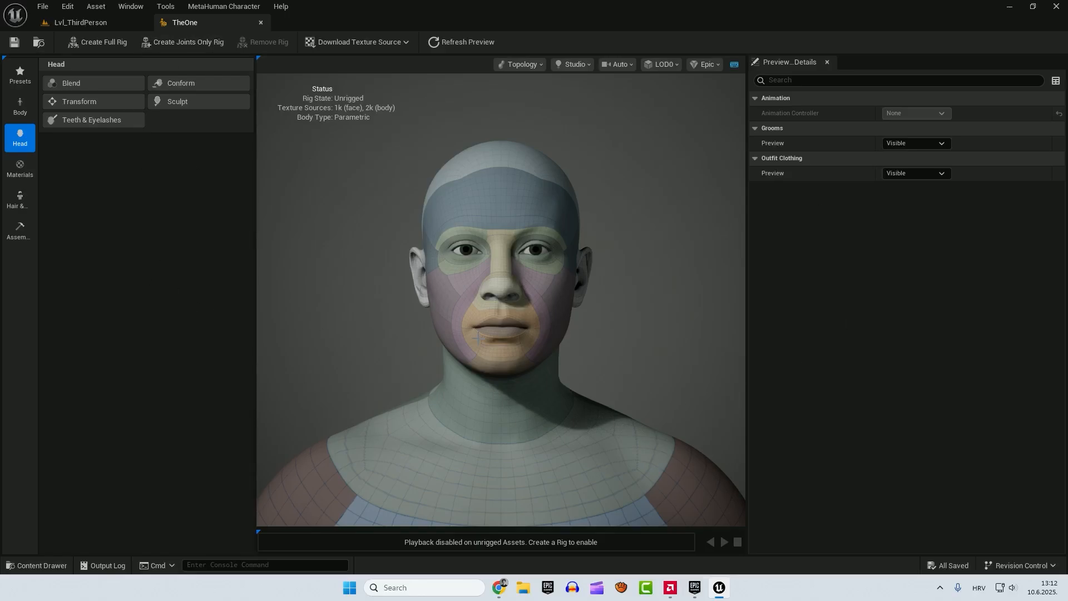
left_click(20, 74)
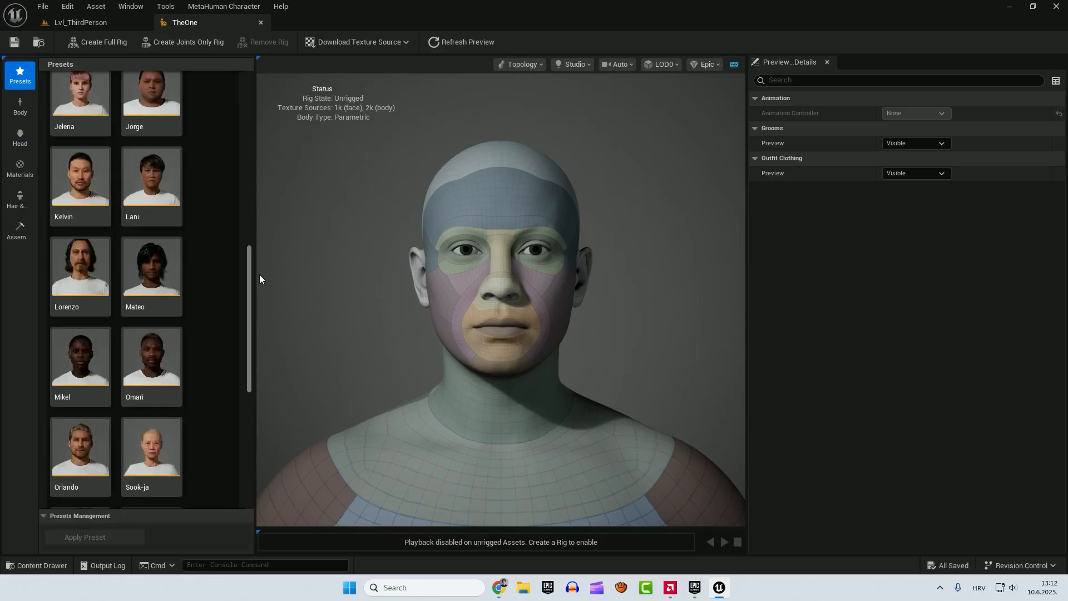
scroll("up", 3)
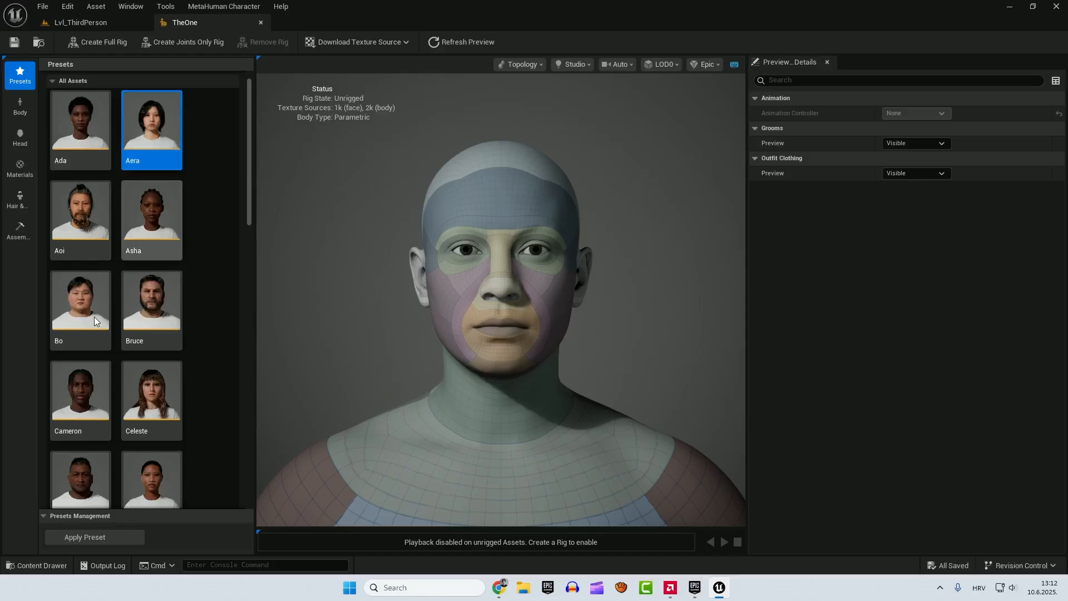
mouse_move(106, 540)
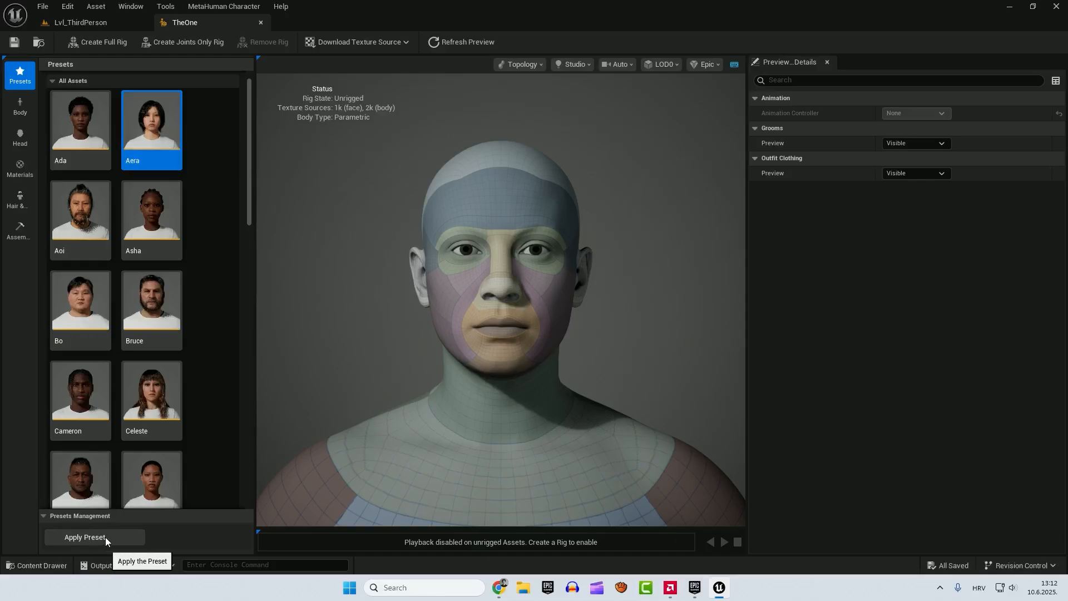
left_click(85, 536)
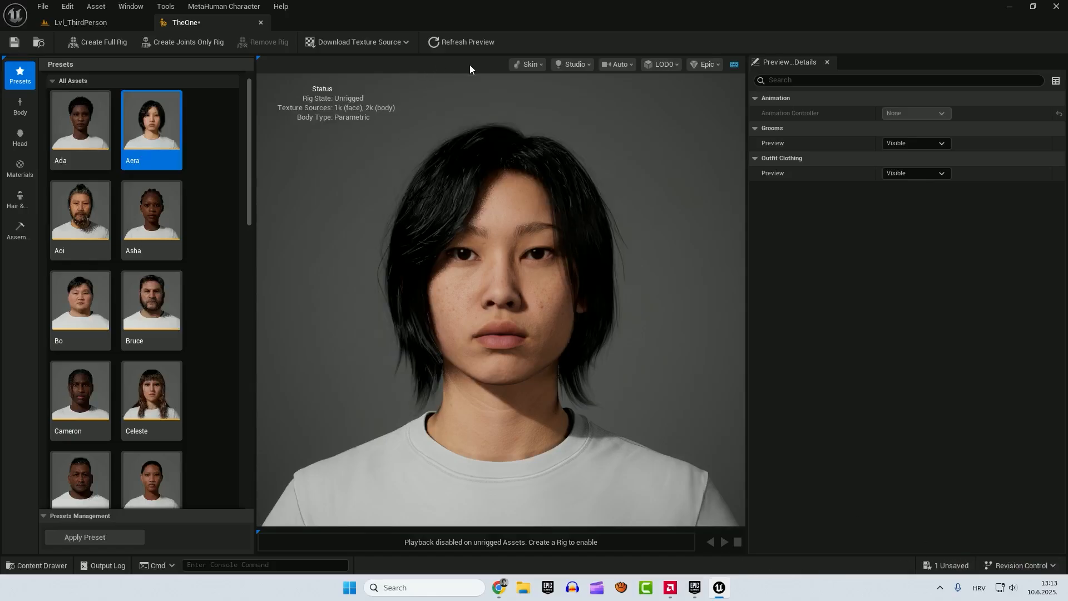
left_click(529, 64)
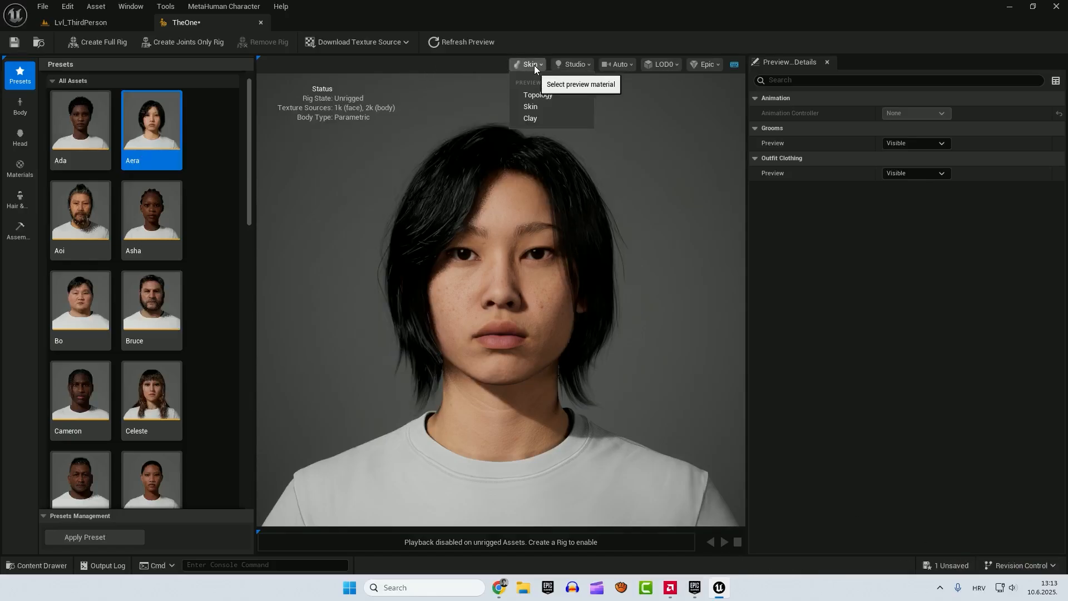
left_click(537, 95)
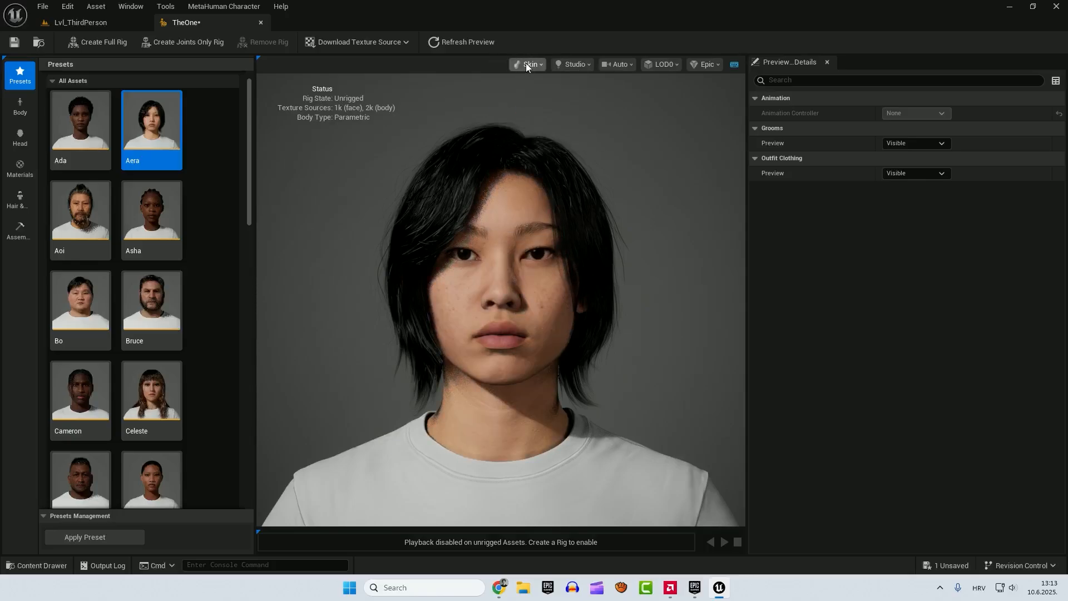
left_click(528, 64)
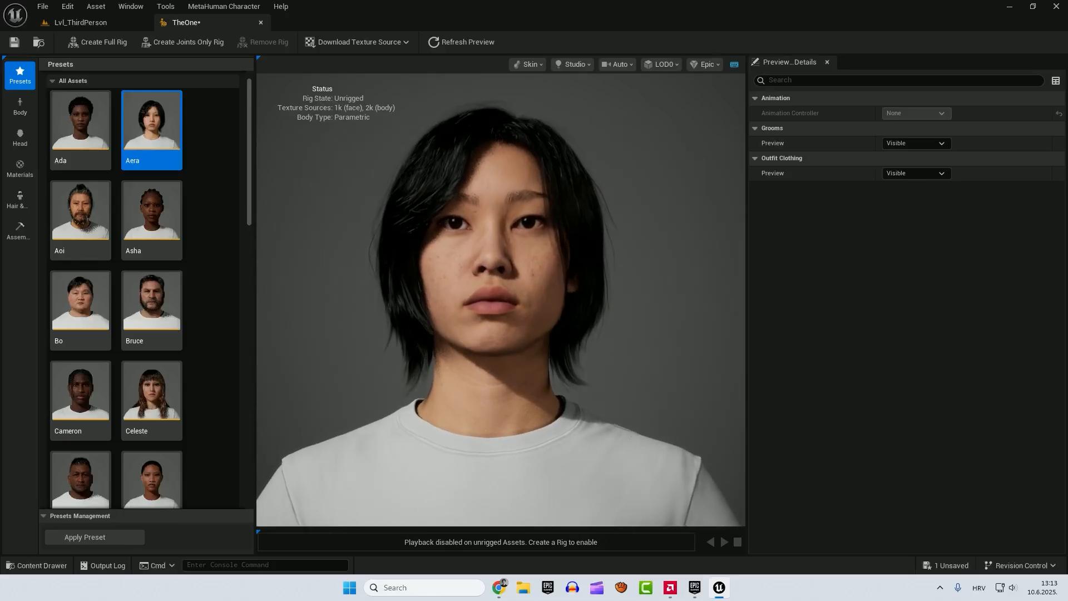
scroll("down", 3)
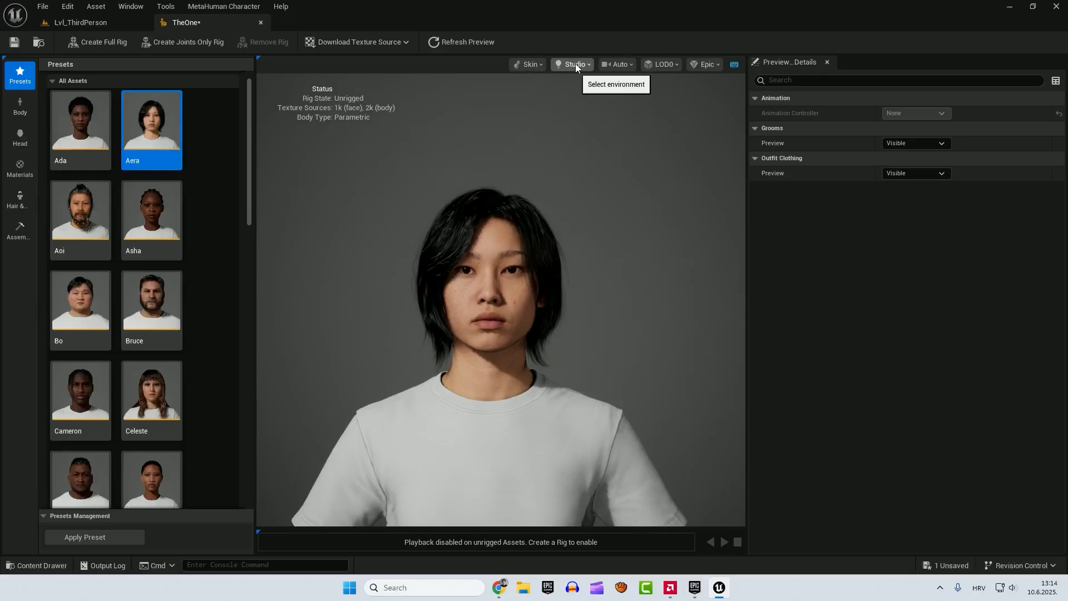
left_click(573, 64)
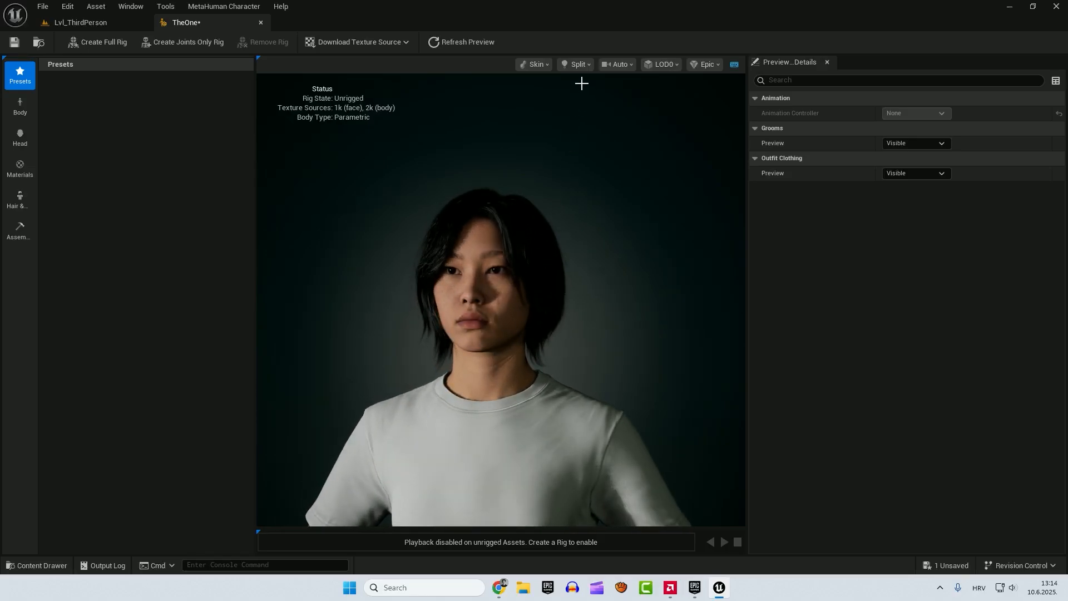
left_click(575, 64)
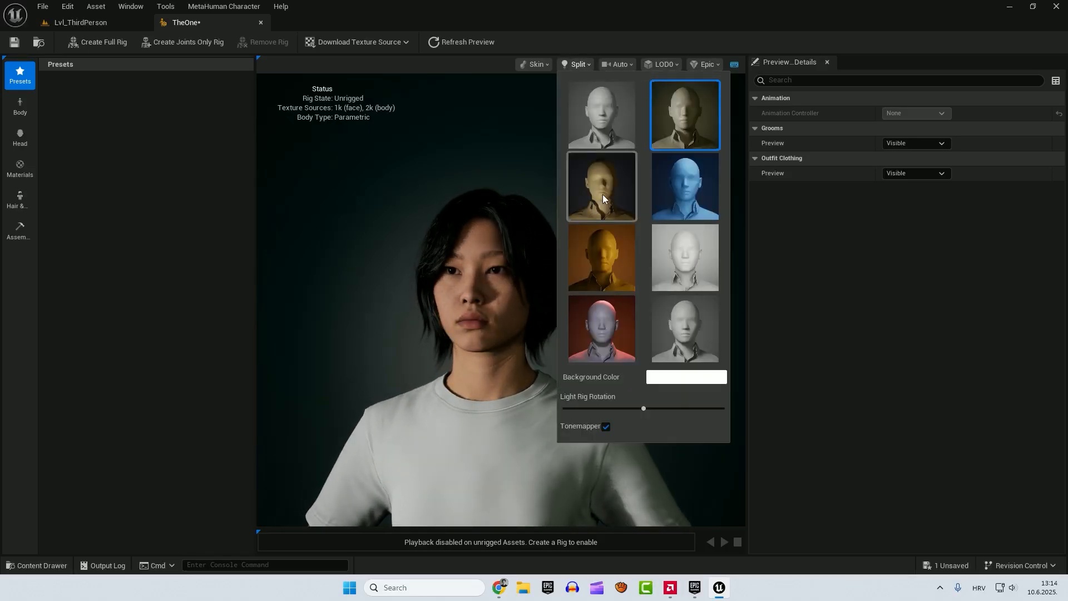
left_click(584, 257)
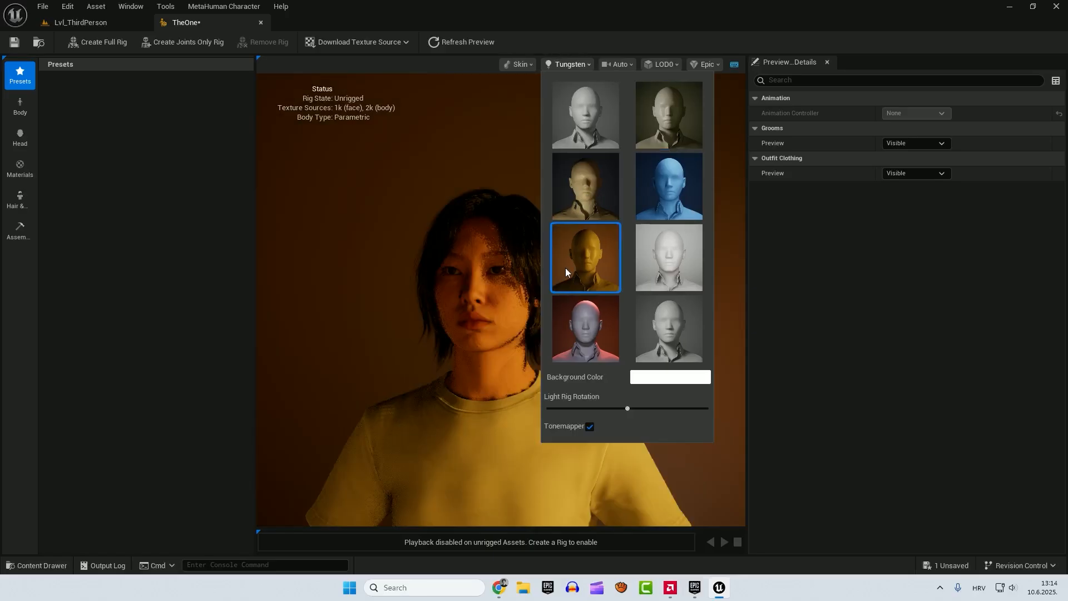
left_click(674, 257)
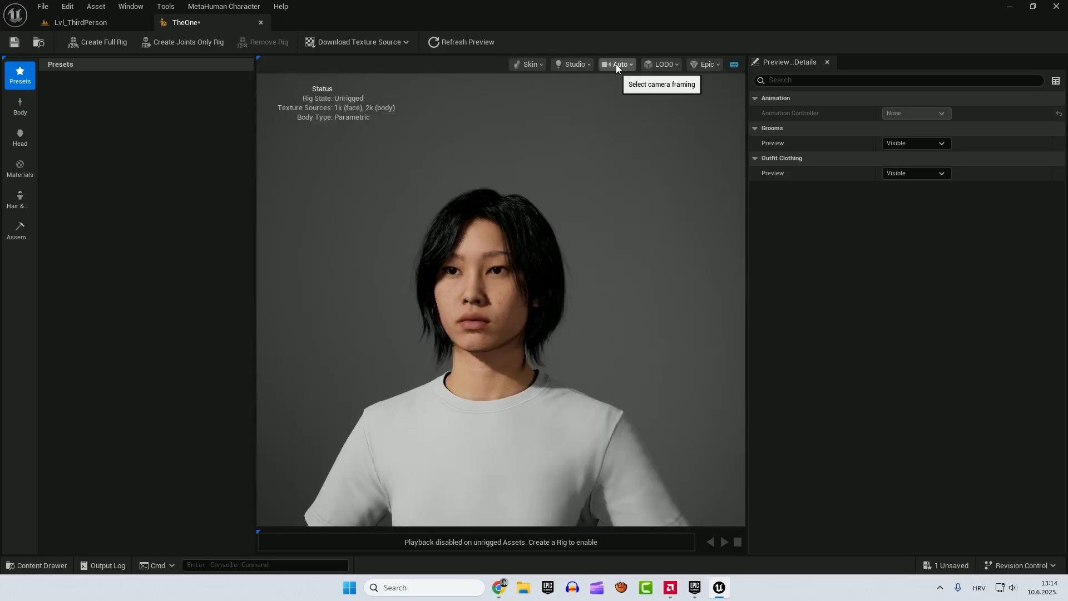
- Cycle the preview camera framing through Face, Body and Far, ending on Face
left_click(616, 64)
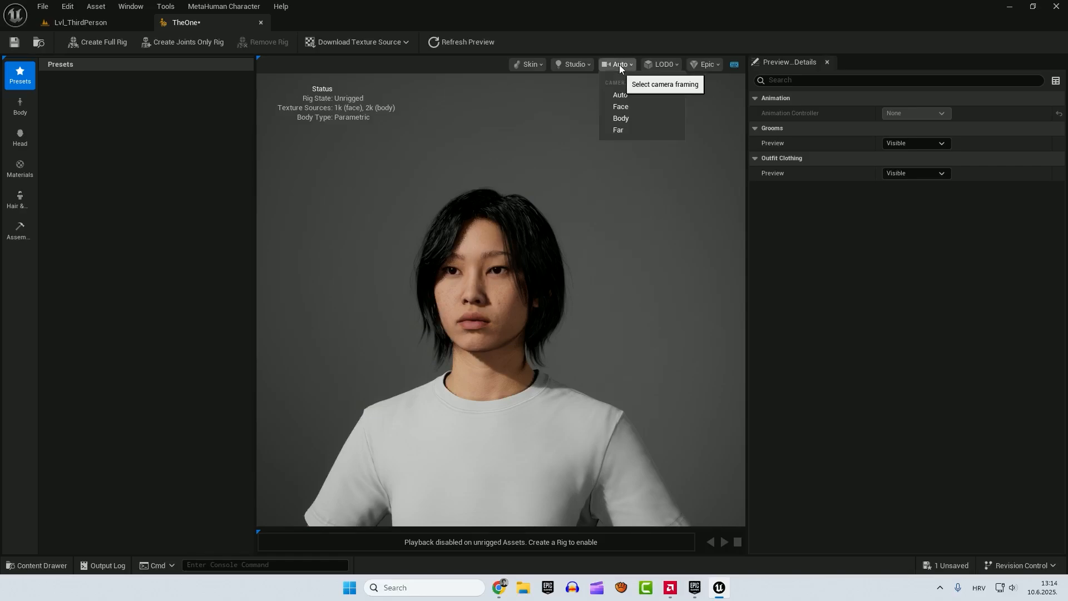
left_click(620, 107)
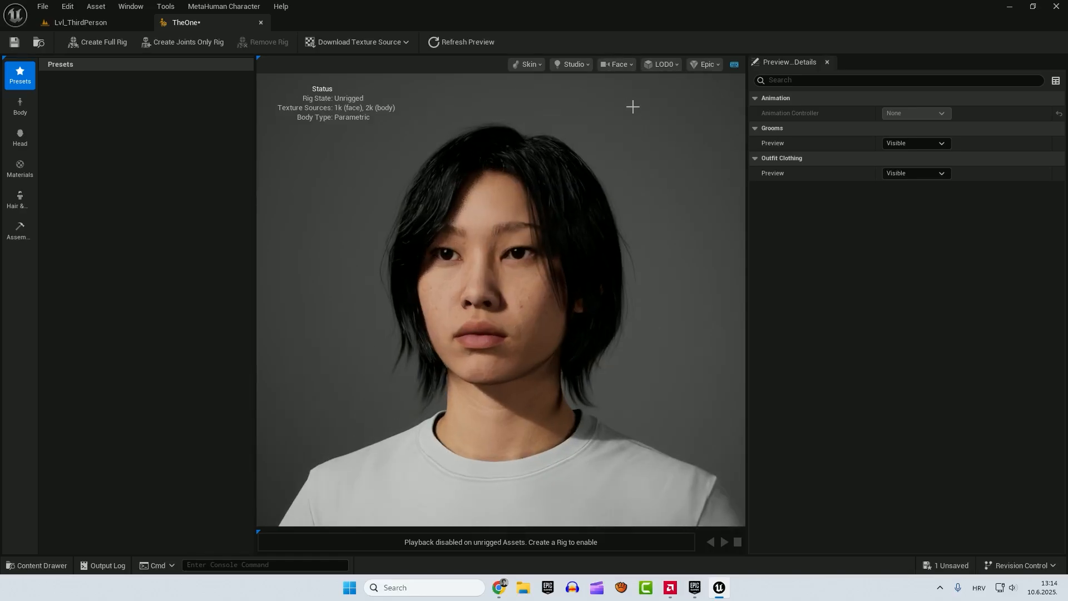
left_click(615, 64)
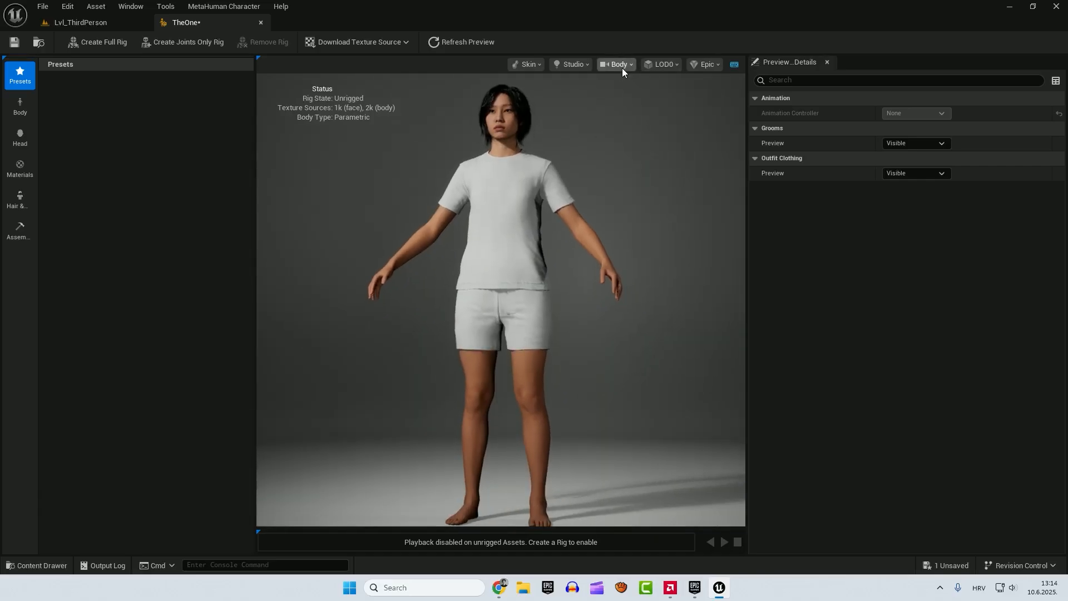
left_click(615, 64)
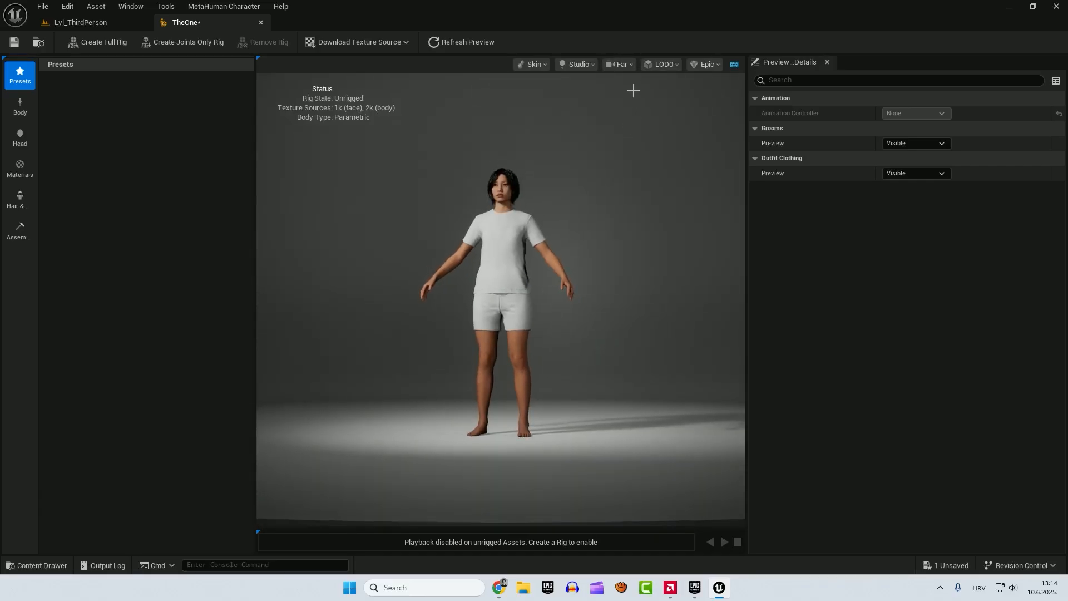
left_click(618, 64)
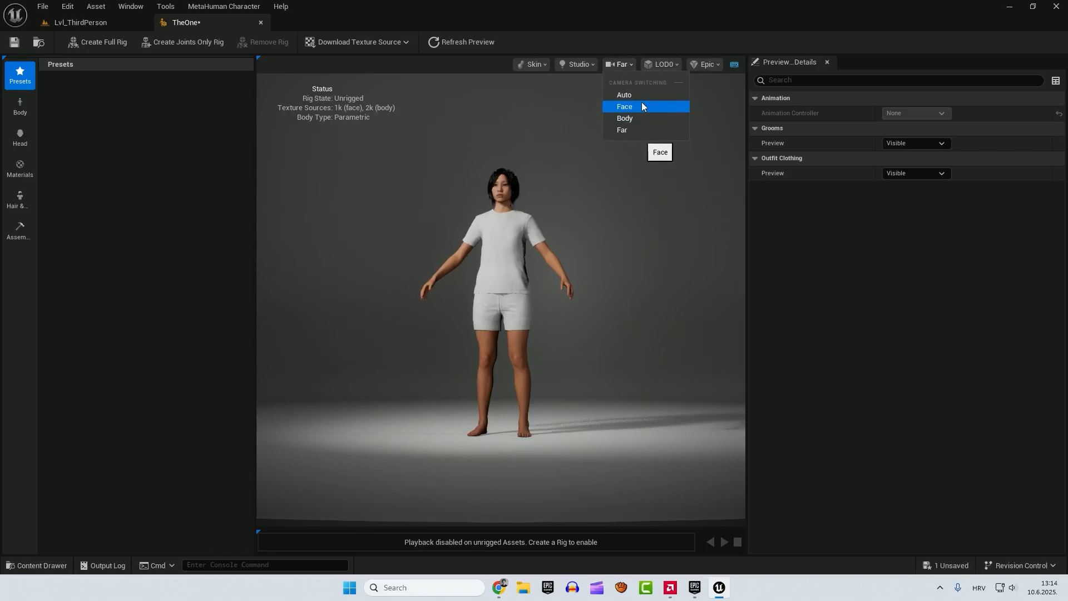
left_click(623, 107)
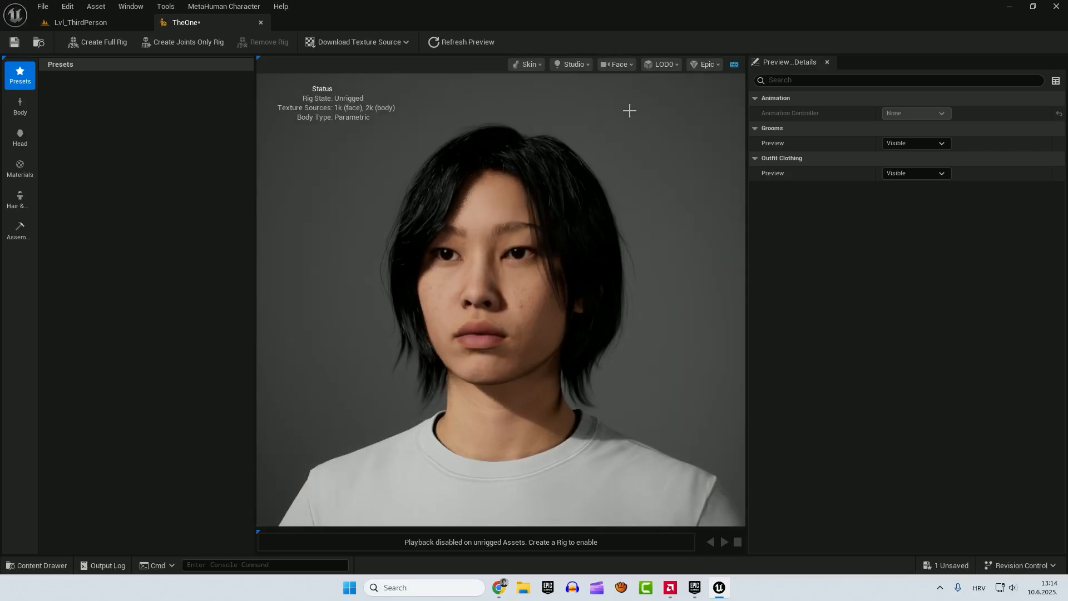
- Keep the LOD at LOD0 and set rendering quality to Medium
left_click(660, 64)
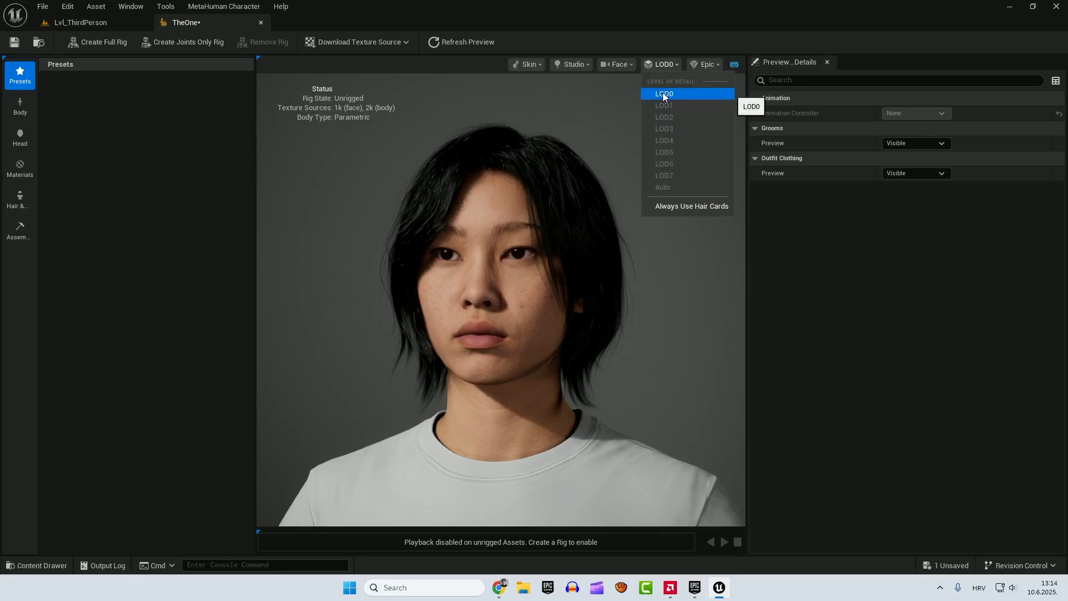
left_click(661, 93)
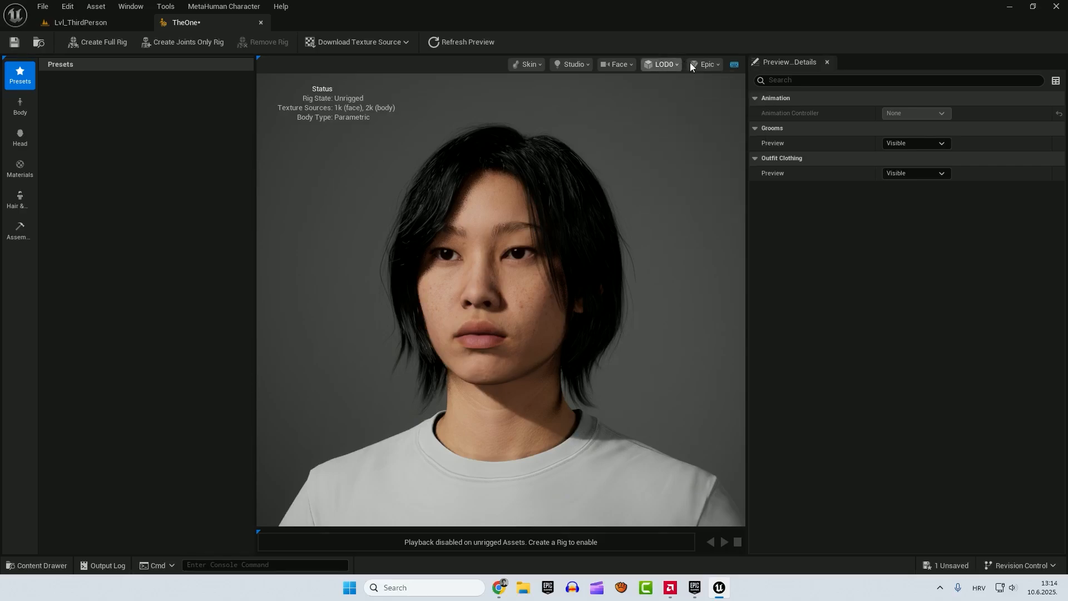
mouse_move(707, 64)
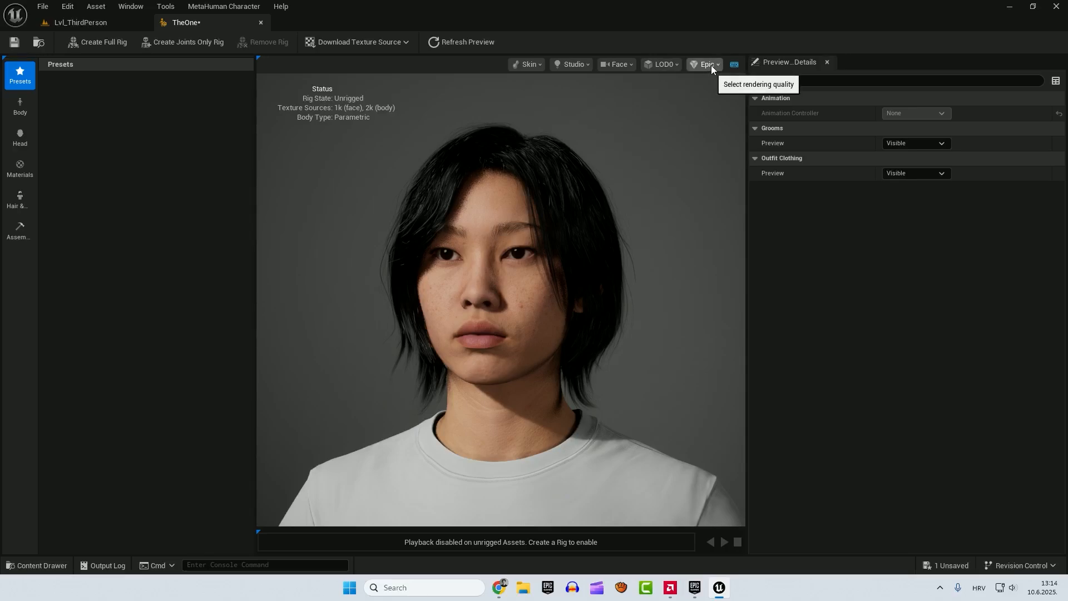
left_click(705, 64)
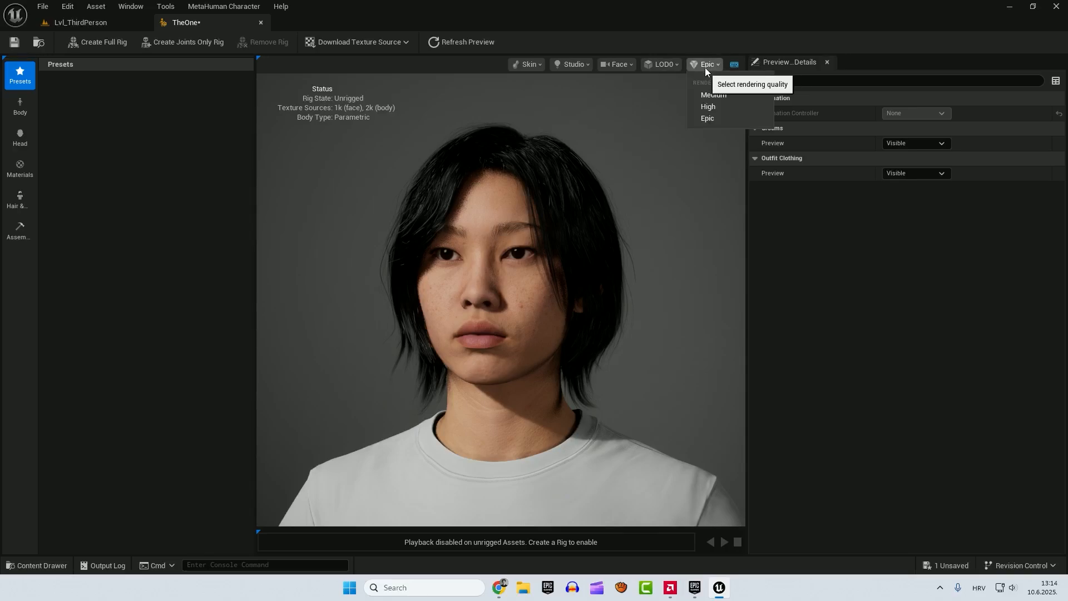
left_click(713, 95)
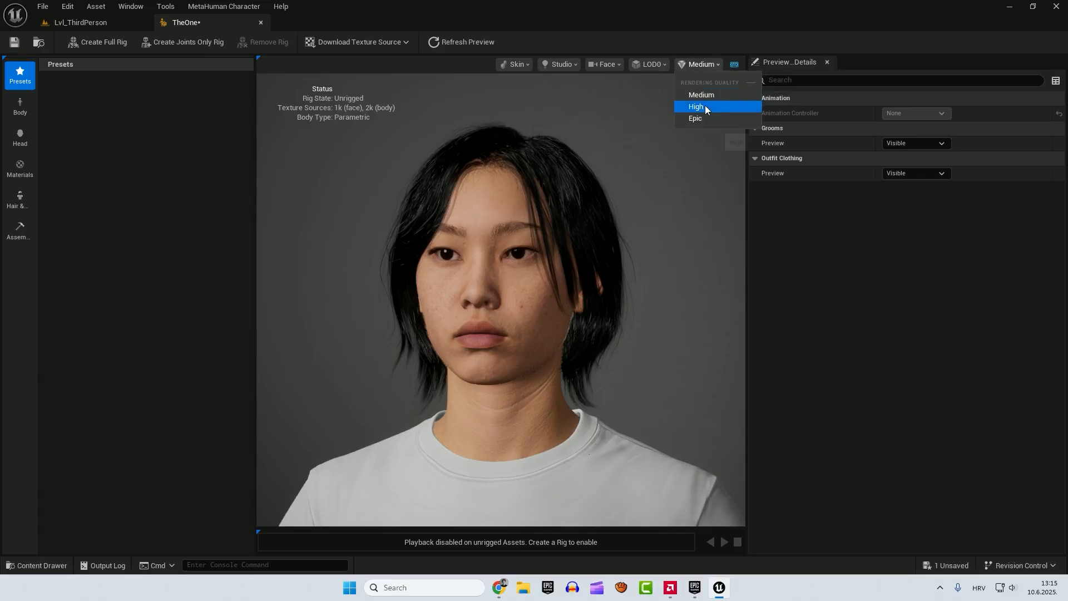
left_click(695, 106)
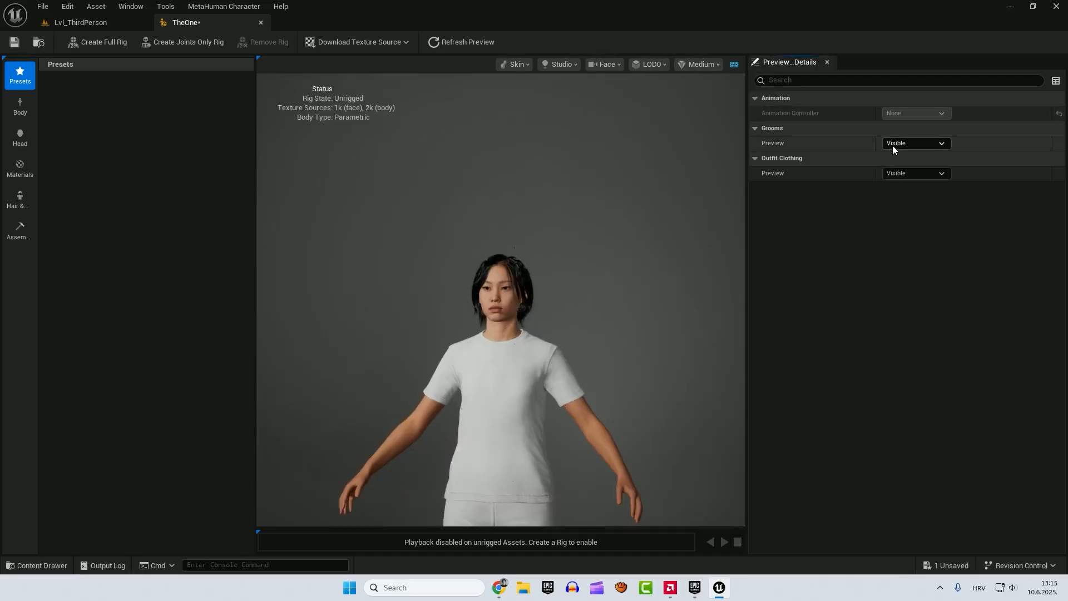
left_click(914, 143)
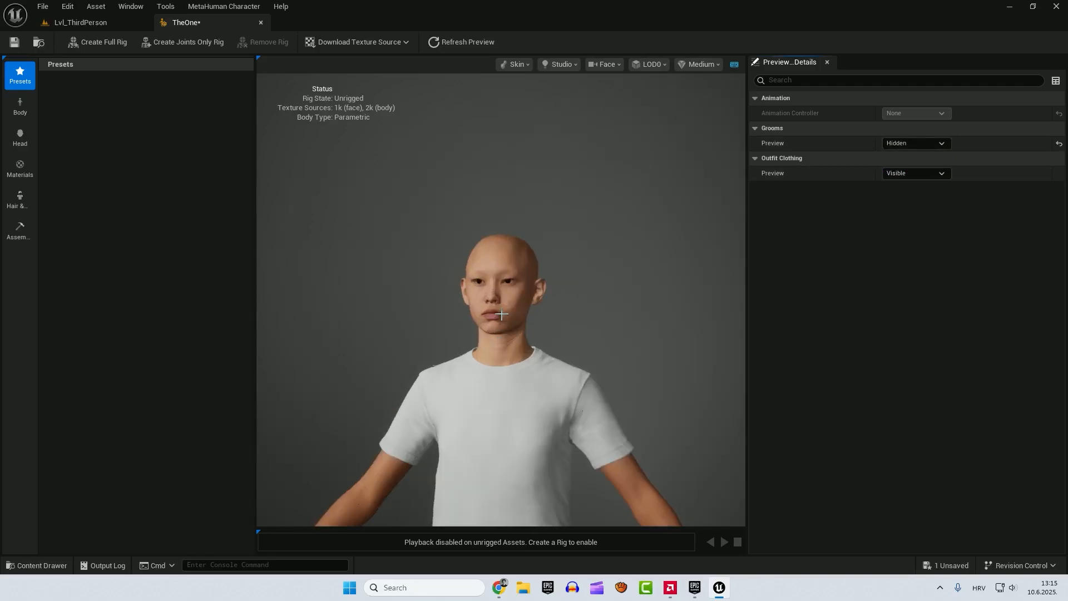
left_click(914, 143)
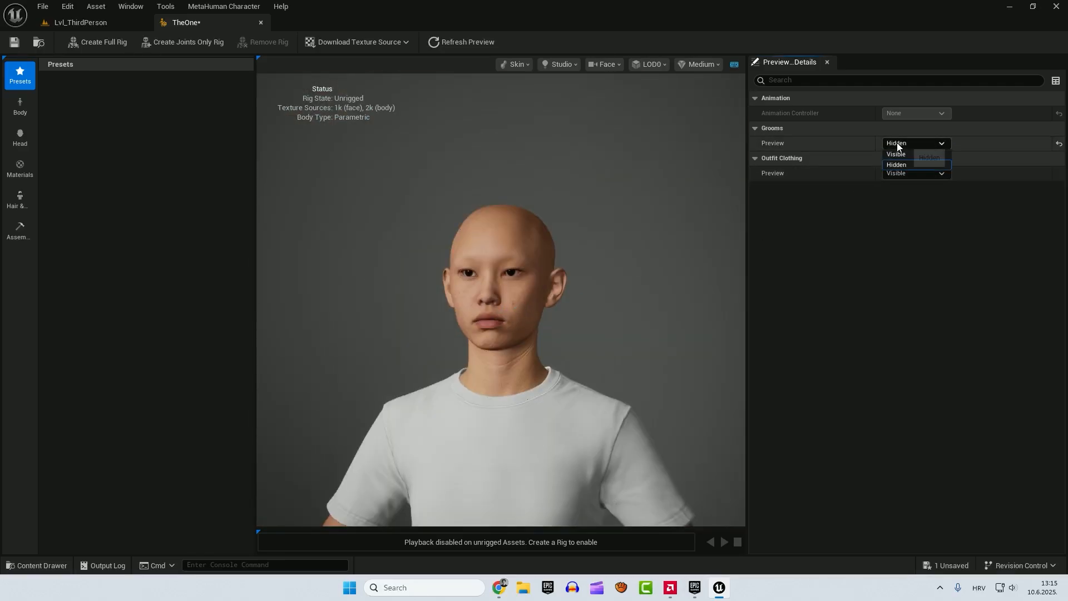
left_click(895, 153)
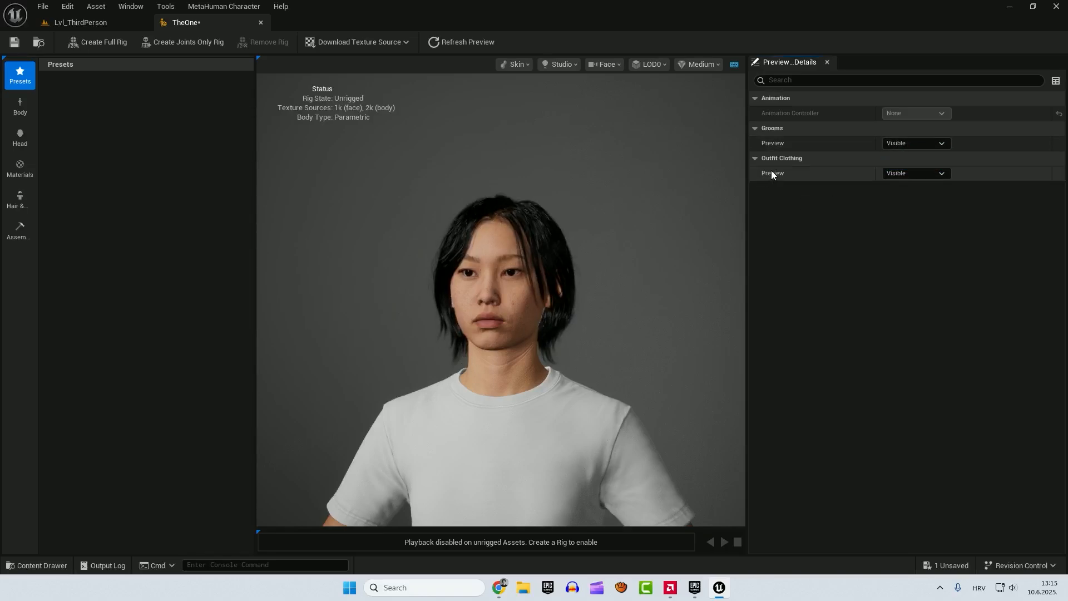
left_click(916, 173)
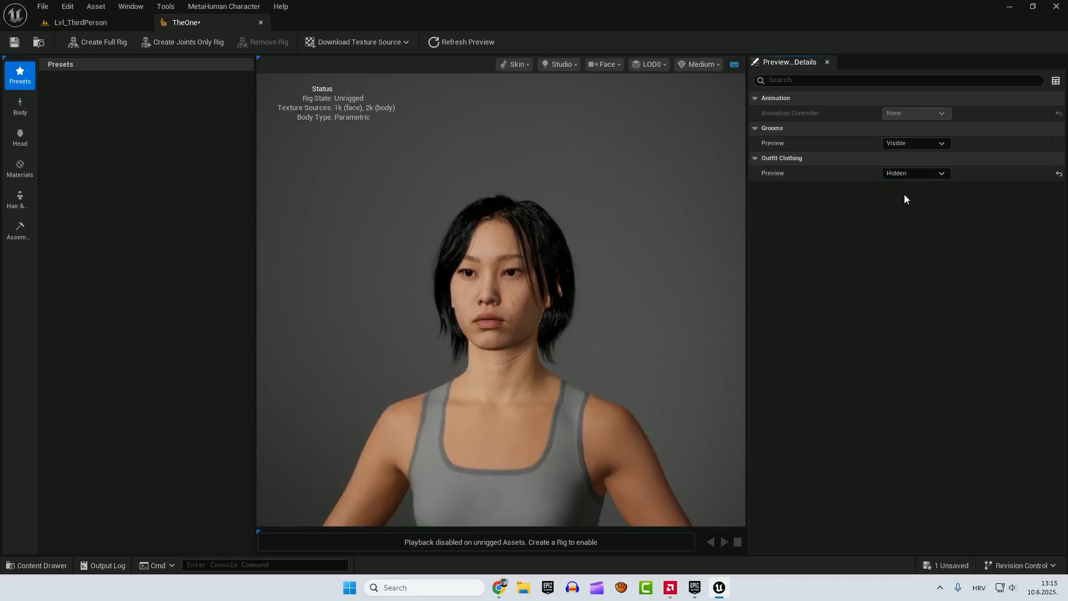
left_click(914, 172)
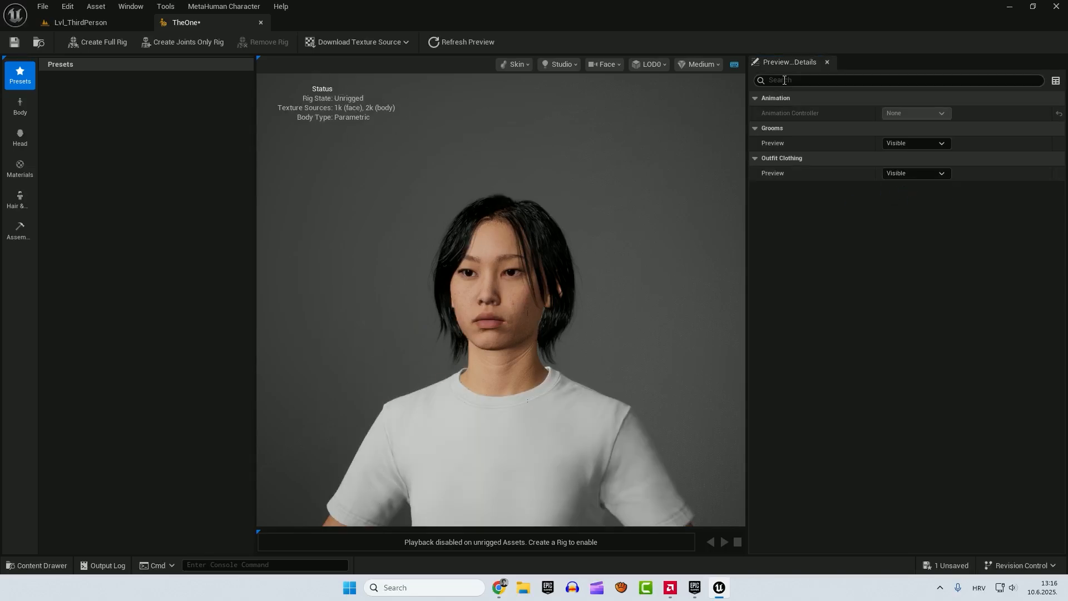
mouse_move(734, 64)
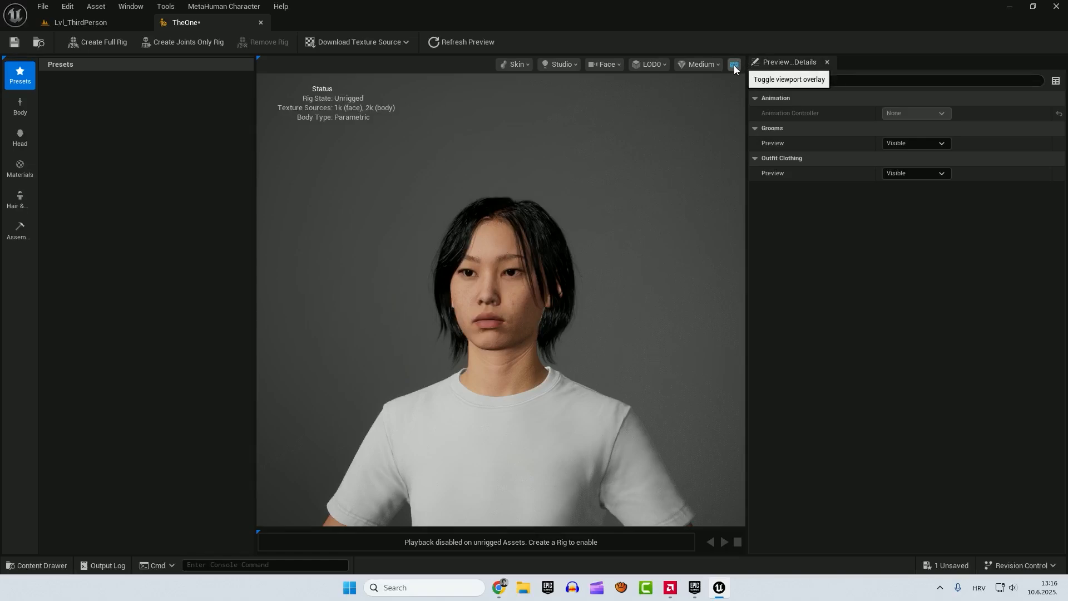
left_click(734, 64)
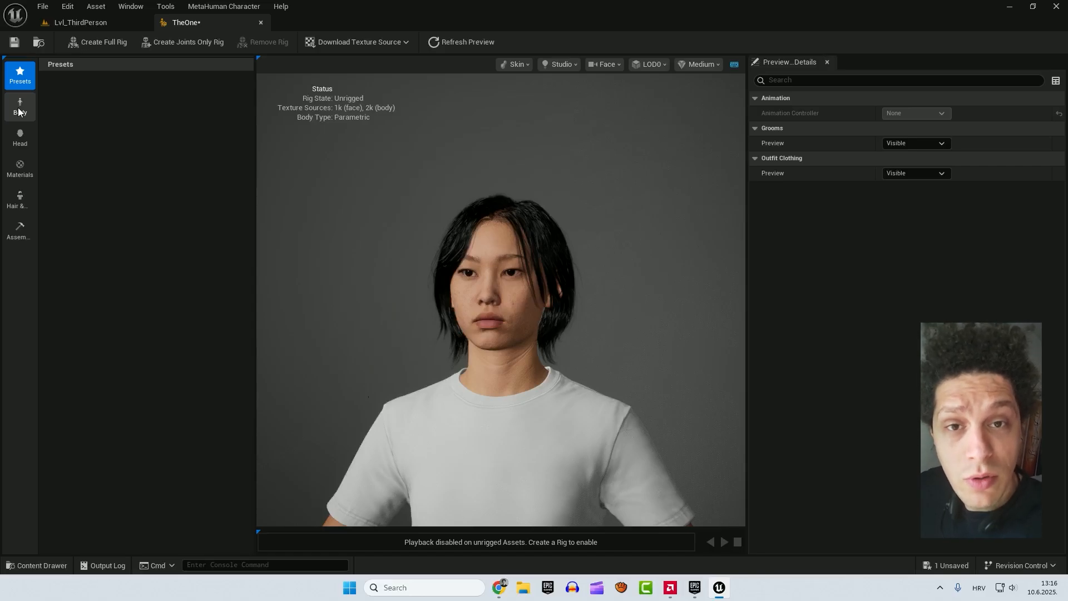
- Add Ada and Dominic as body blend presets and drag the manipulator to blend
left_click(20, 107)
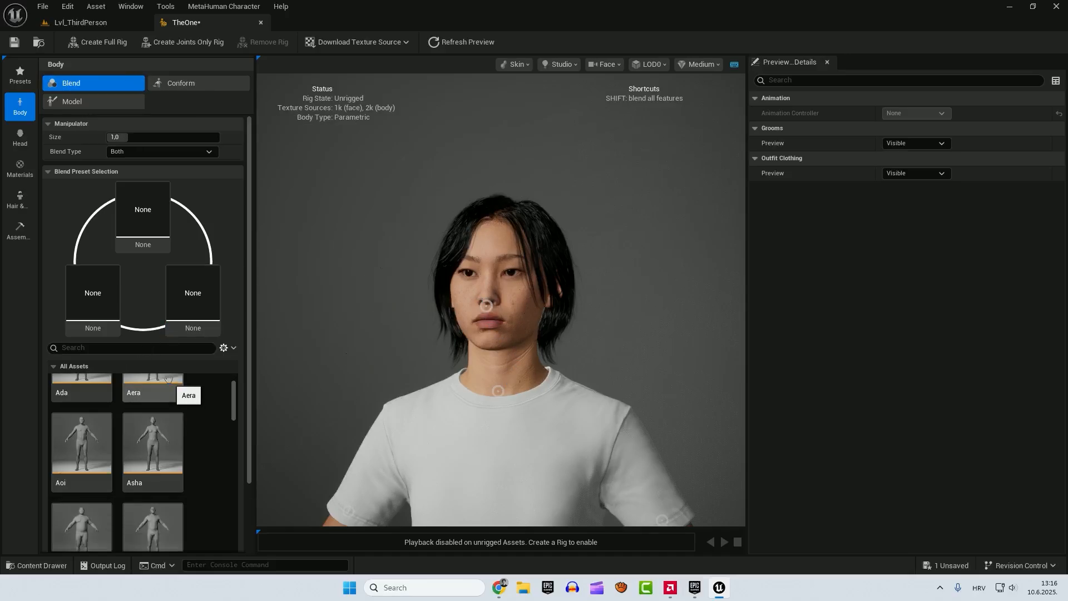
scroll("down", 3)
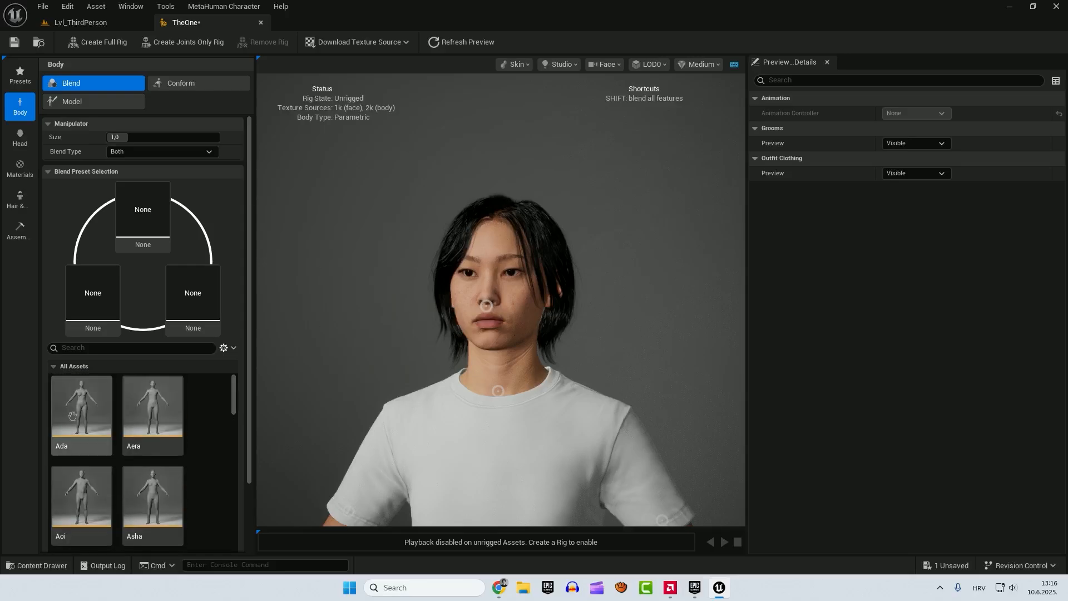
left_click(91, 293)
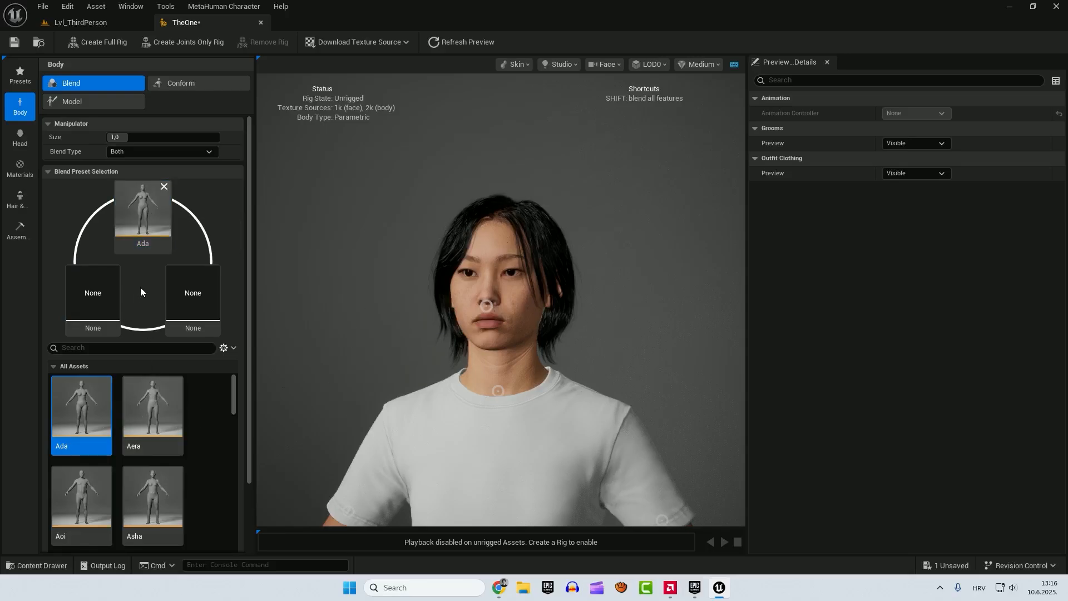
mouse_move(446, 297)
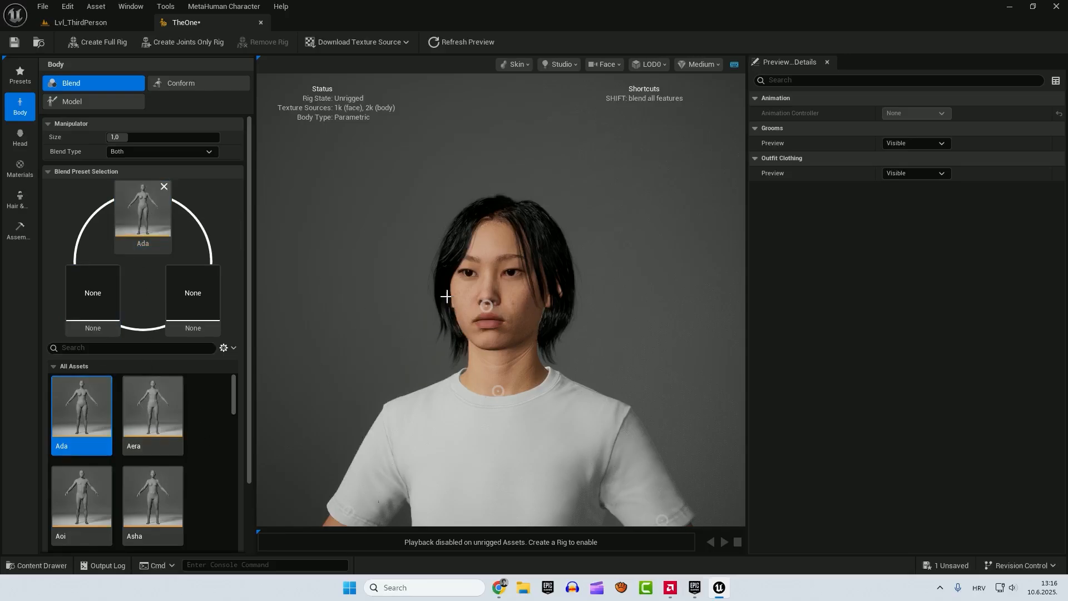
scroll("down", 3)
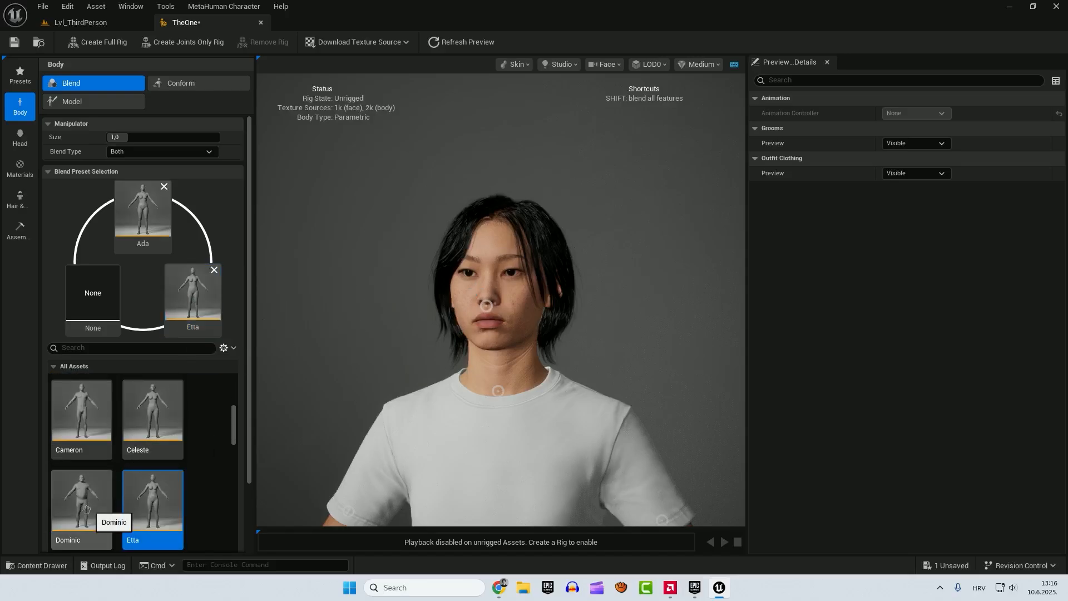
left_click(80, 498)
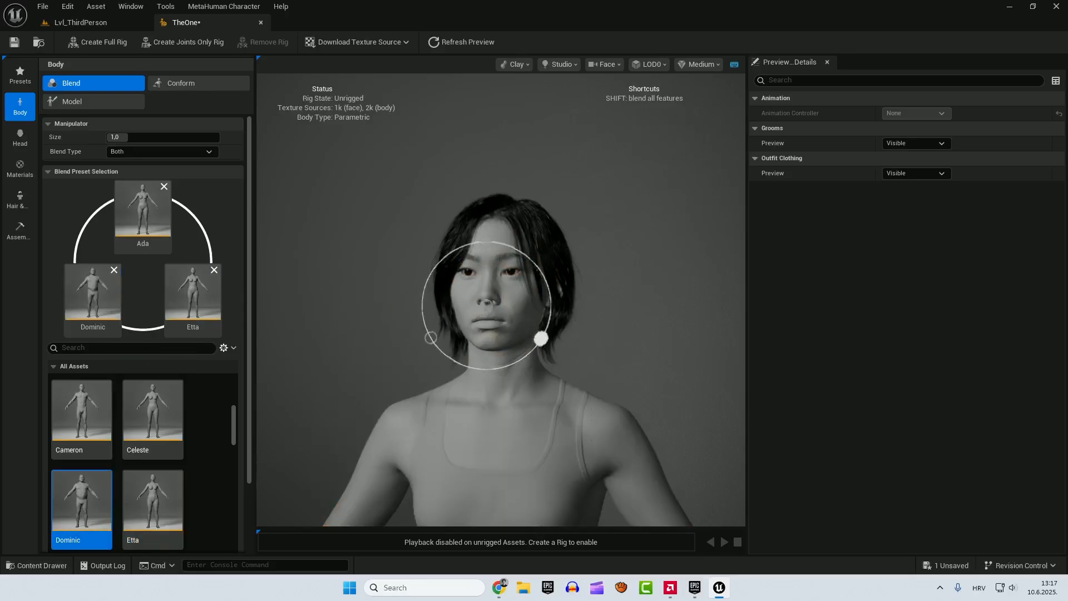
left_click_drag(540, 340, 483, 301)
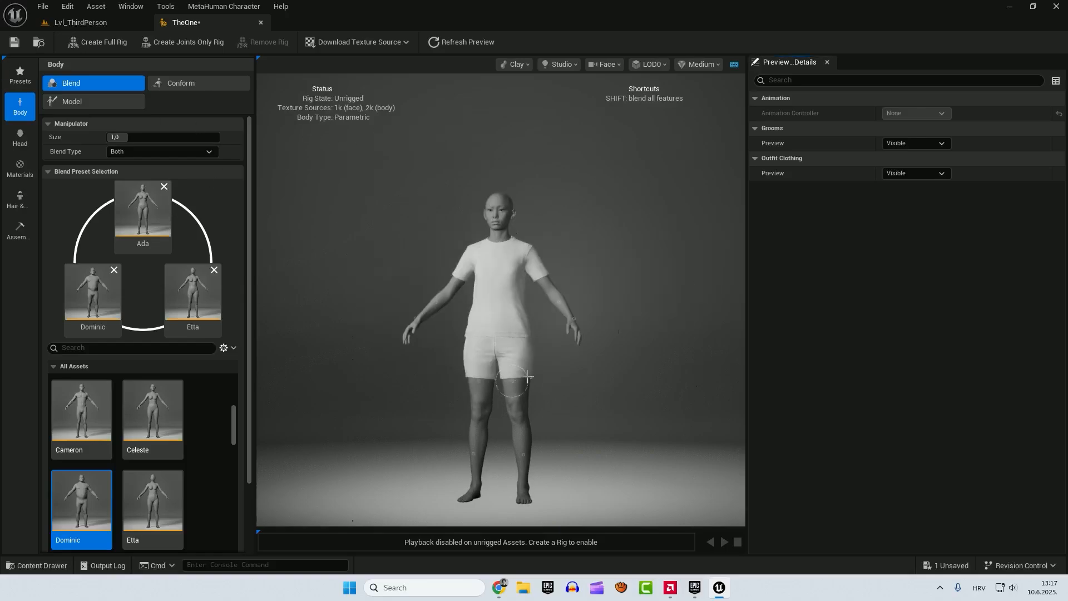
- Remove the presets from the blend slots and enter 1.25
left_click(142, 212)
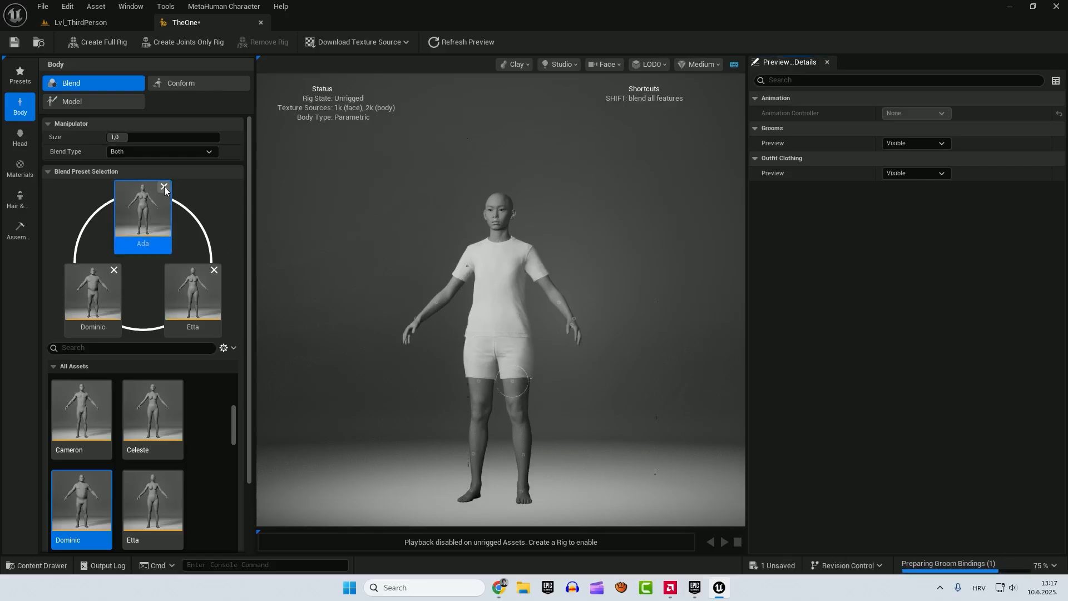
left_click(164, 189)
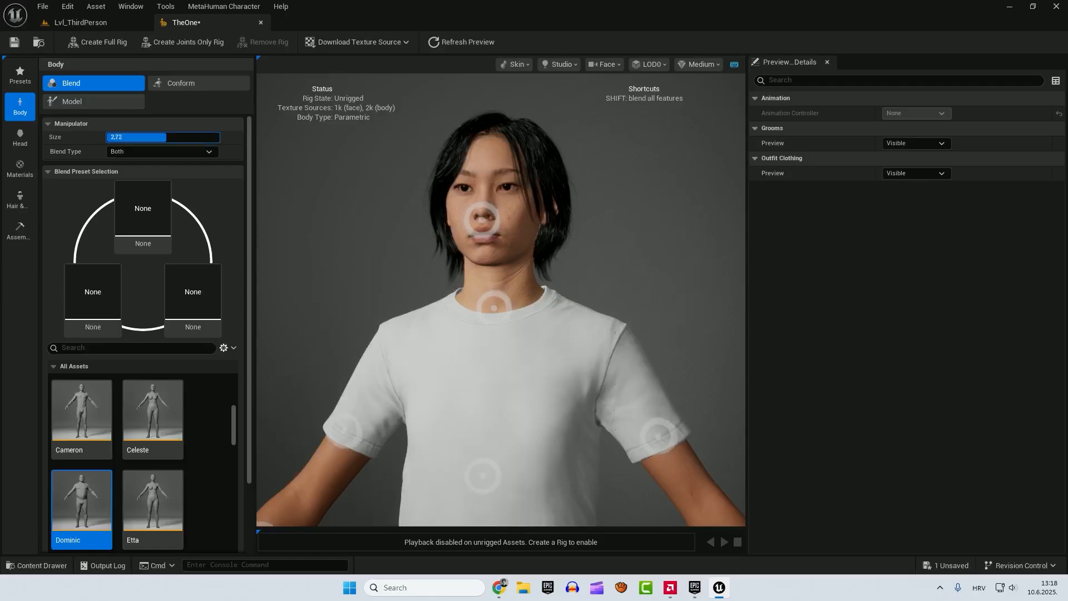
type("1.25")
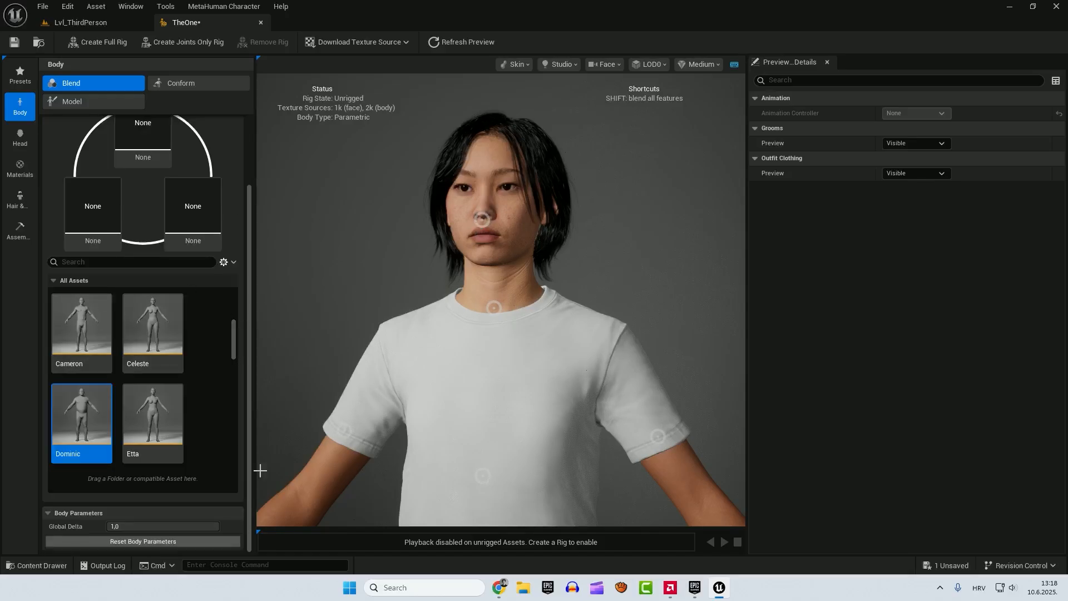
mouse_move(142, 541)
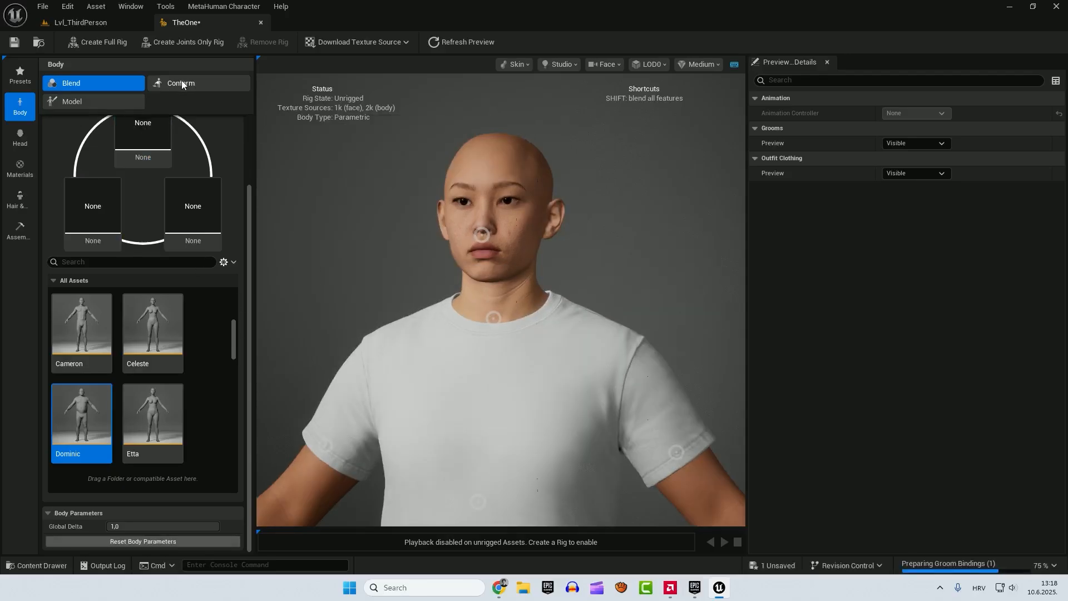
- Open Body Conform and toggle between From Template and Import DNA, ending on From Template
left_click(180, 83)
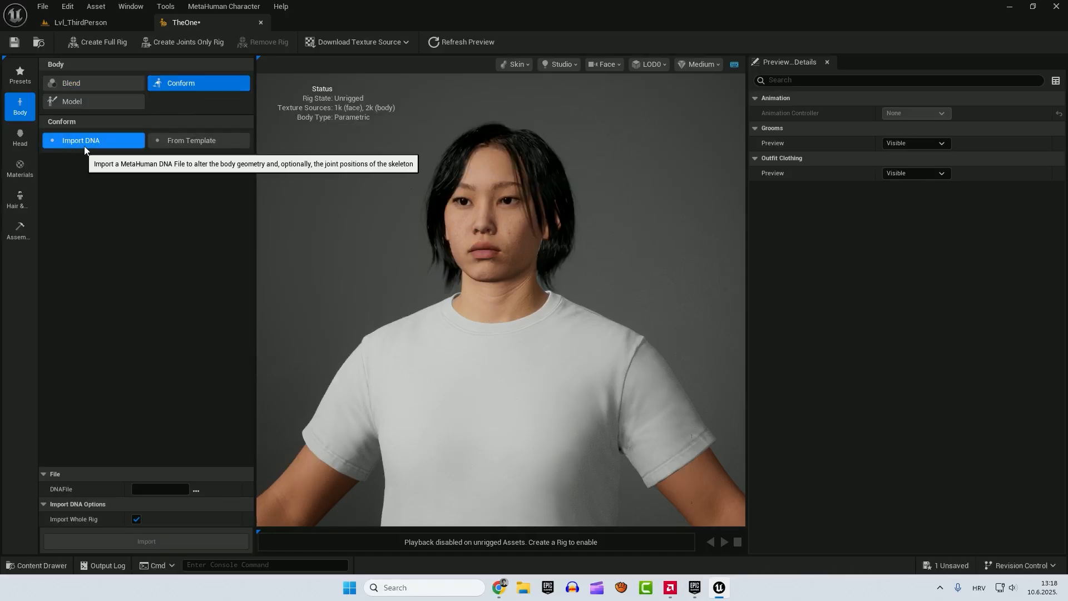
left_click(197, 140)
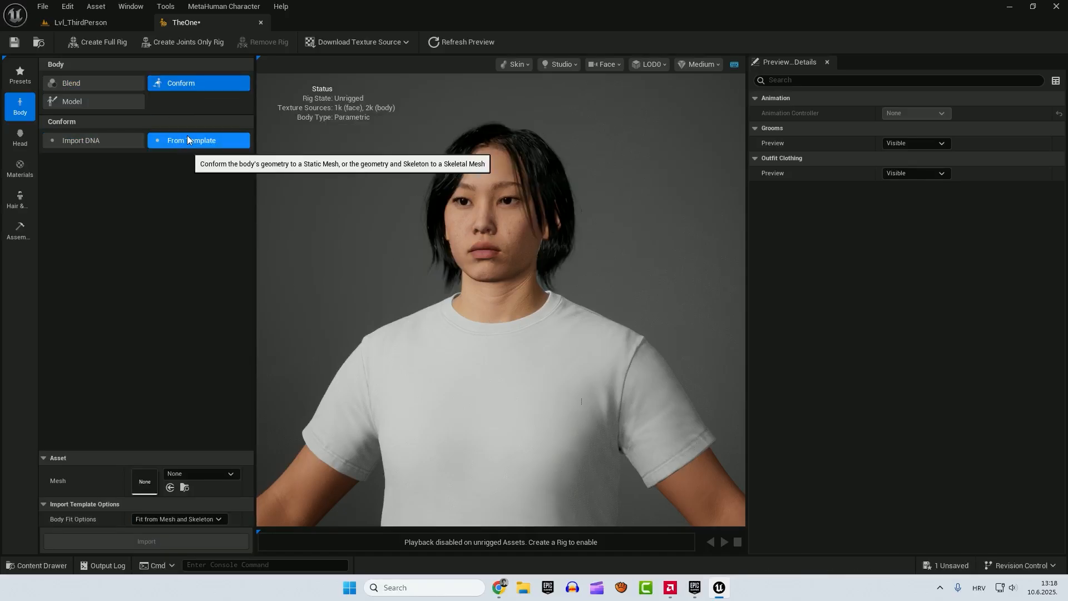
left_click(80, 141)
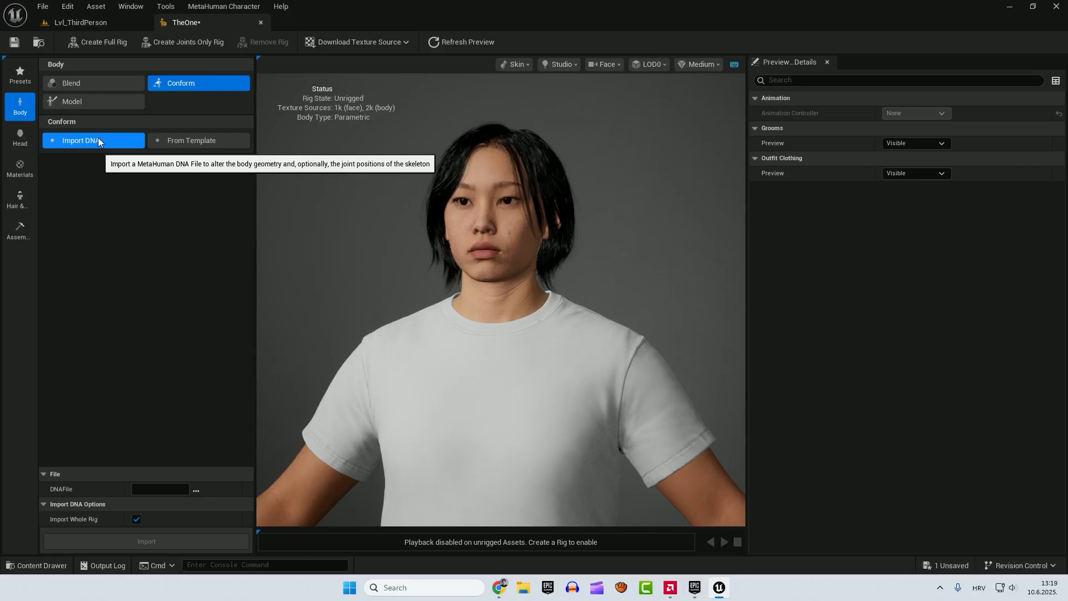
left_click(191, 140)
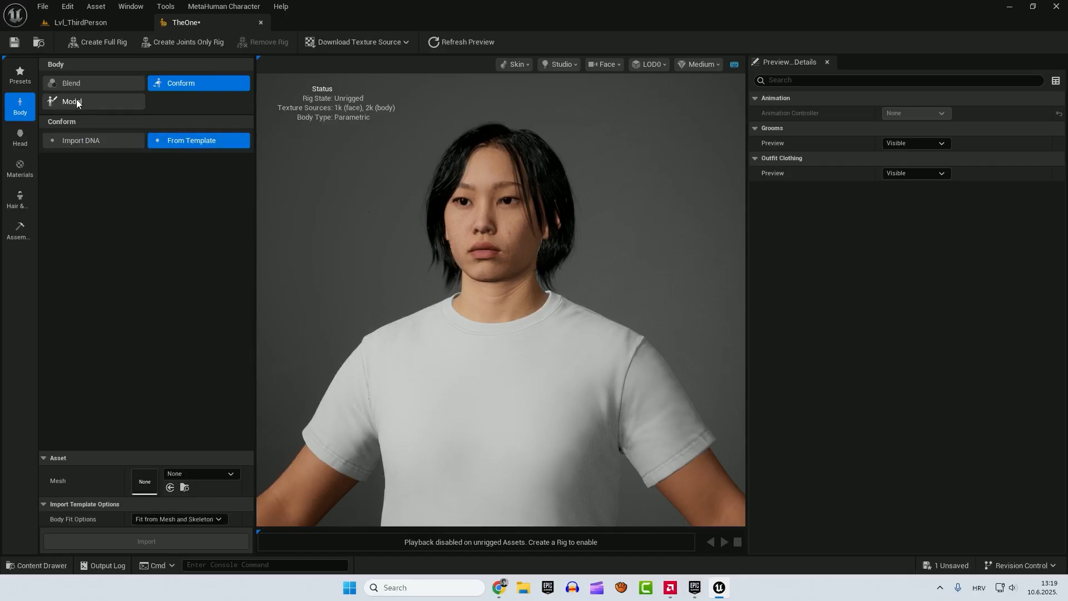
- Open the Parametric body model and lower masculinity, muscularity, fat and torso measurements
left_click(72, 101)
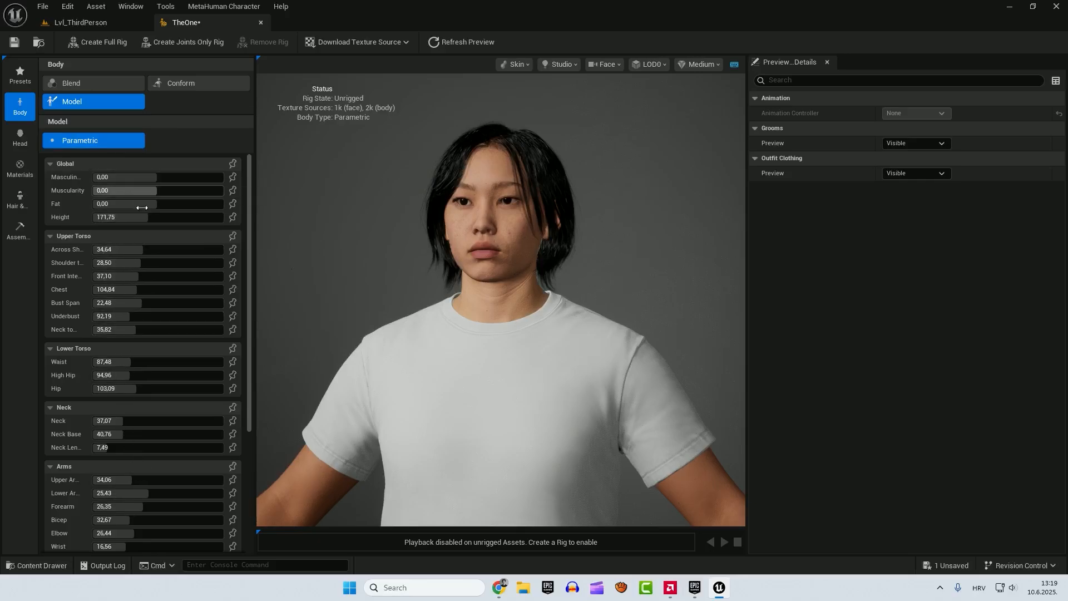
mouse_move(158, 289)
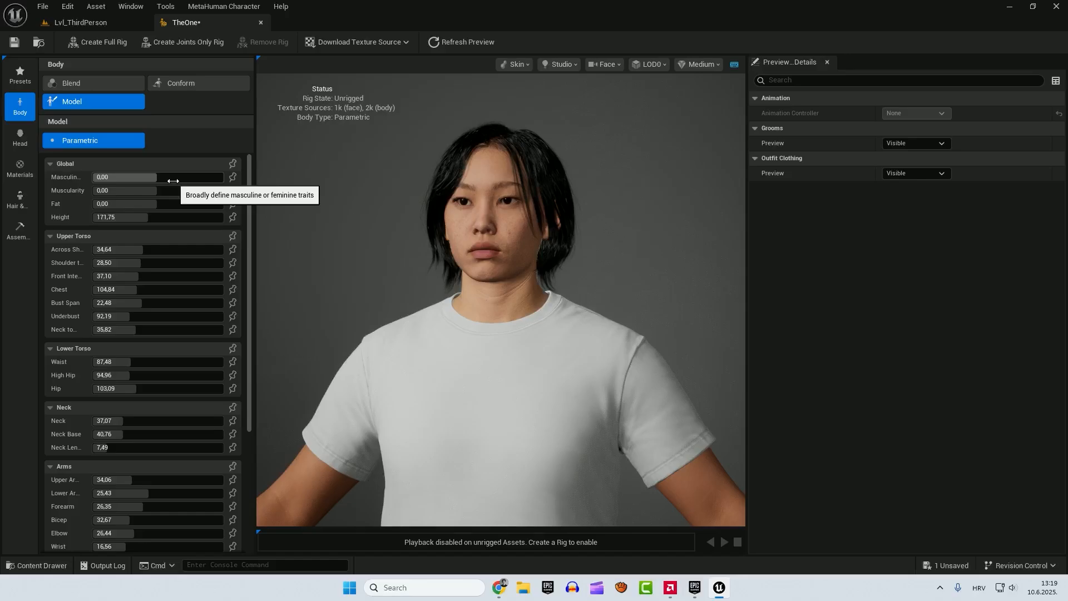
mouse_move(145, 172)
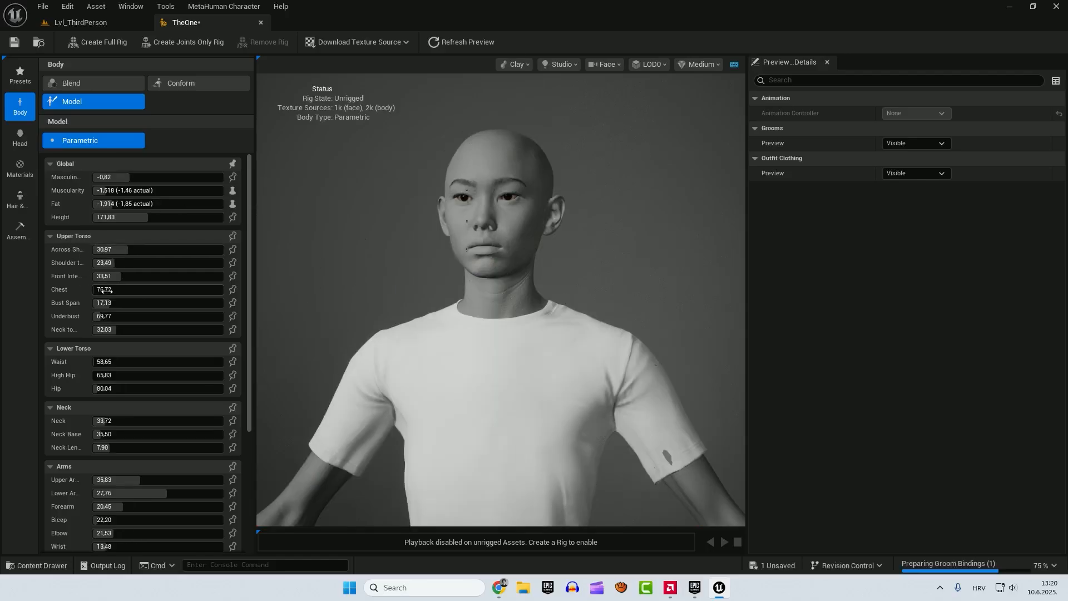
scroll("down", 3)
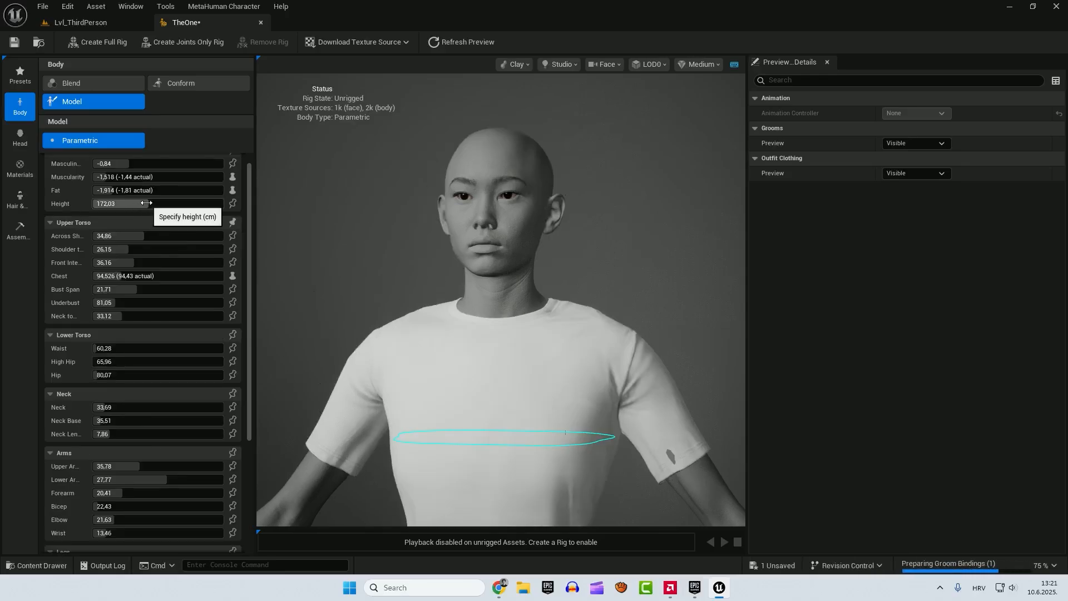
mouse_move(20, 139)
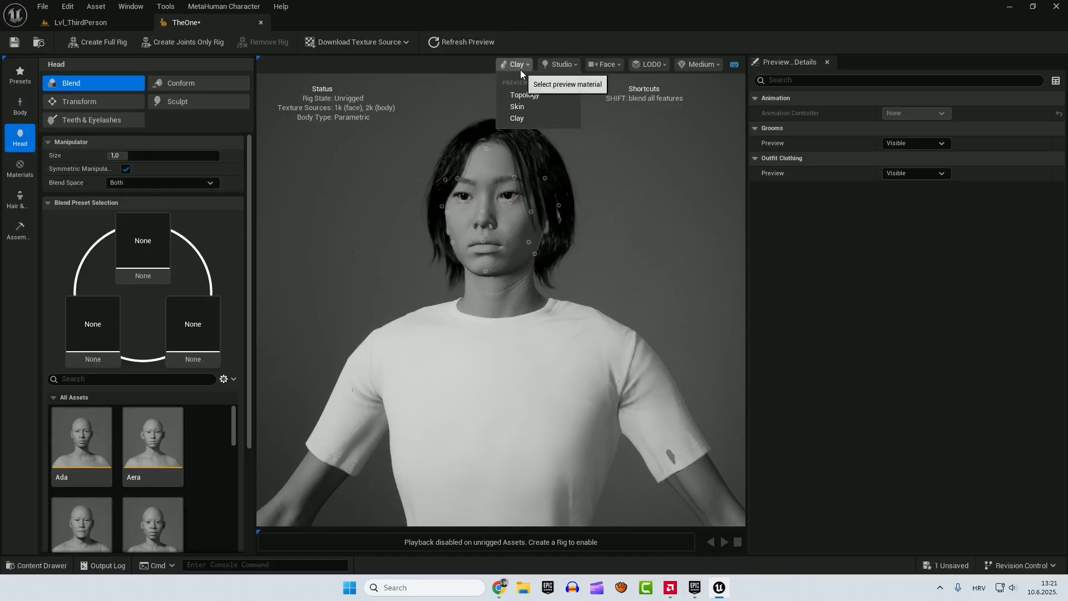
left_click(517, 107)
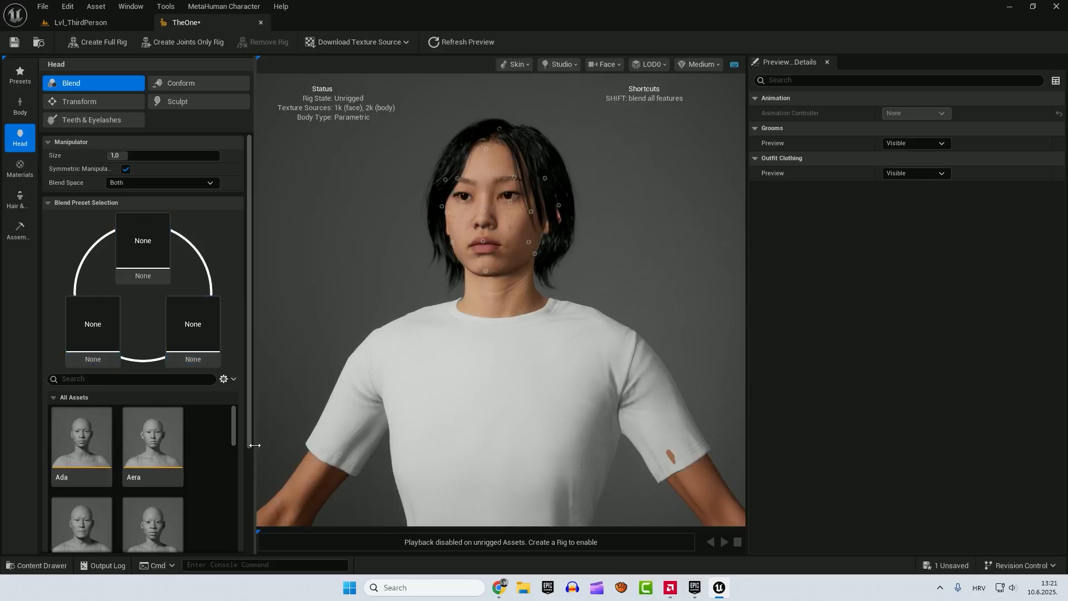
scroll("down", 3)
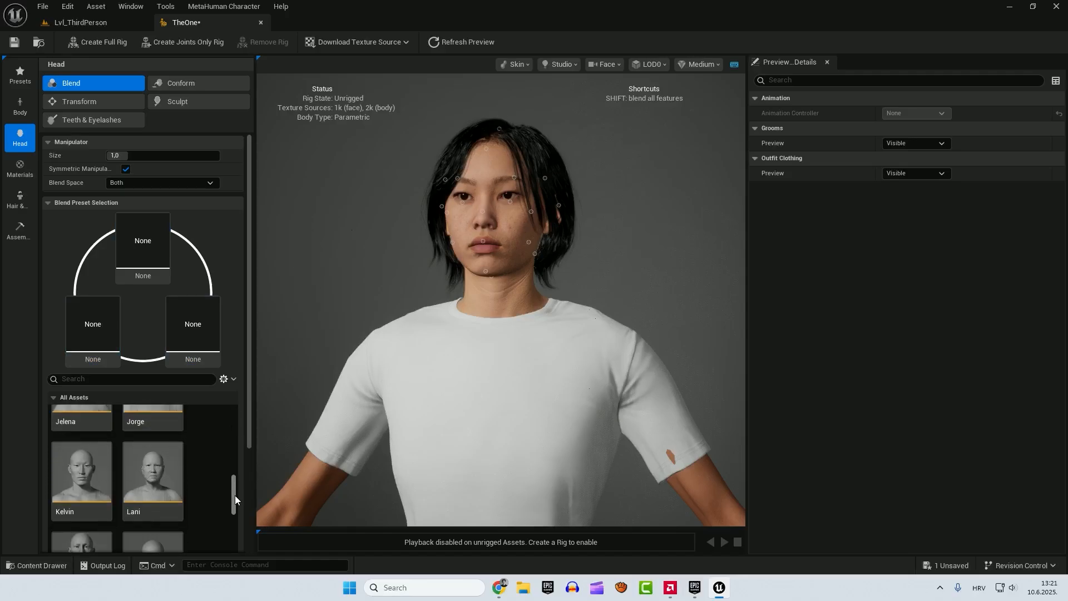
scroll("down", 3)
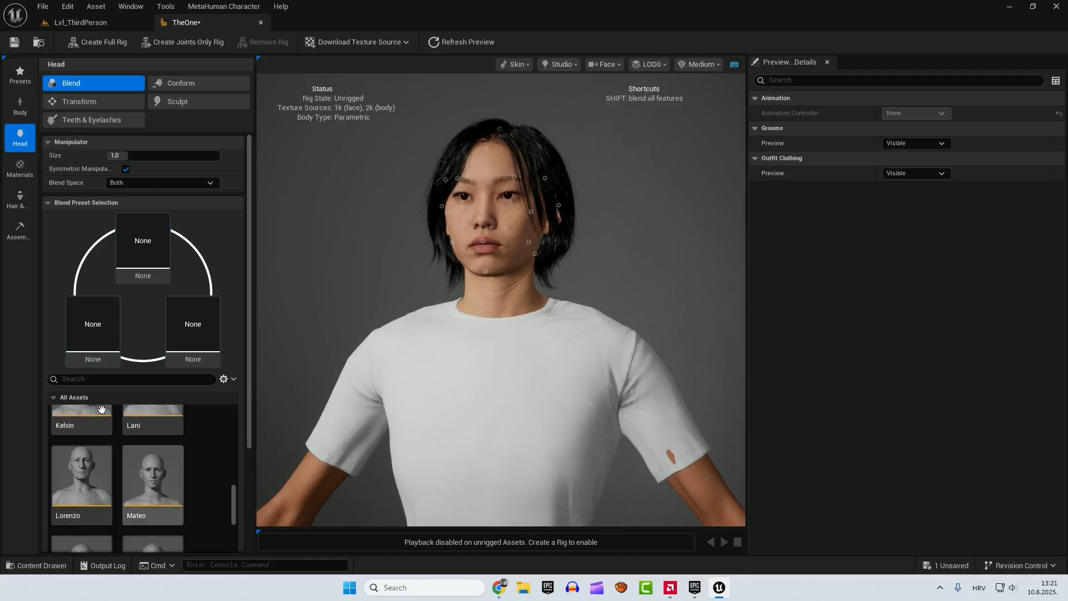
left_click(193, 359)
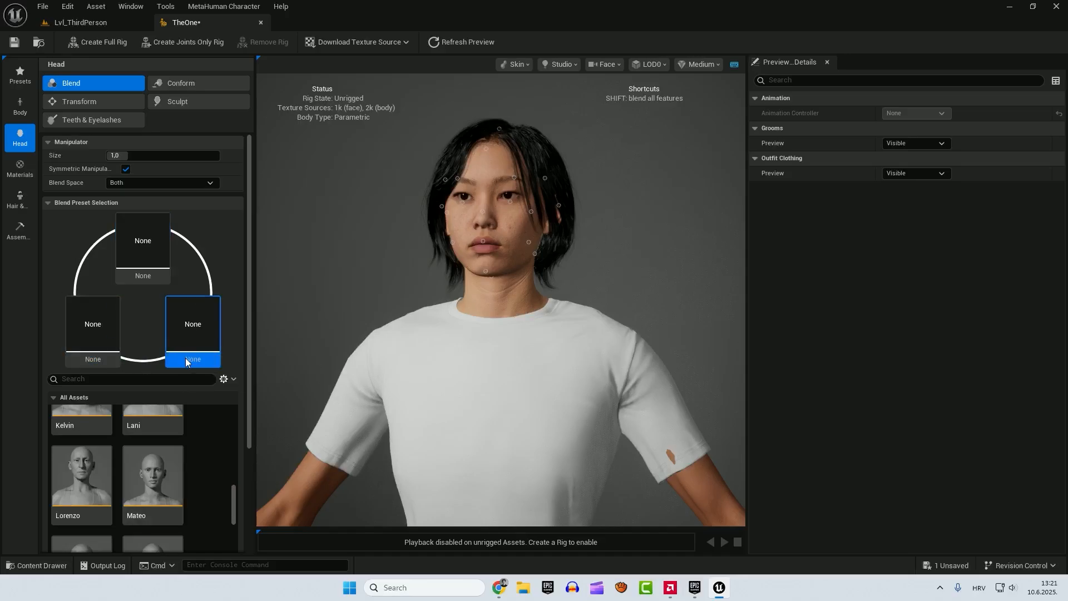
scroll("down", 3)
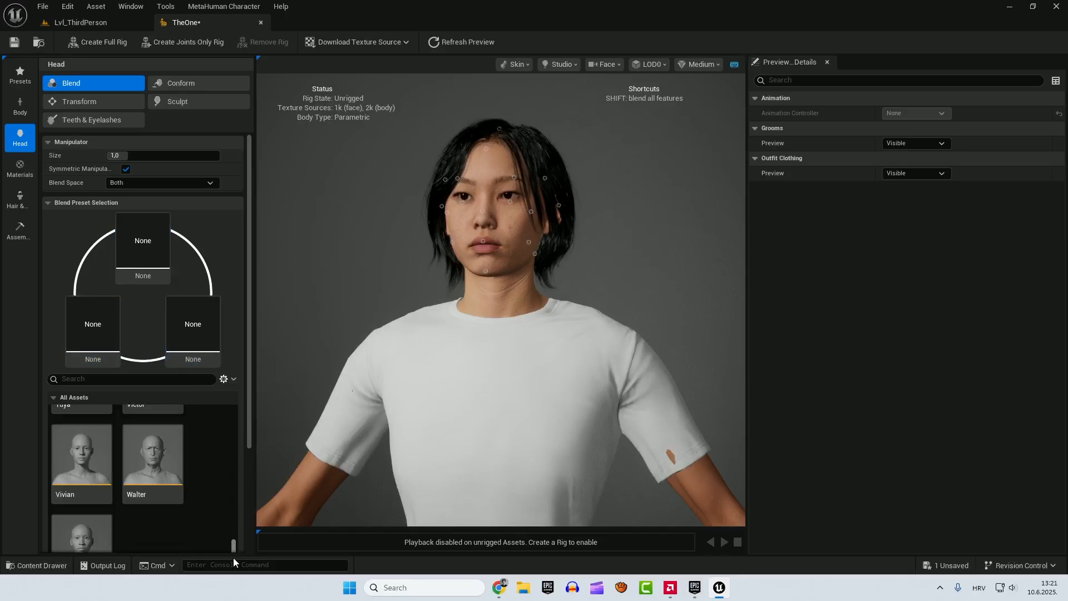
scroll("down", 3)
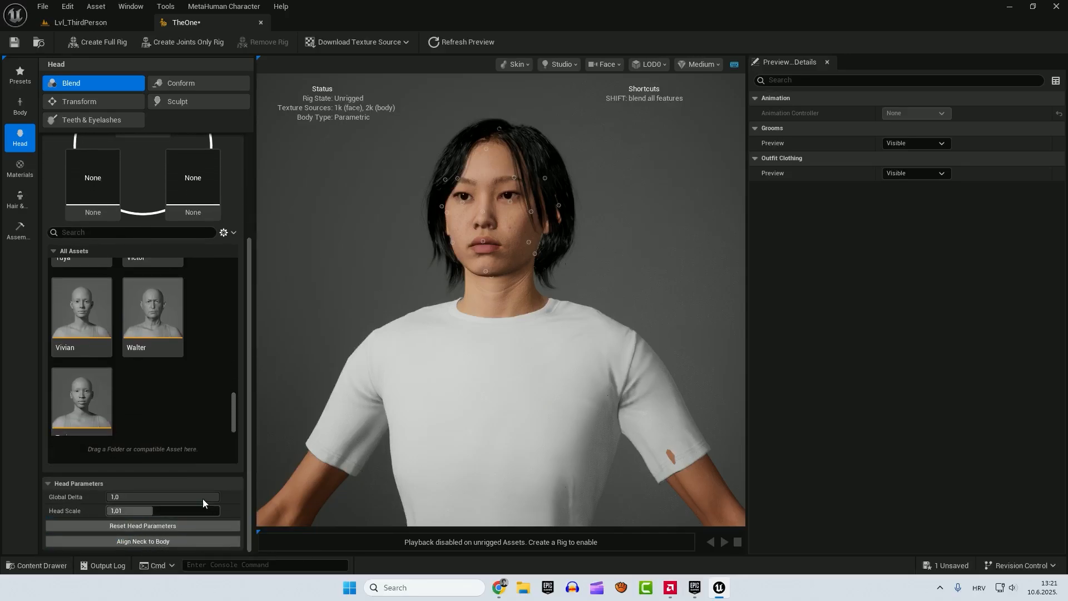
mouse_move(143, 541)
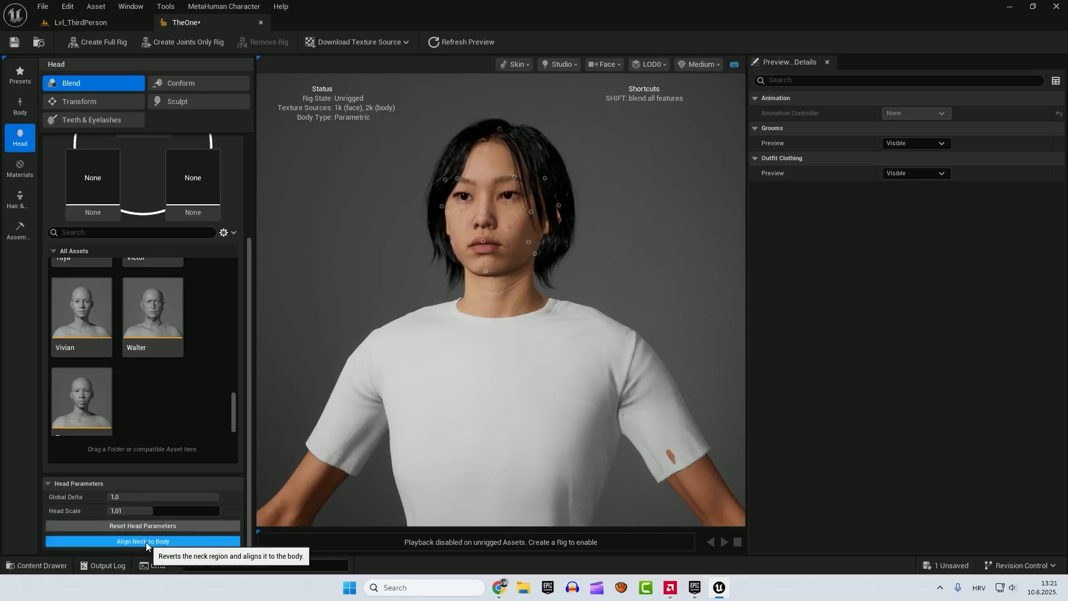
mouse_move(228, 406)
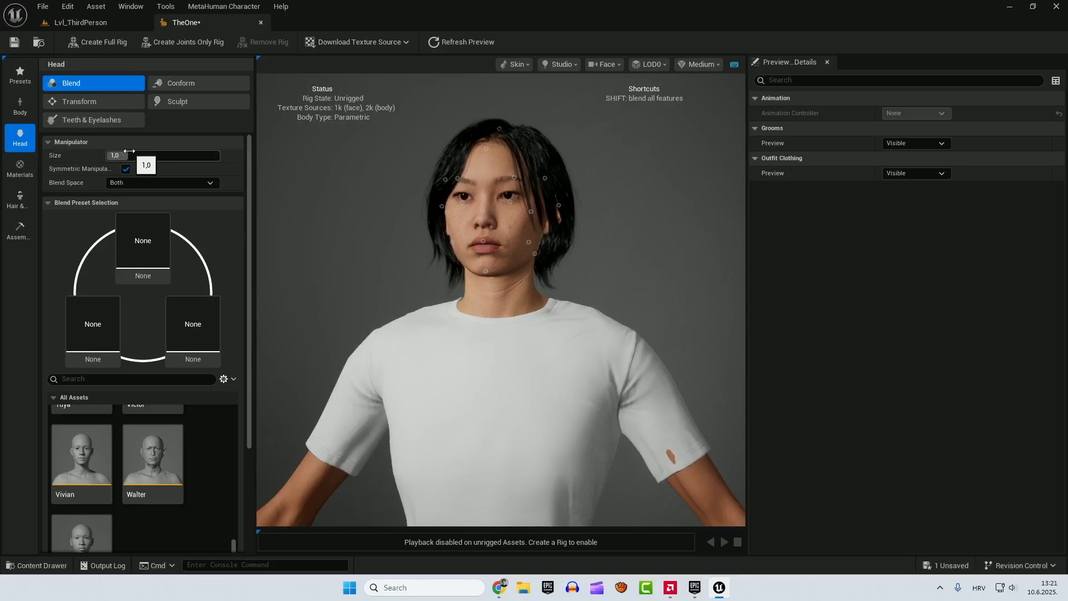
- Reshape face regions with translate, rotate and scale markers, then reset the head parameters
left_click(78, 102)
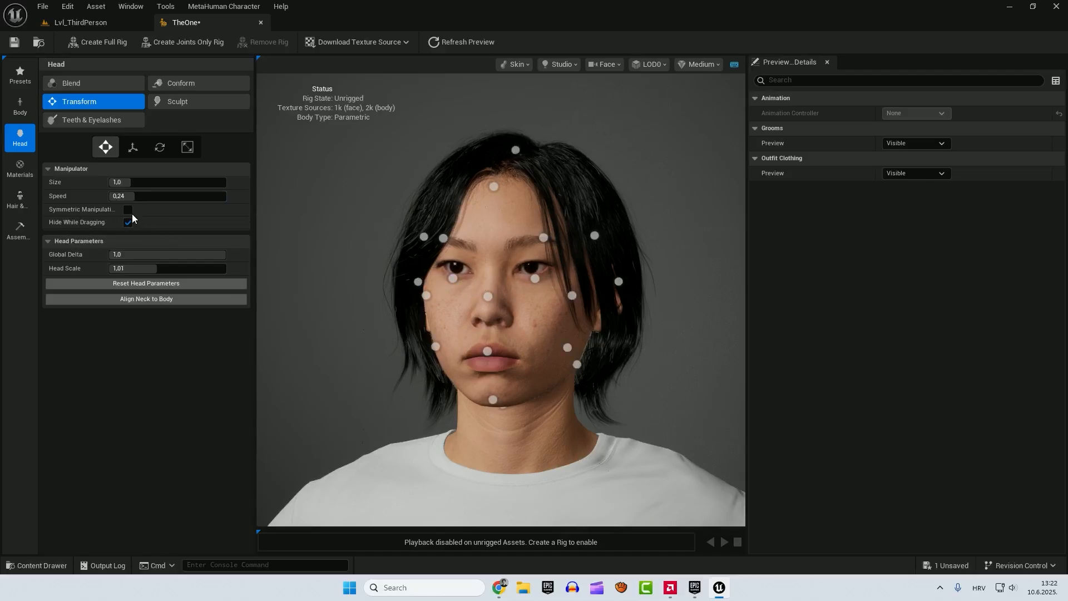
mouse_move(127, 210)
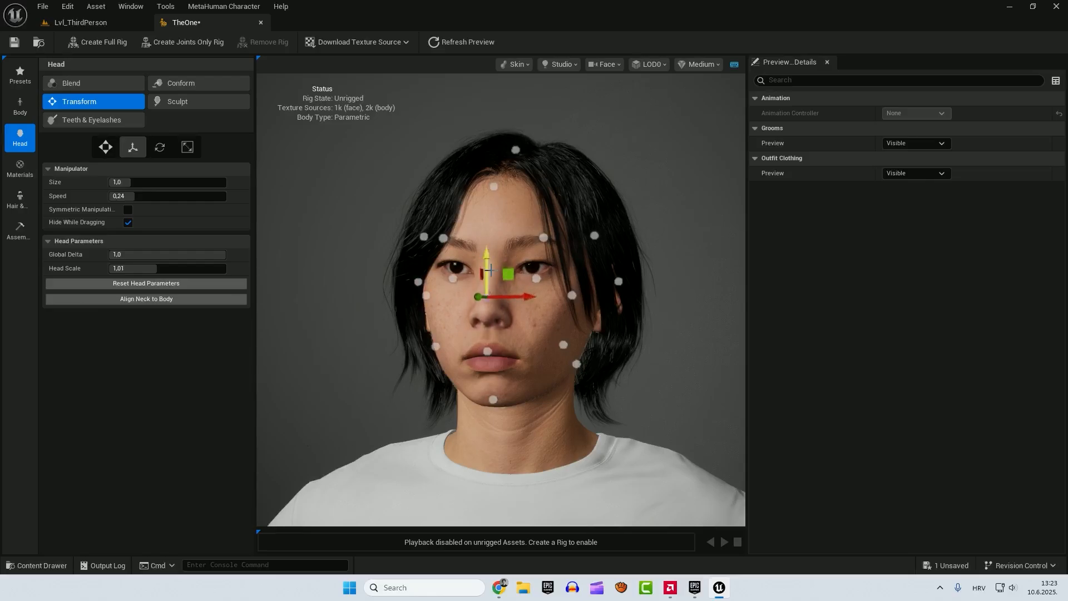
left_click(159, 147)
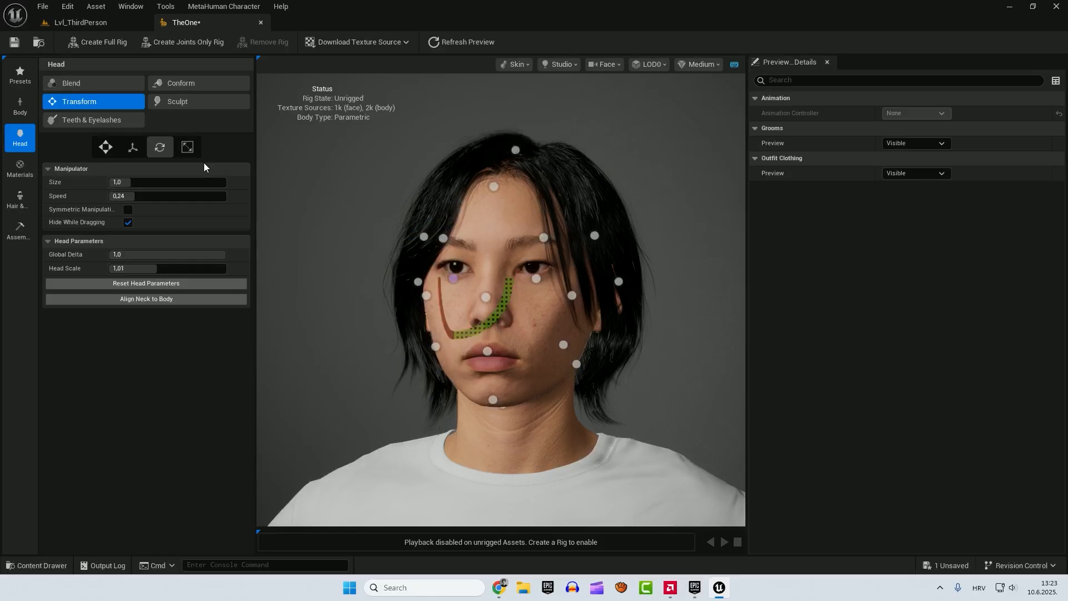
left_click(188, 147)
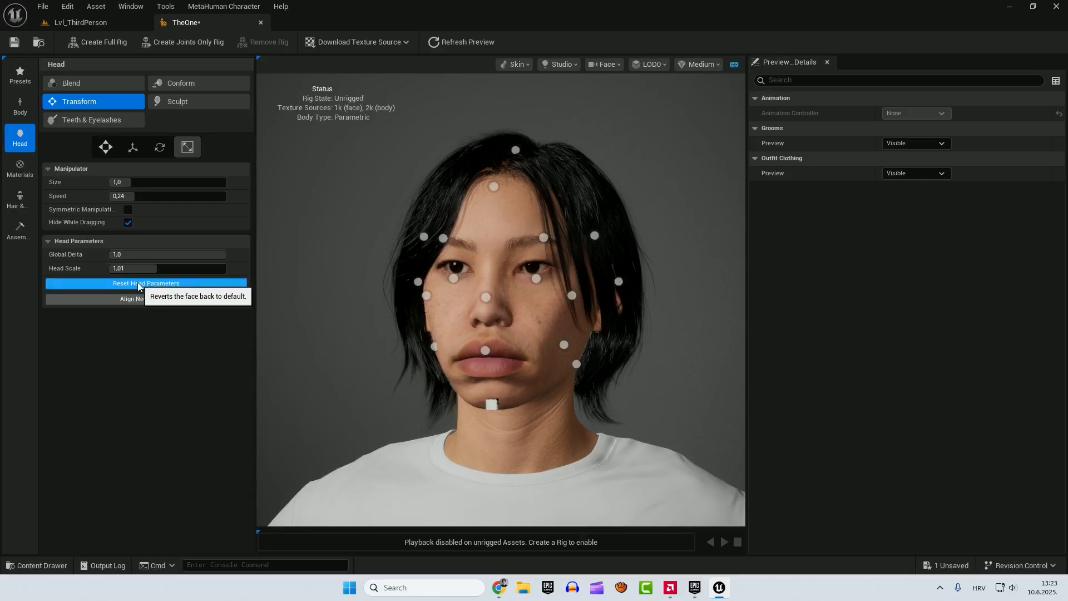
left_click(145, 282)
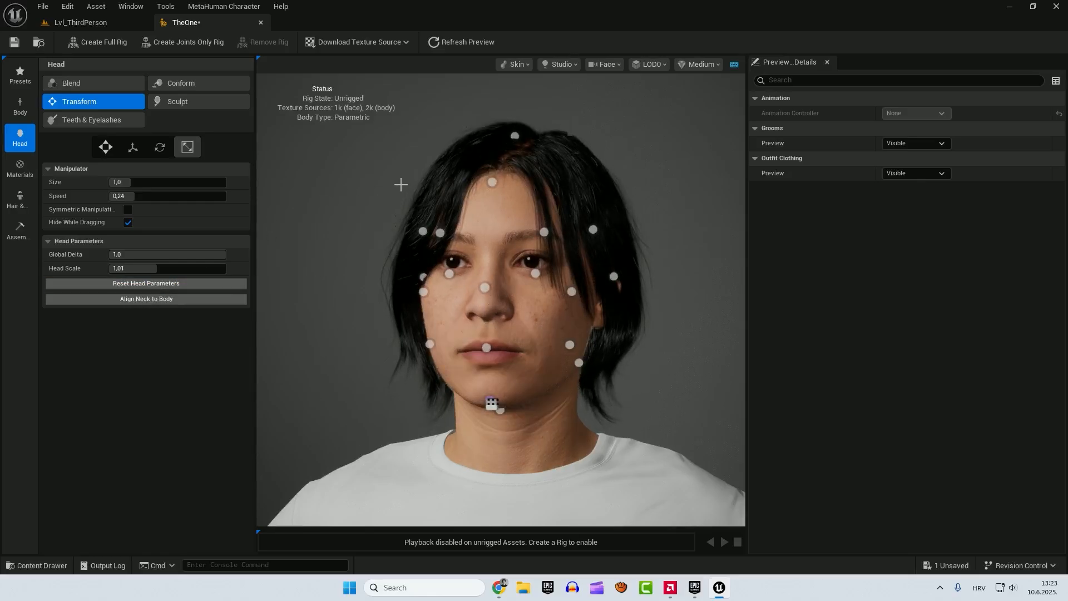
mouse_move(181, 103)
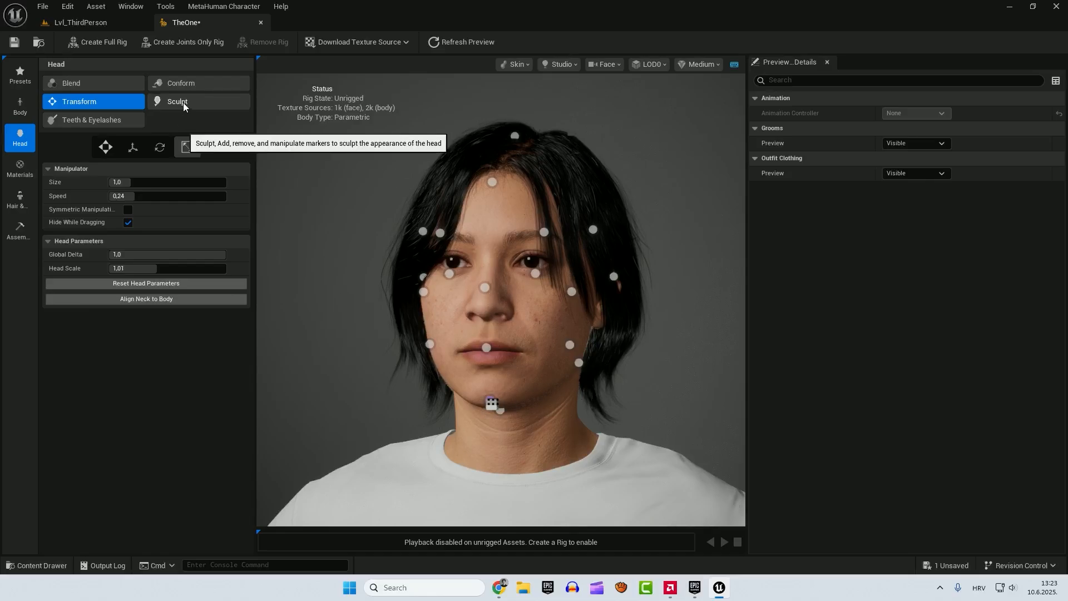
- Switch TheOne's head to Sculpt mode so dense markers cover the face and neck
left_click(177, 101)
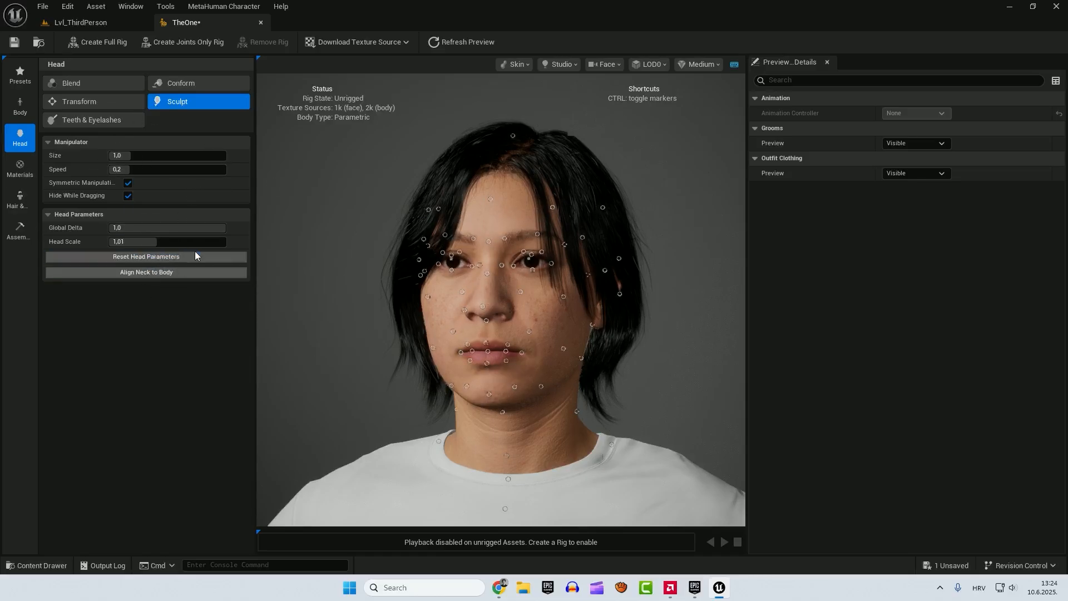
- Lengthen the teeth, widen the jaw opening, and bring up the eyelash presets
left_click(91, 119)
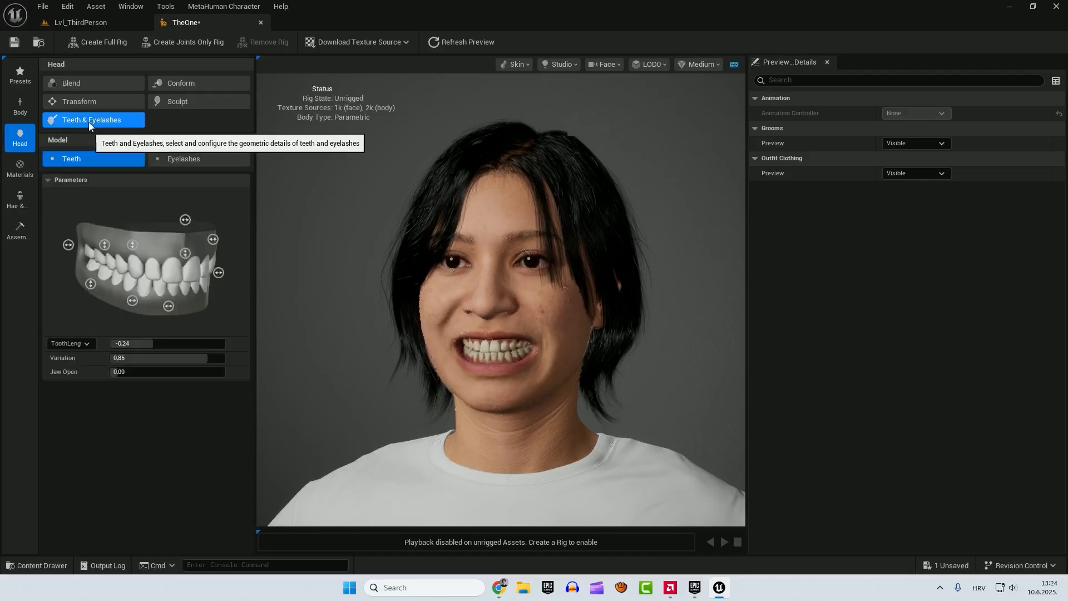
mouse_move(185, 219)
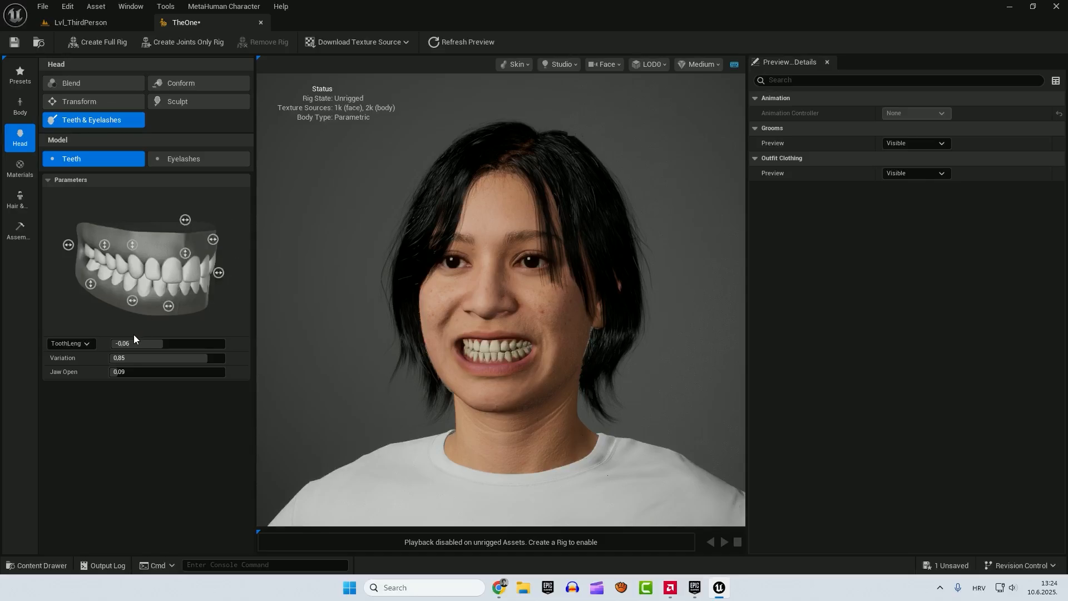
left_click(166, 371)
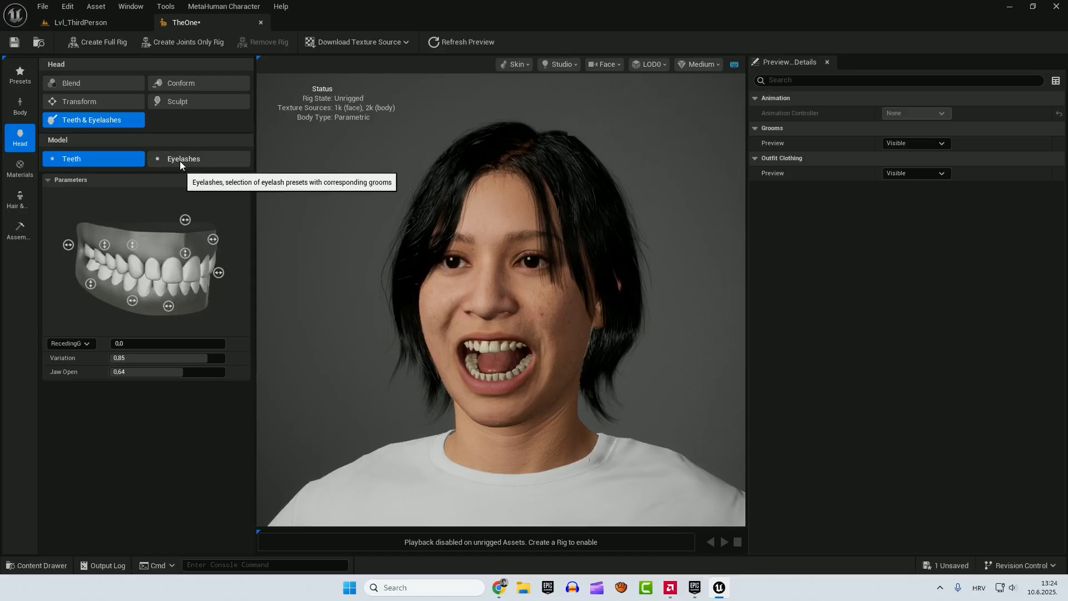
left_click(183, 158)
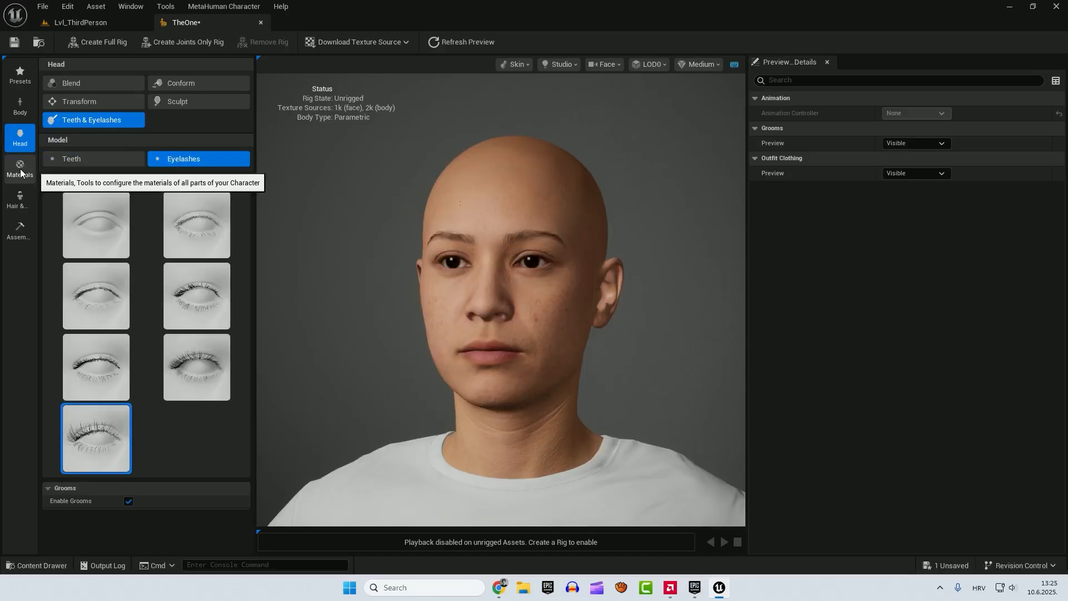
- Add a light freckle pattern to the skin and apply a new iris preset
left_click(20, 168)
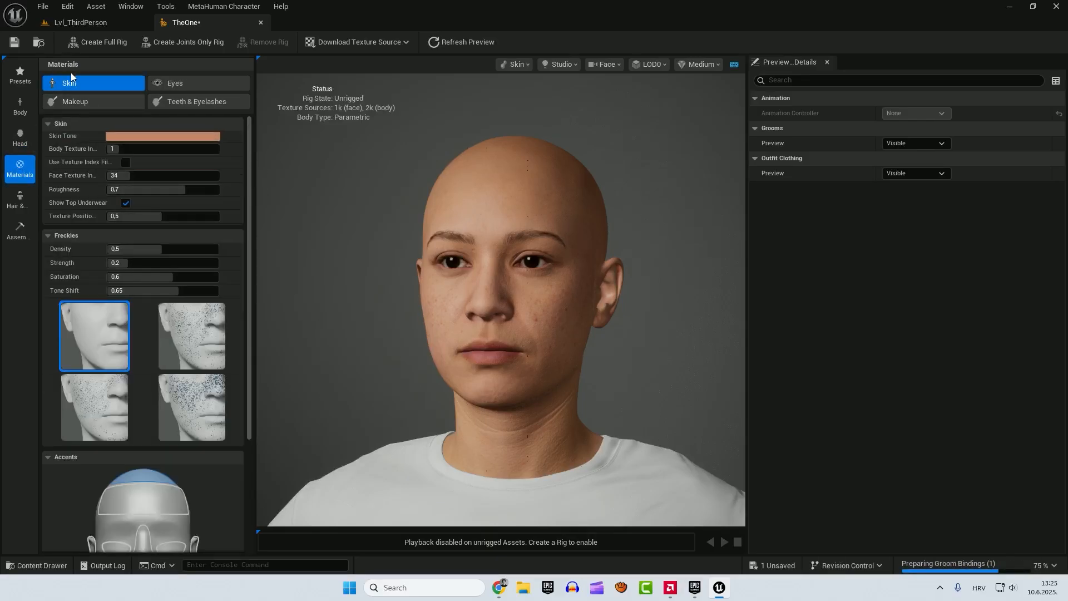
mouse_move(197, 101)
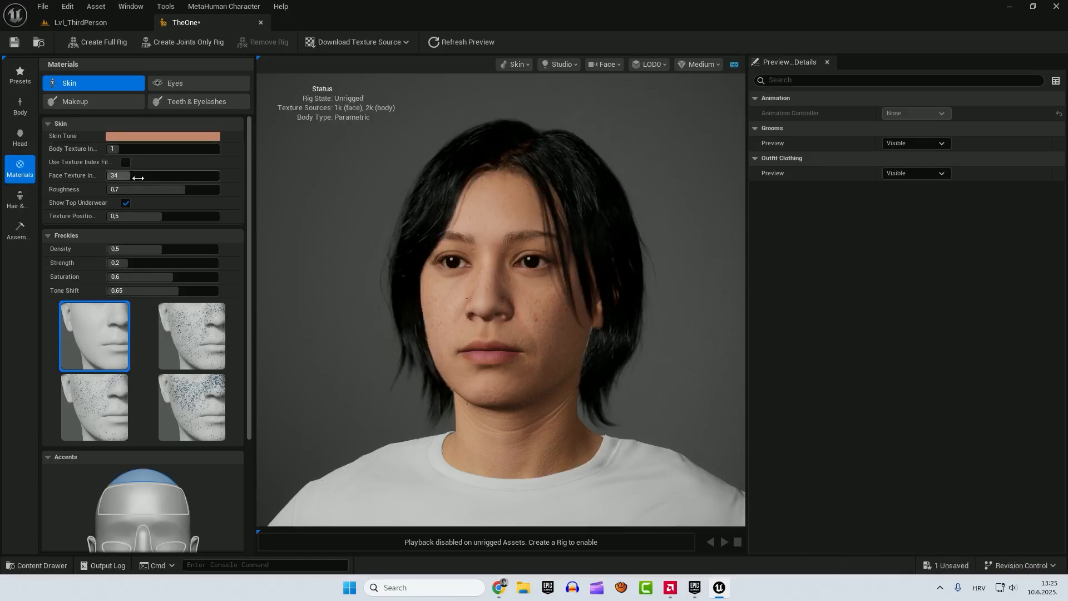
left_click(191, 336)
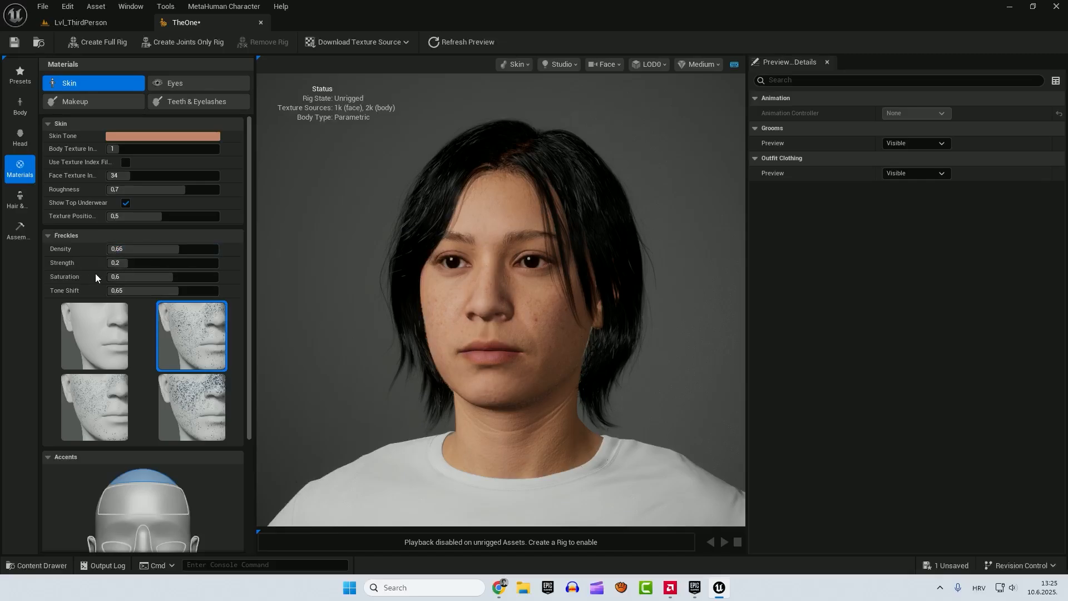
left_click(175, 83)
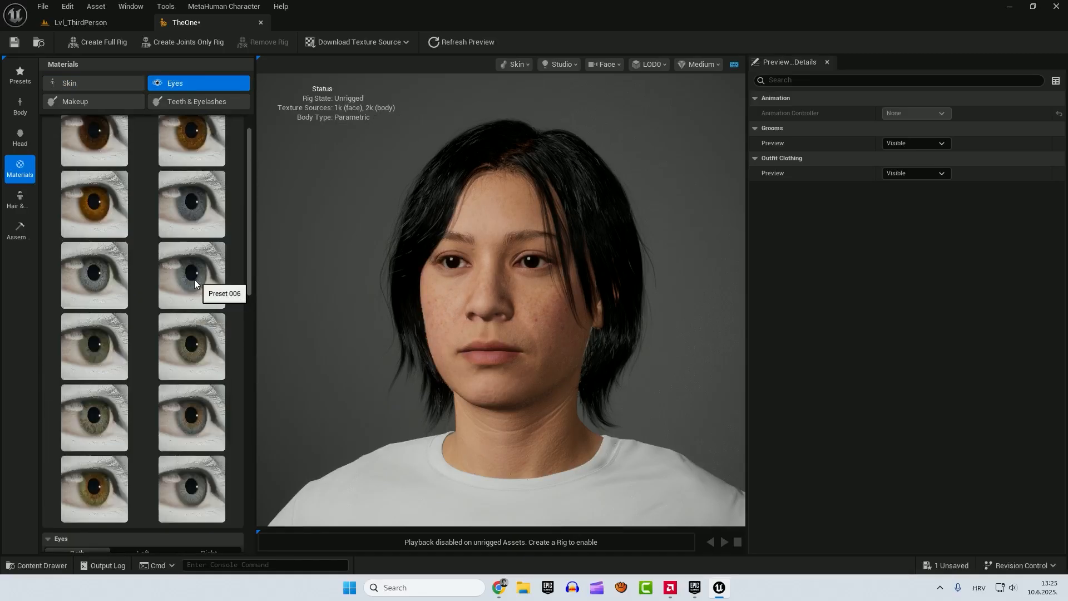
left_click(191, 275)
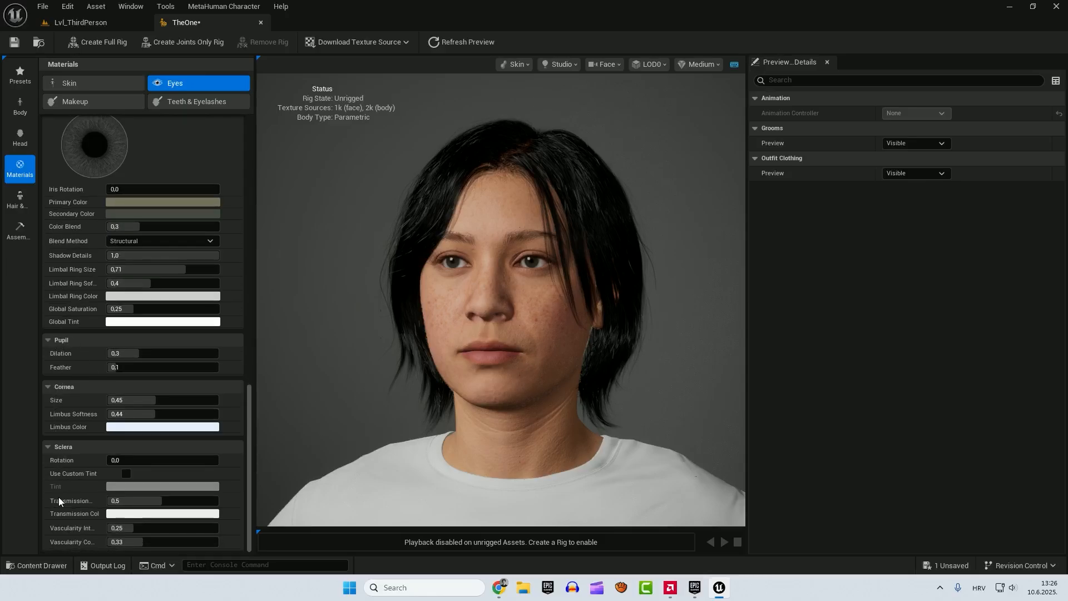
- Apply a stronger foundation, dark smoky eye makeup and red lipstick
left_click(75, 101)
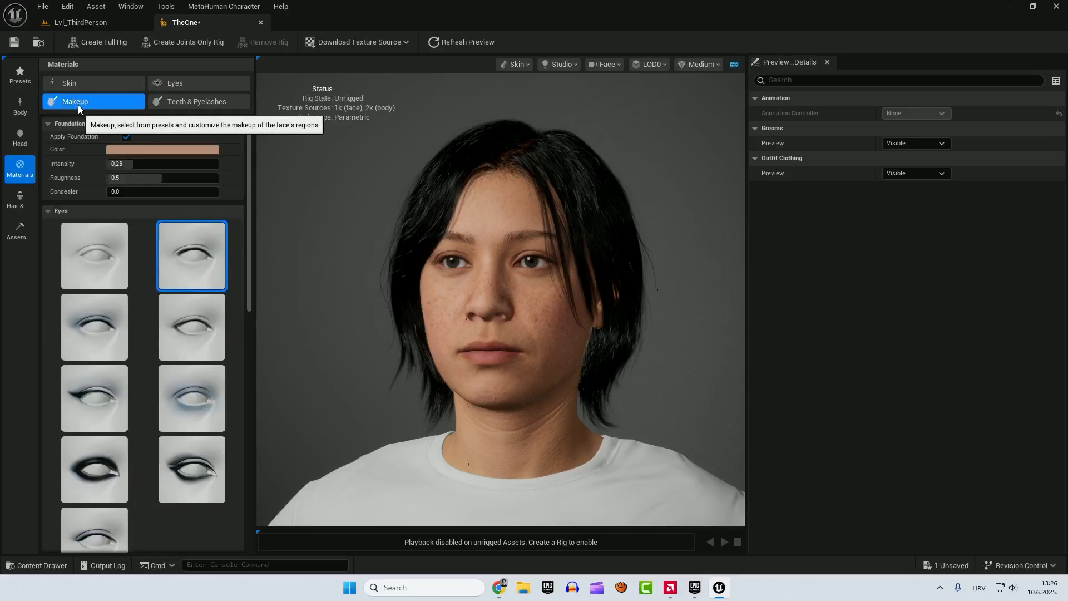
left_click(94, 469)
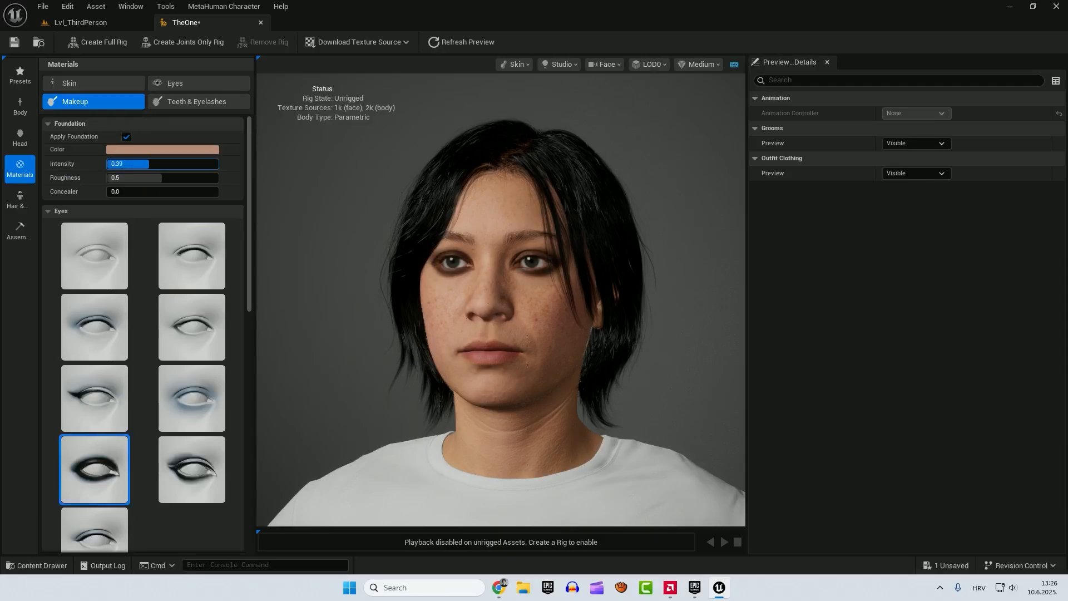
left_click(162, 191)
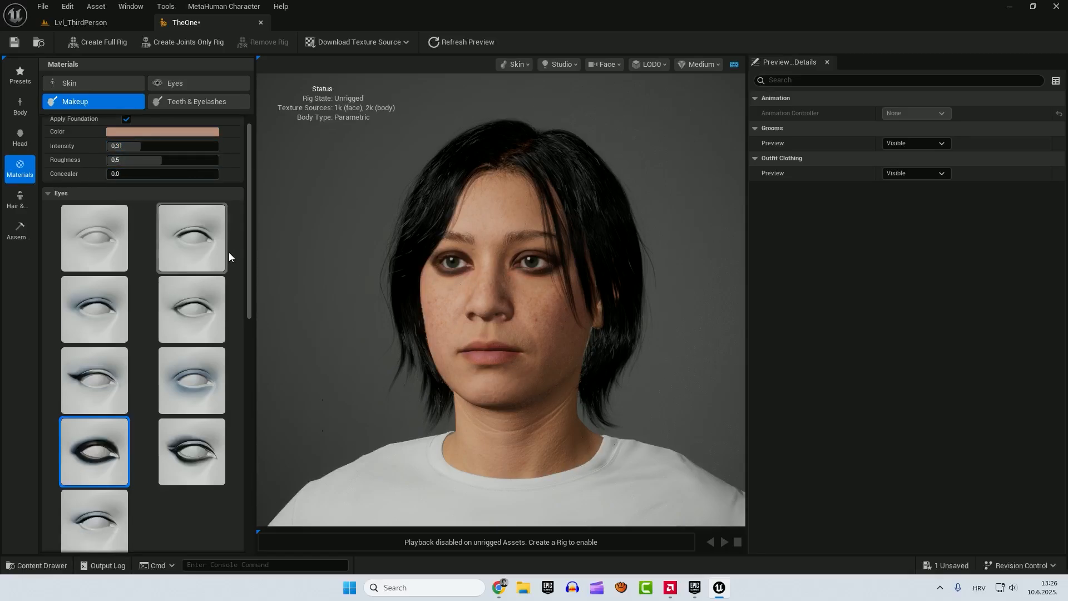
scroll("down", 3)
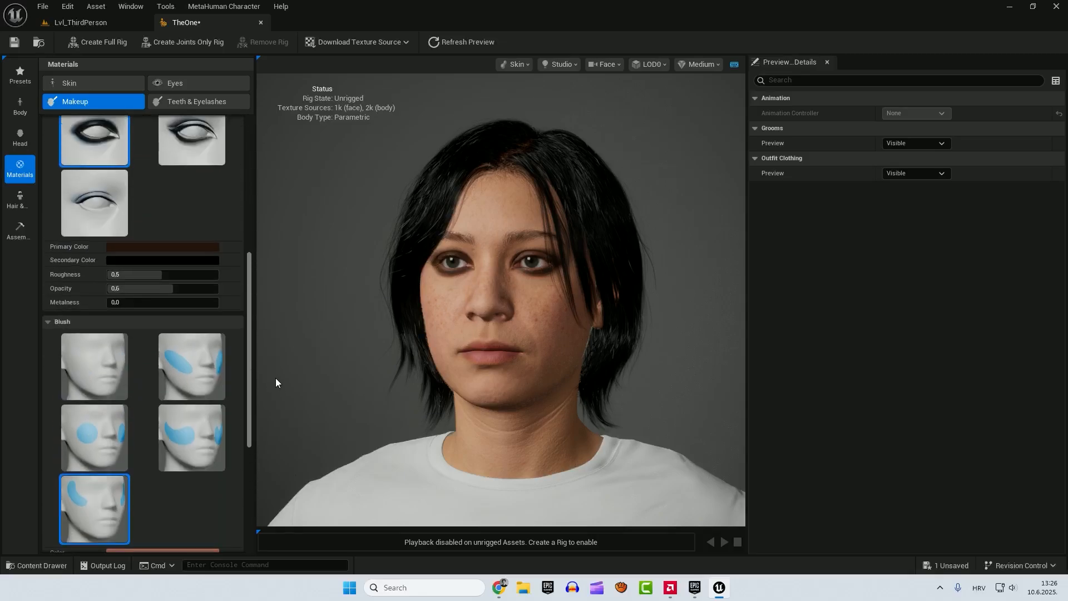
left_click(191, 480)
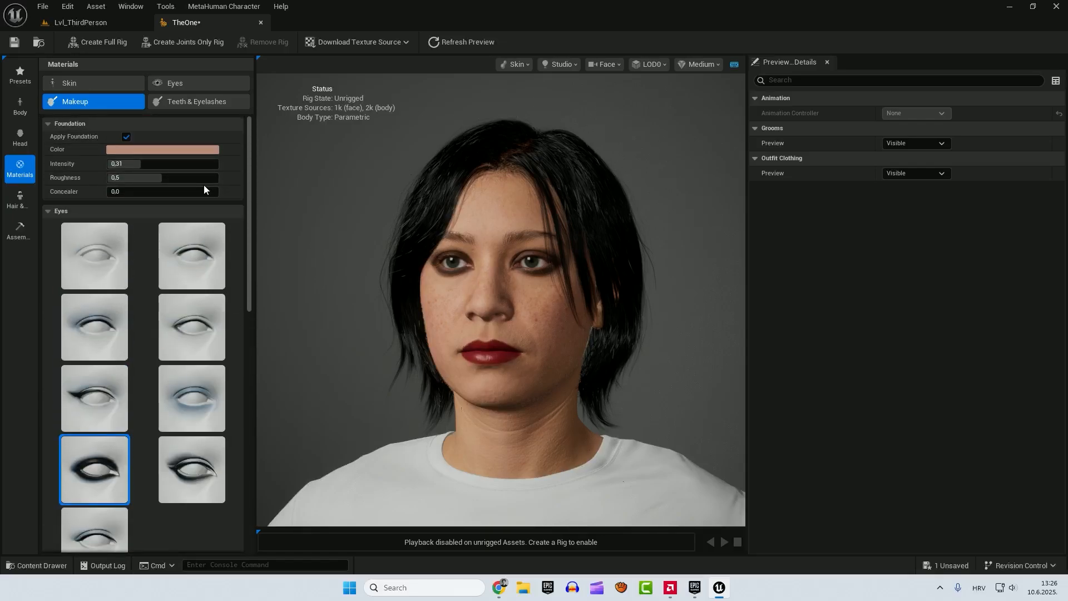
- Tint the teeth green, with heavier plaque and a wider jaw opening
left_click(196, 101)
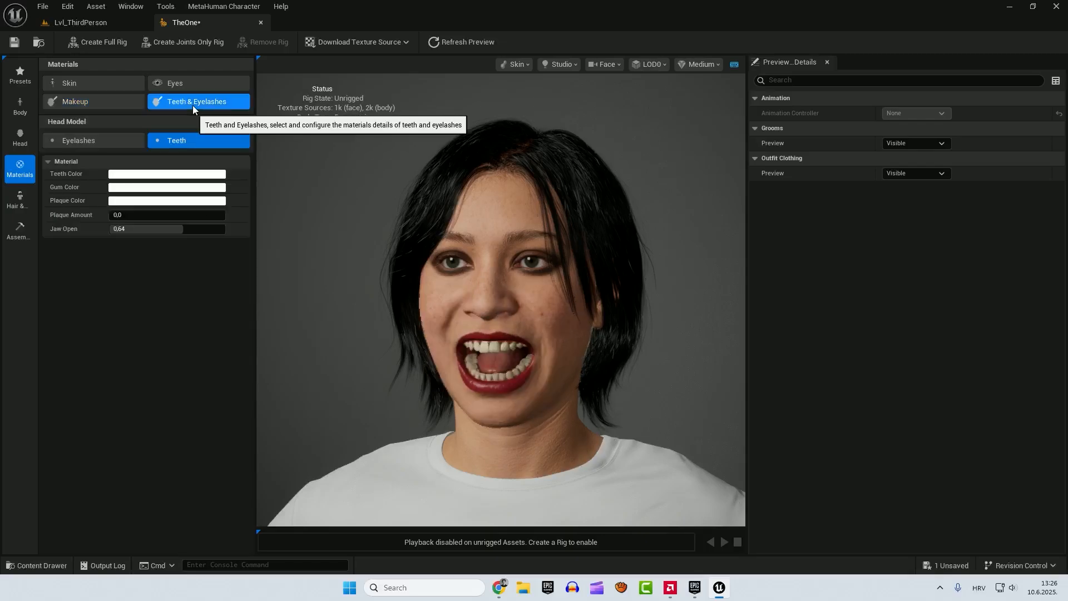
left_click(166, 173)
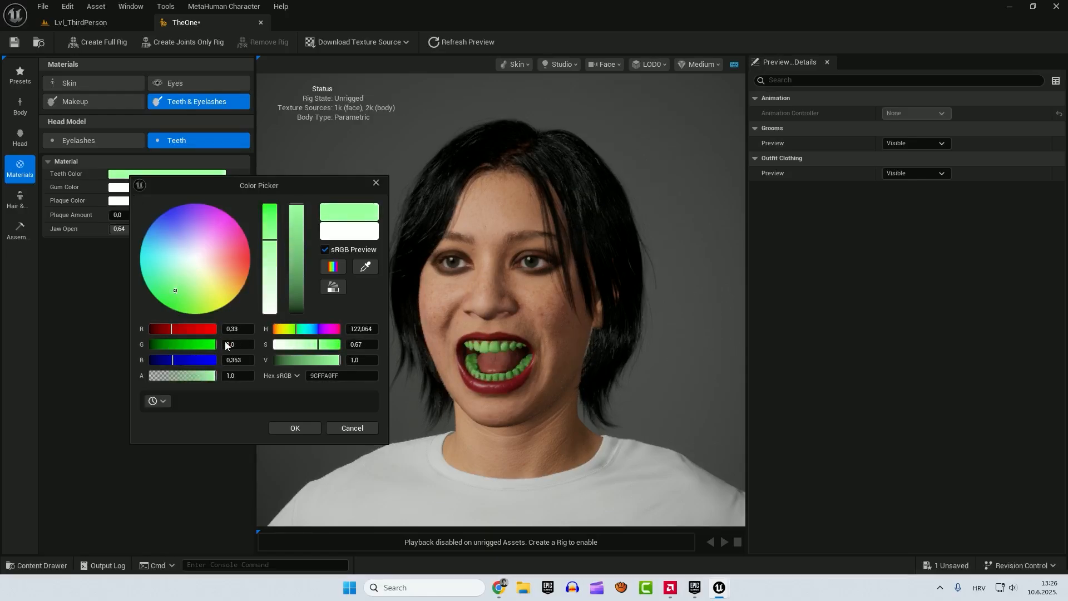
left_click(295, 428)
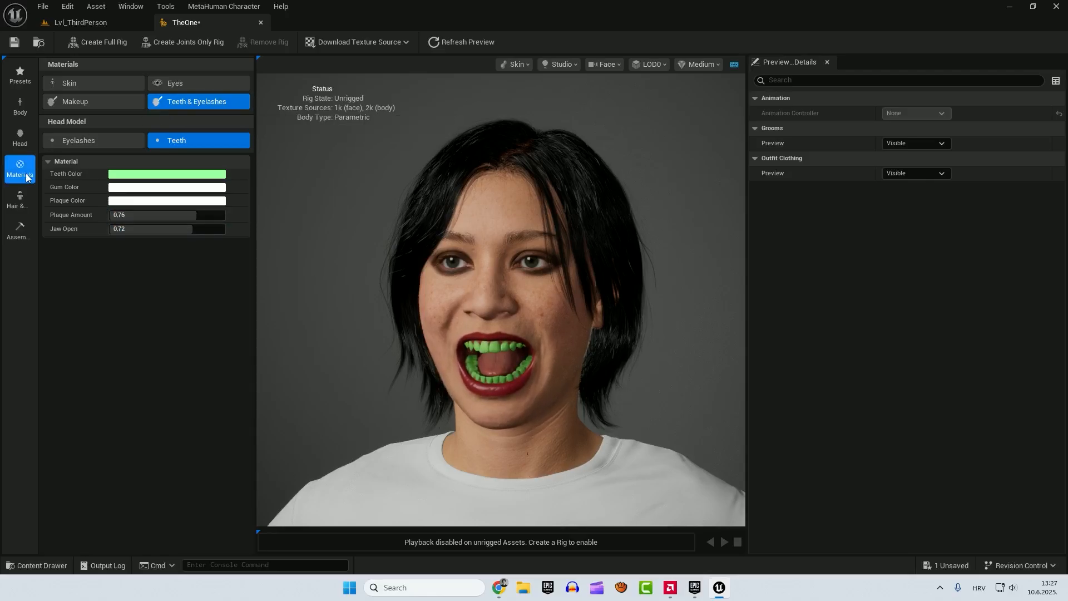
mouse_move(19, 198)
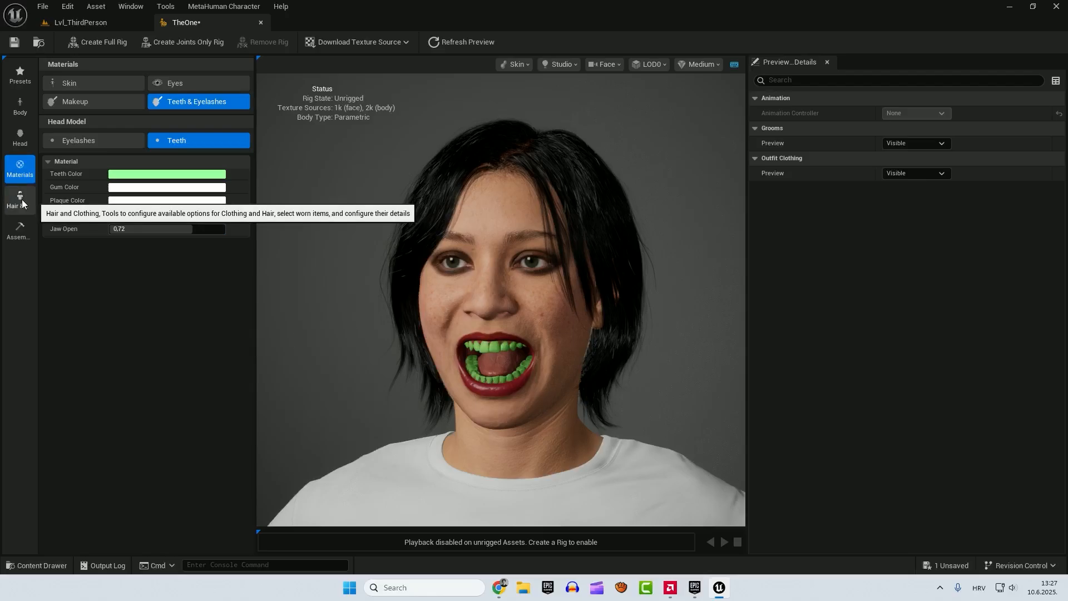
- Give TheOne the Twisted Braids hairstyle and browse the remaining groom and clothing sections
left_click(19, 197)
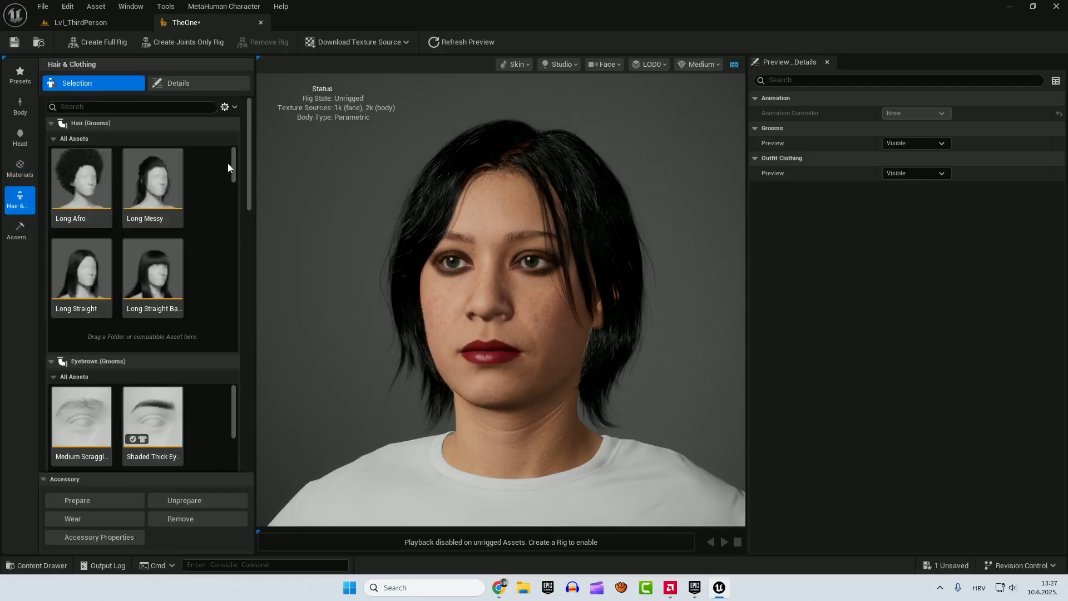
scroll("down", 3)
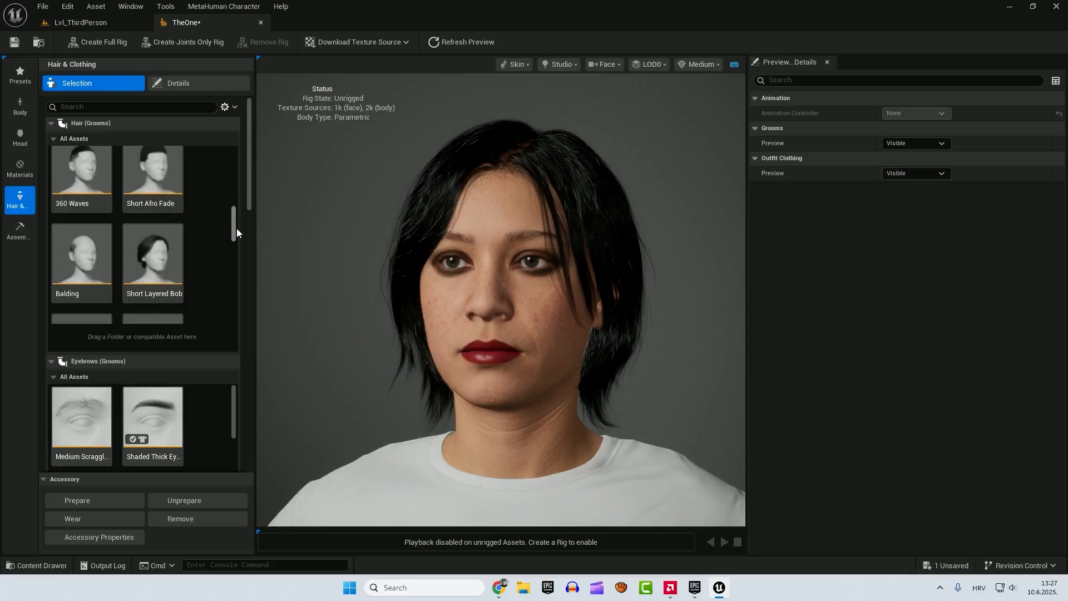
left_click(153, 245)
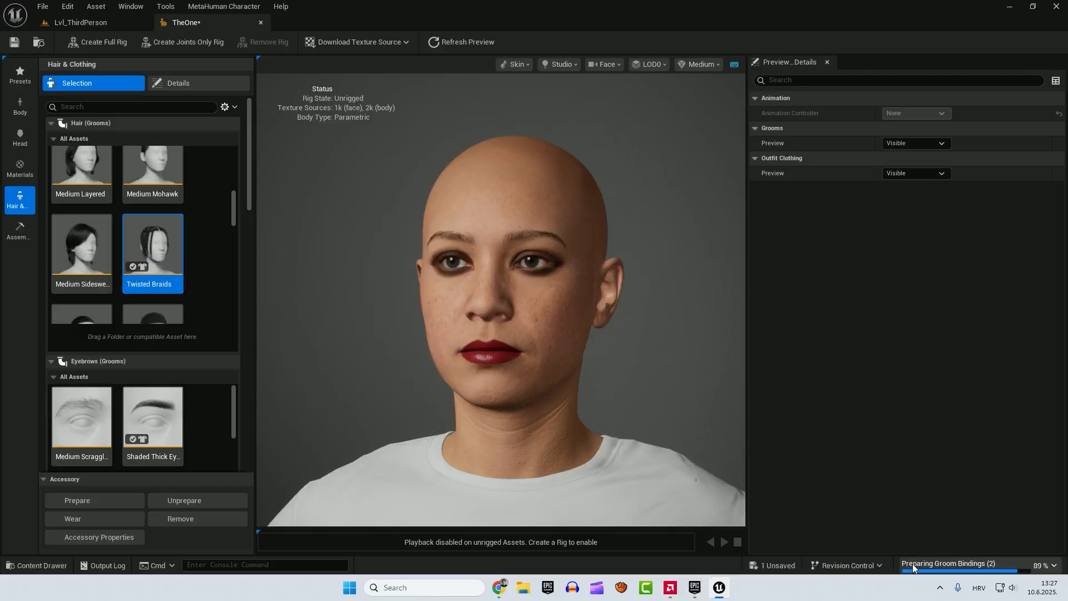
mouse_move(952, 571)
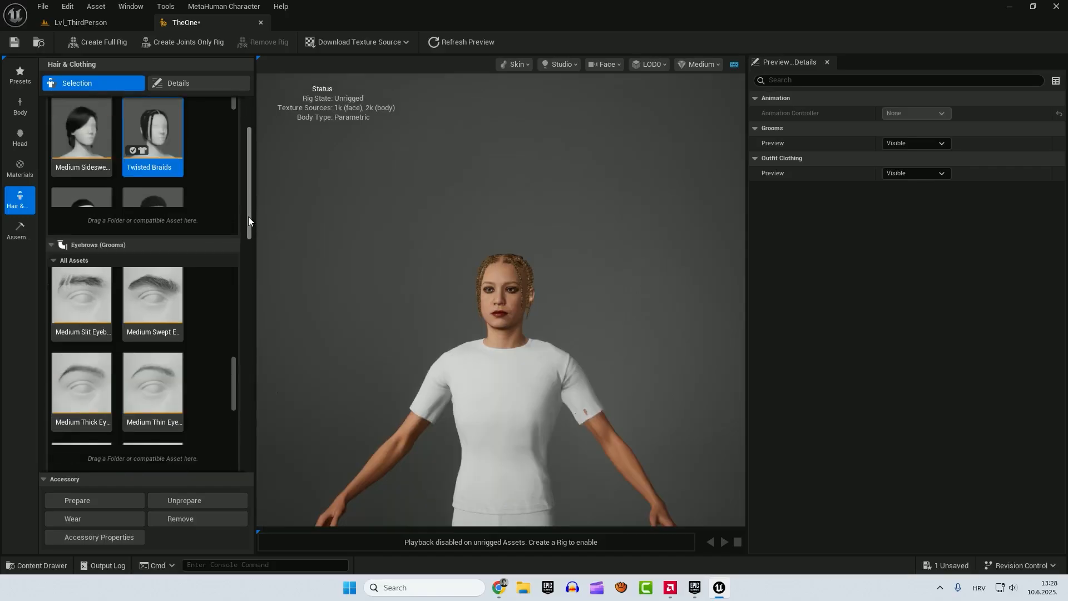
scroll("down", 3)
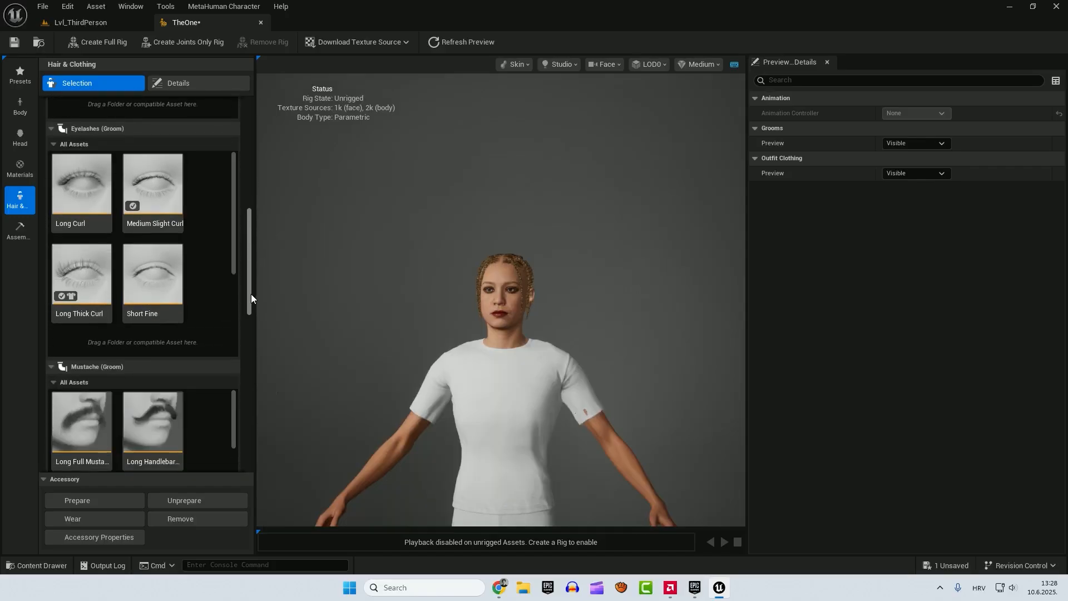
scroll("down", 3)
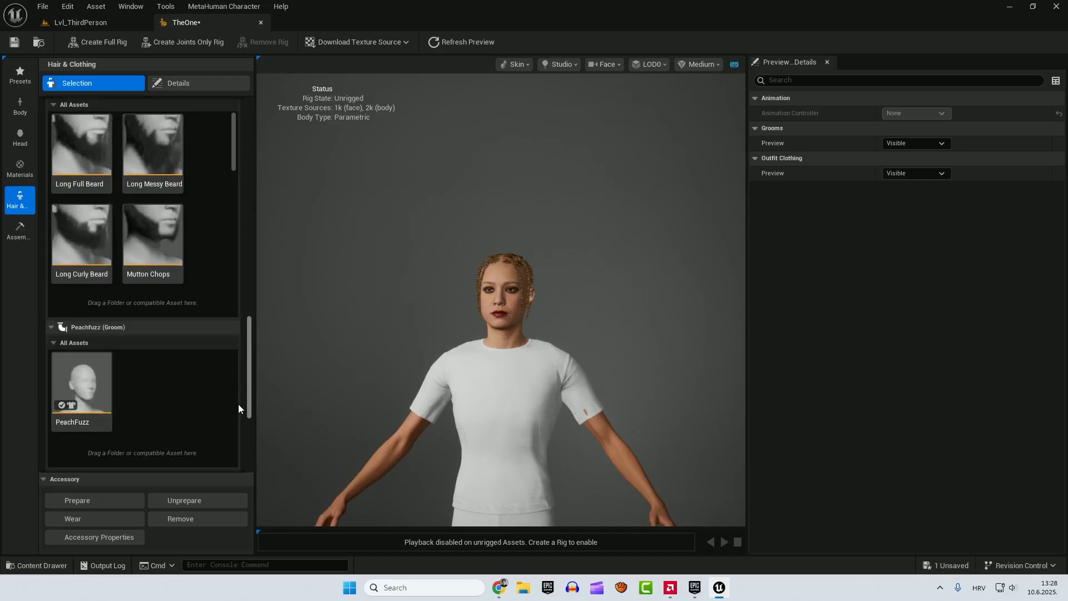
scroll("down", 3)
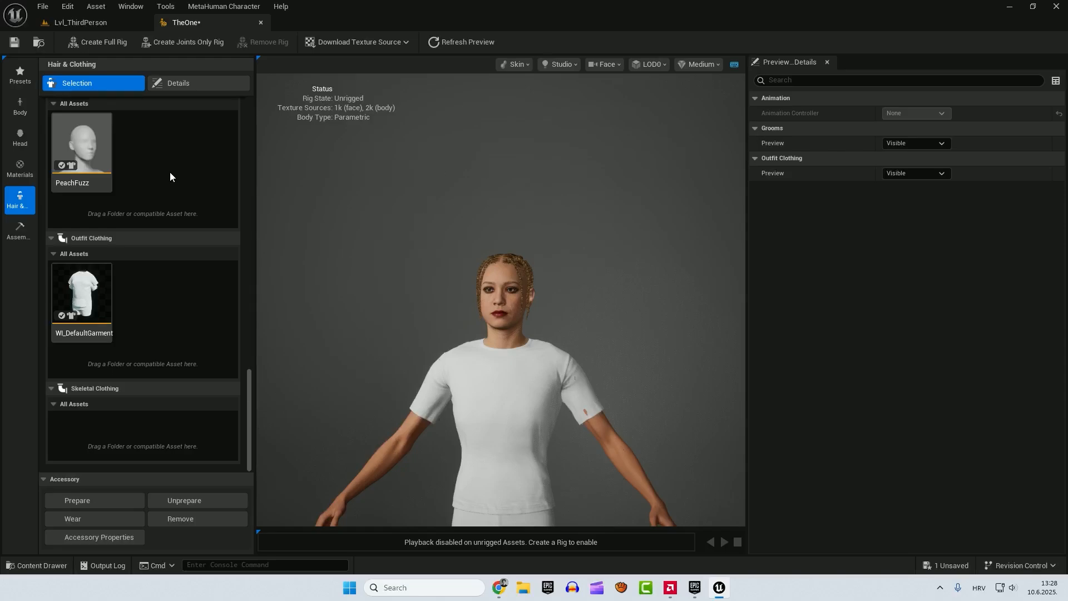
mouse_move(19, 231)
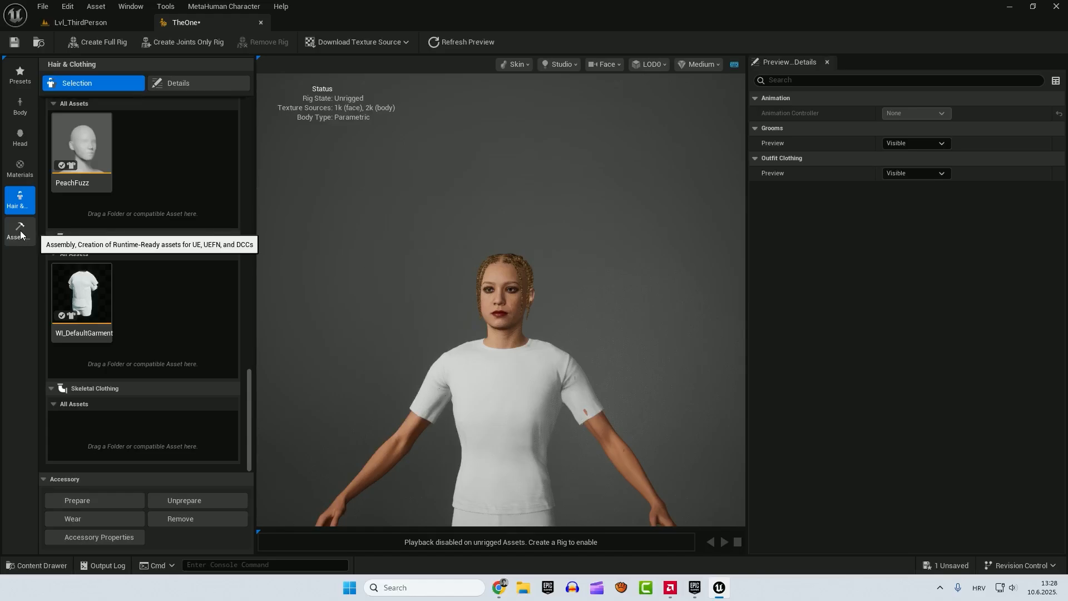
- Reopen TheOne from the Content Browser and create a full rig with blend shapes
left_click(80, 21)
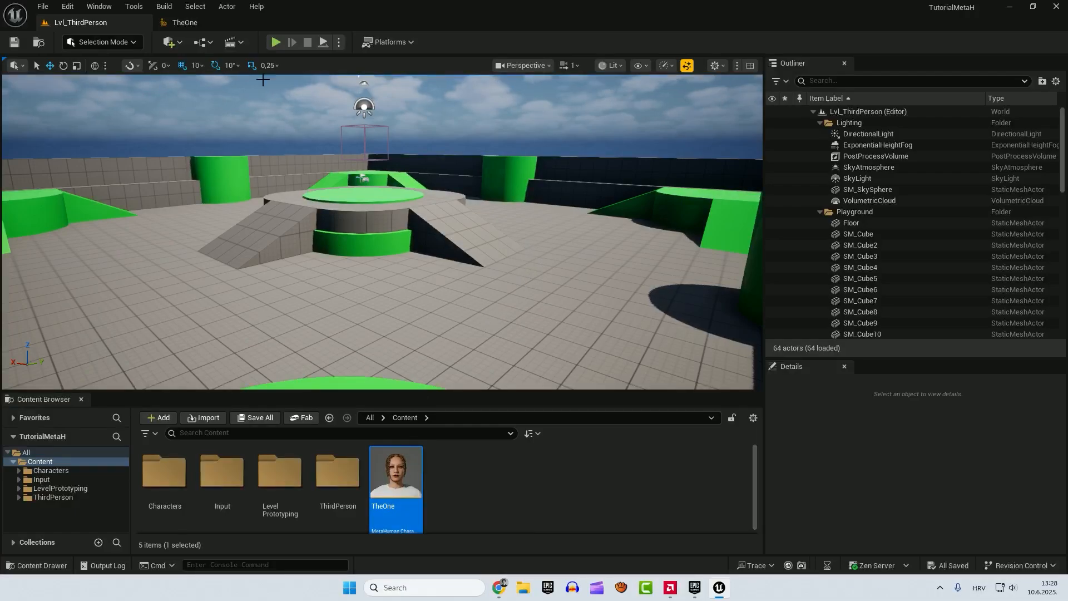
double_click(395, 470)
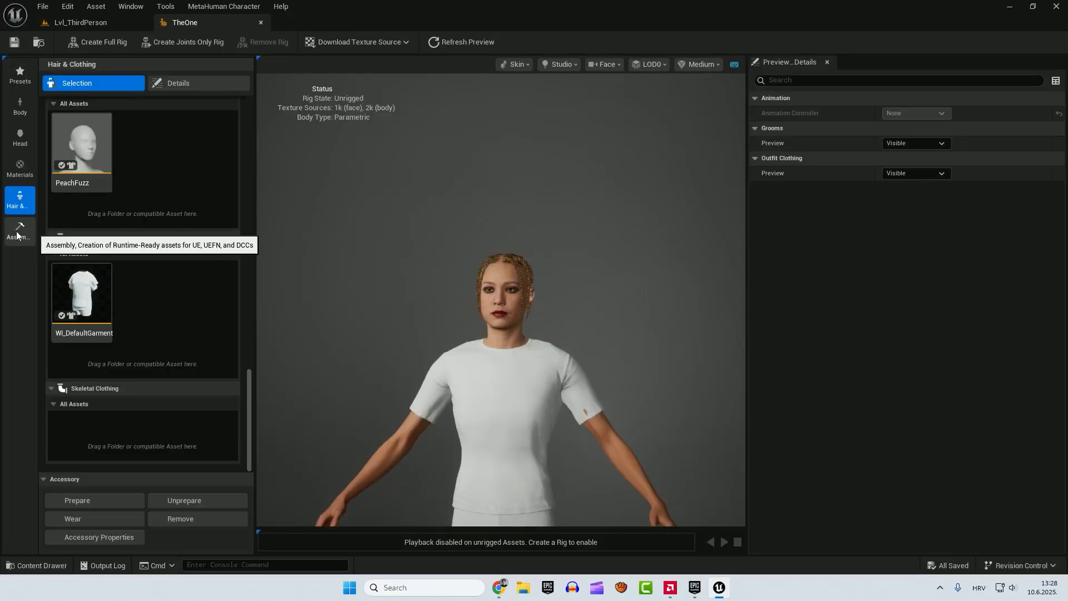
left_click(19, 231)
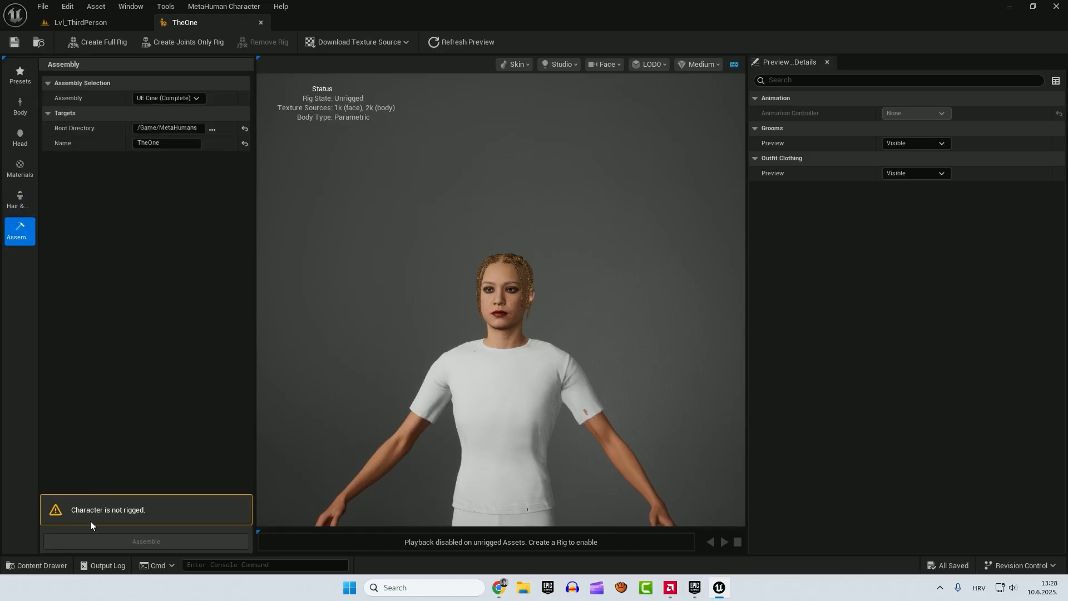
mouse_move(158, 225)
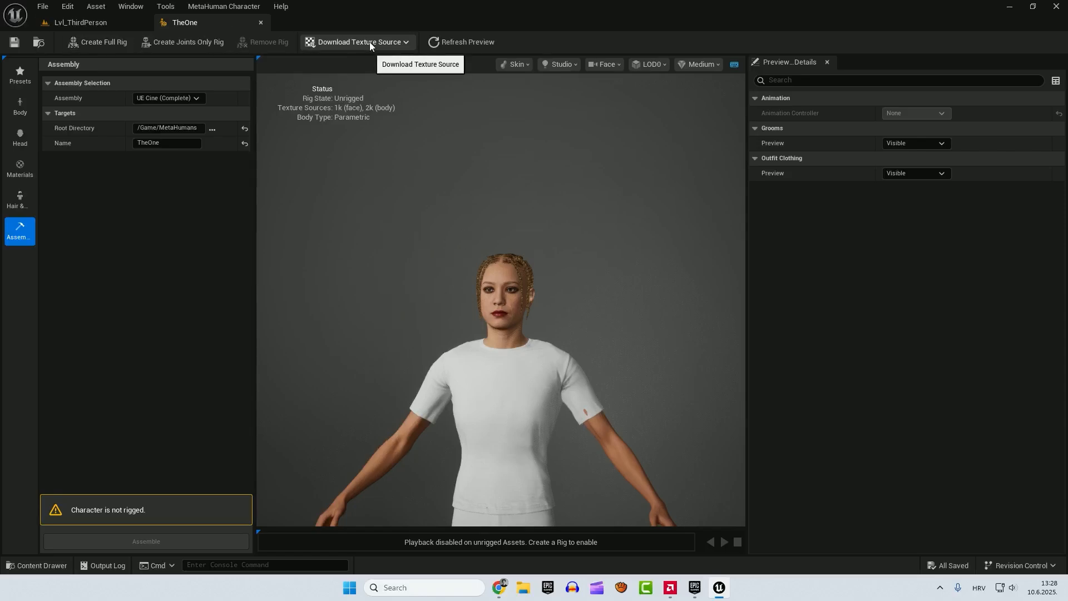
mouse_move(812, 125)
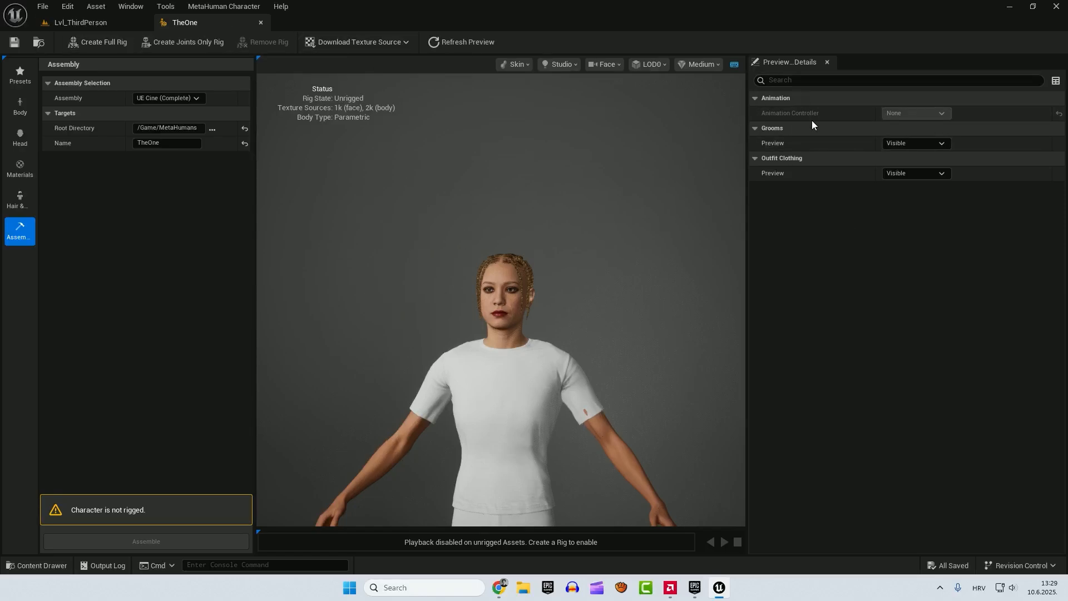
mouse_move(130, 495)
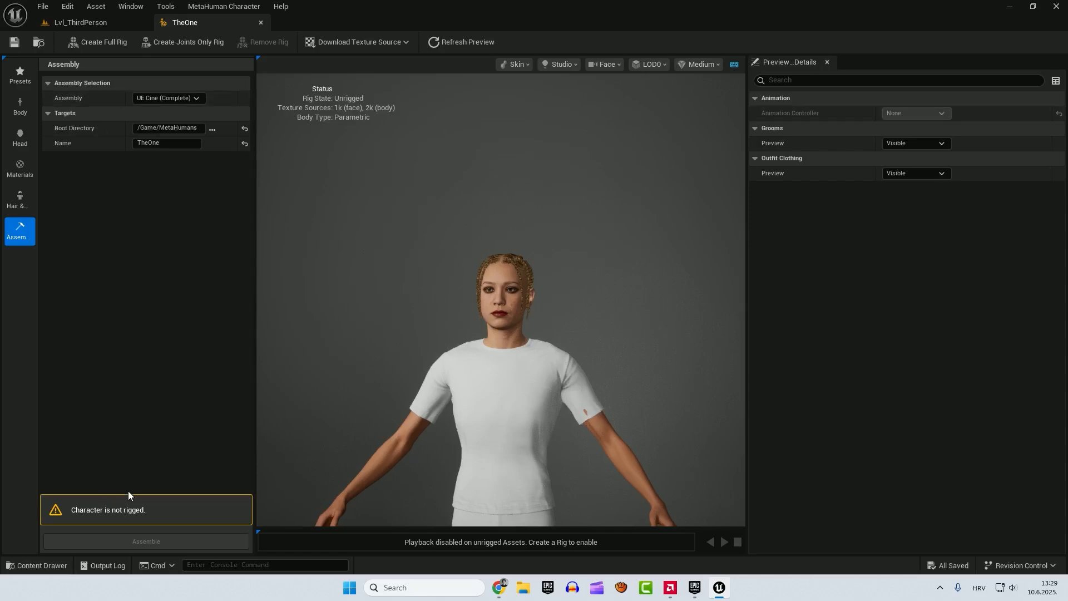
mouse_move(99, 47)
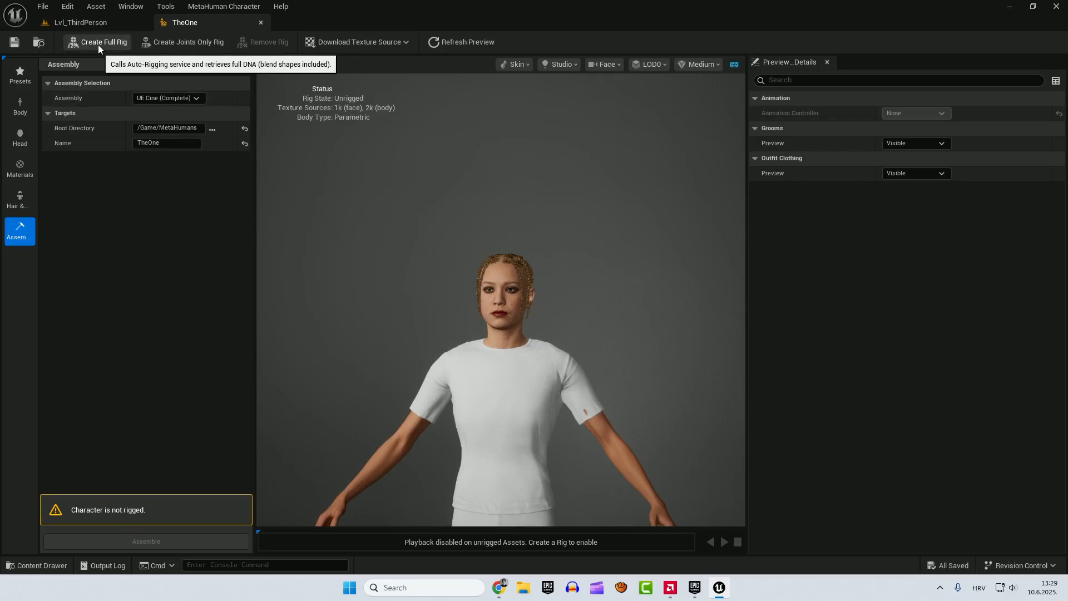
left_click(103, 41)
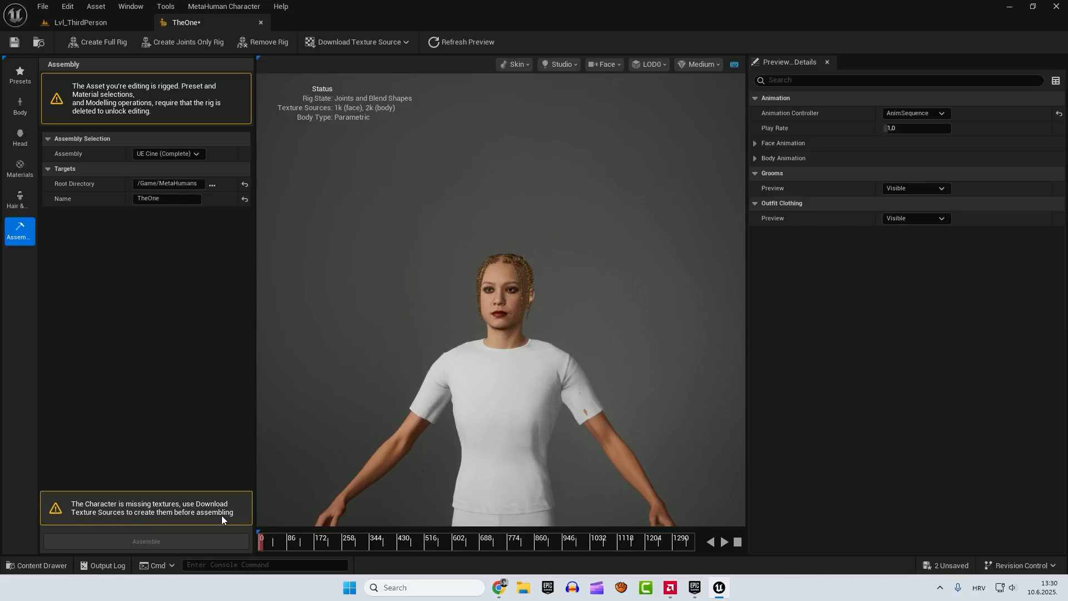
mouse_move(289, 58)
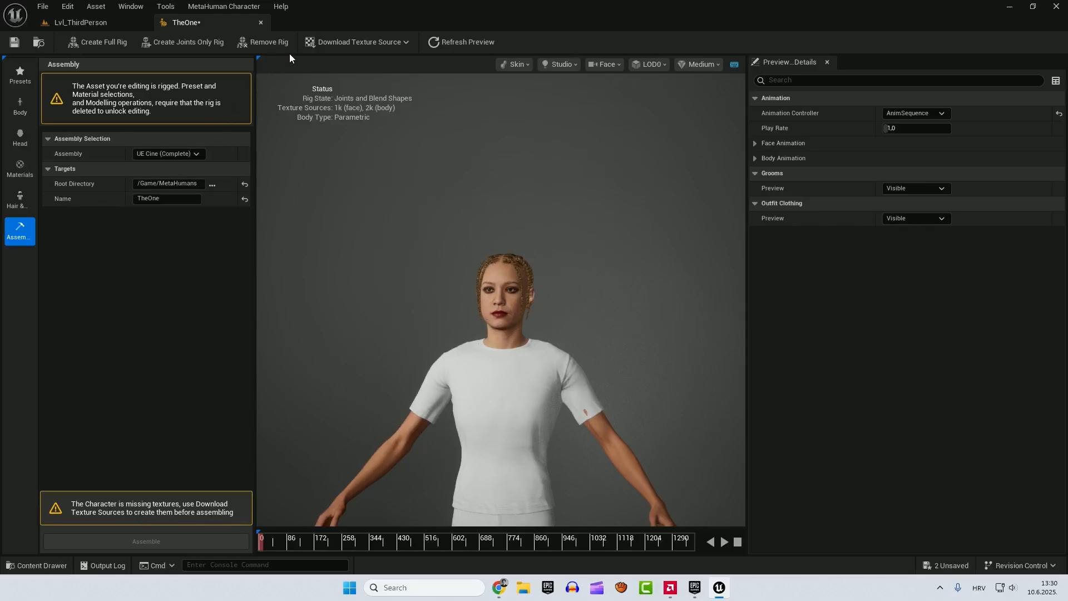
- Download the 2k resolution face and body source textures
left_click(355, 42)
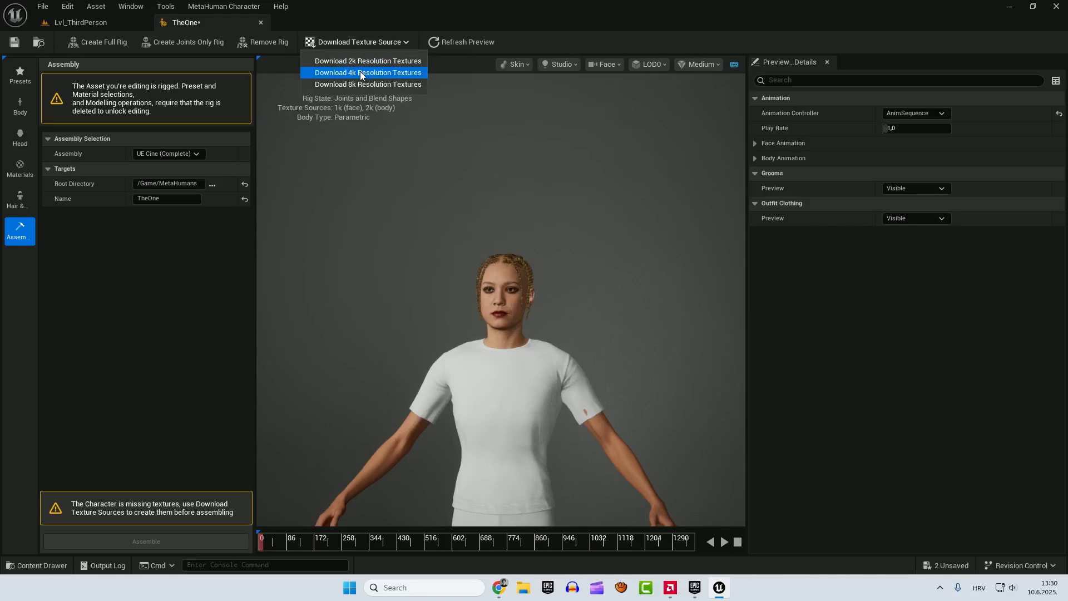
mouse_move(367, 61)
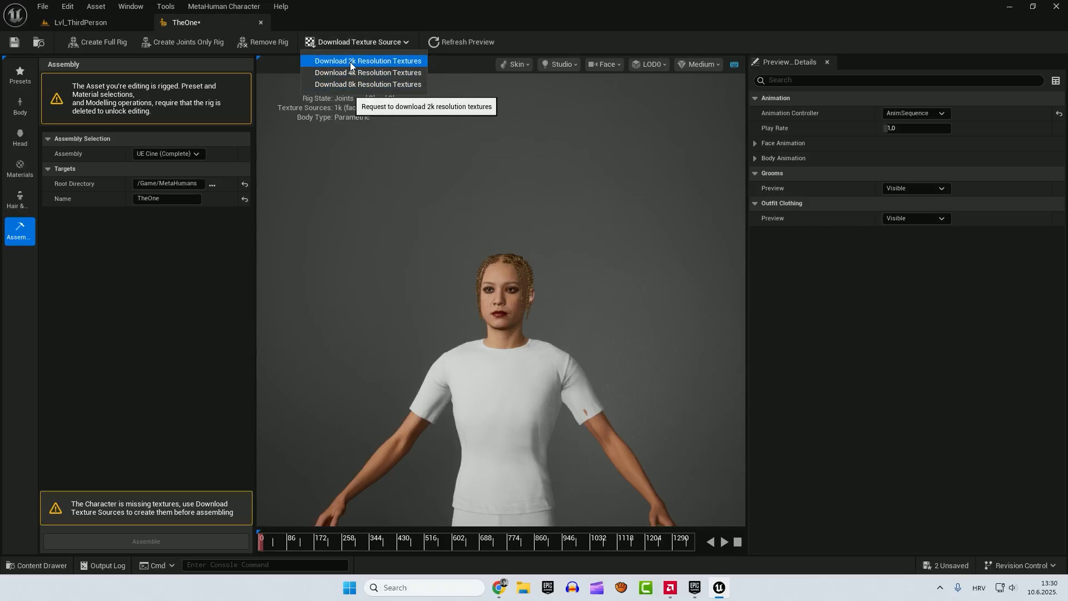
left_click(367, 61)
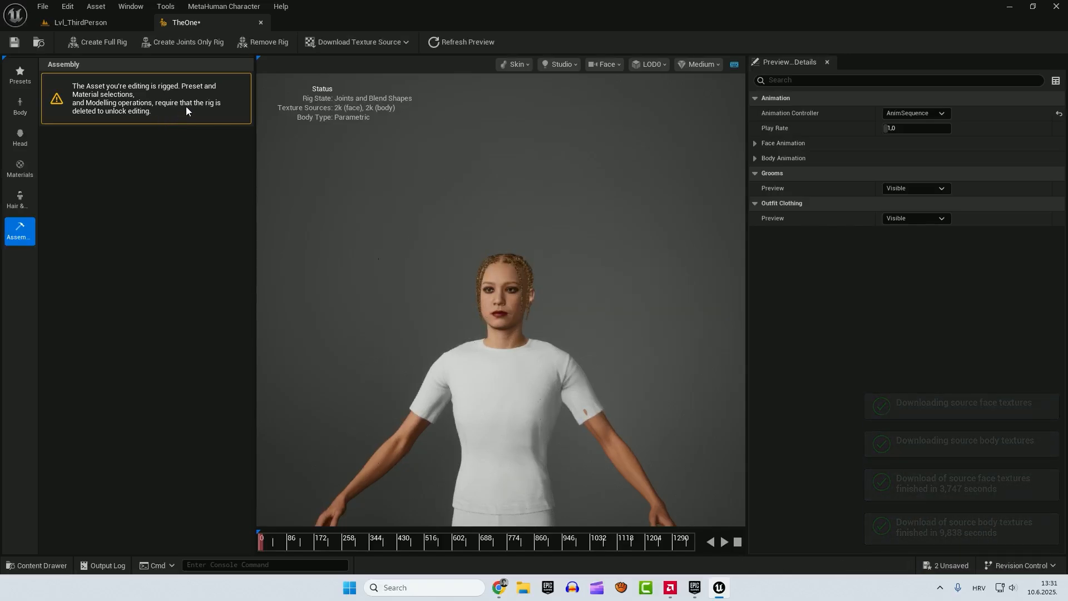
mouse_move(264, 41)
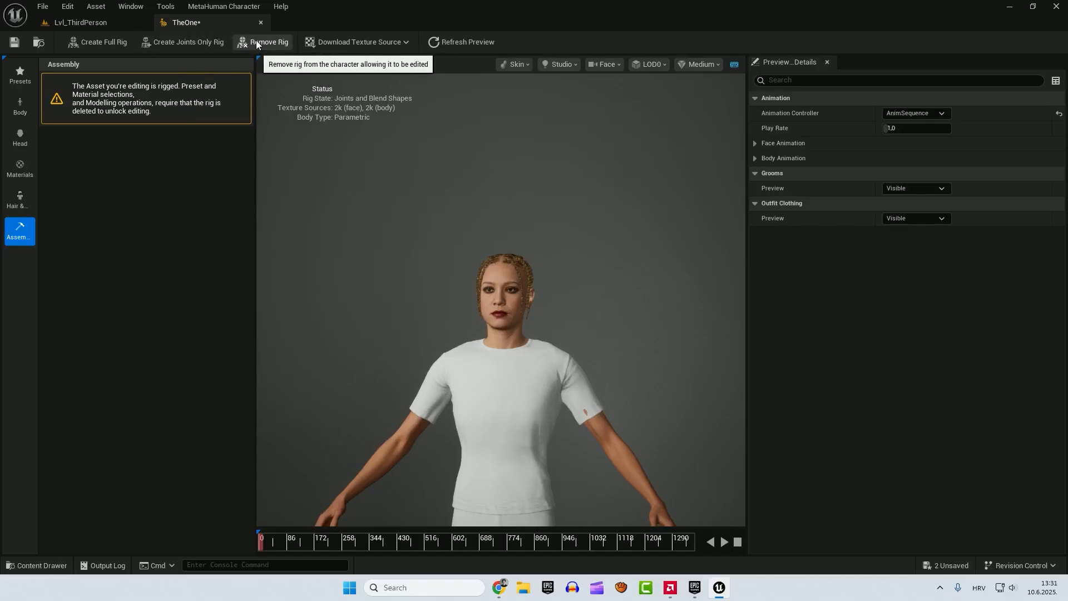
mouse_move(184, 79)
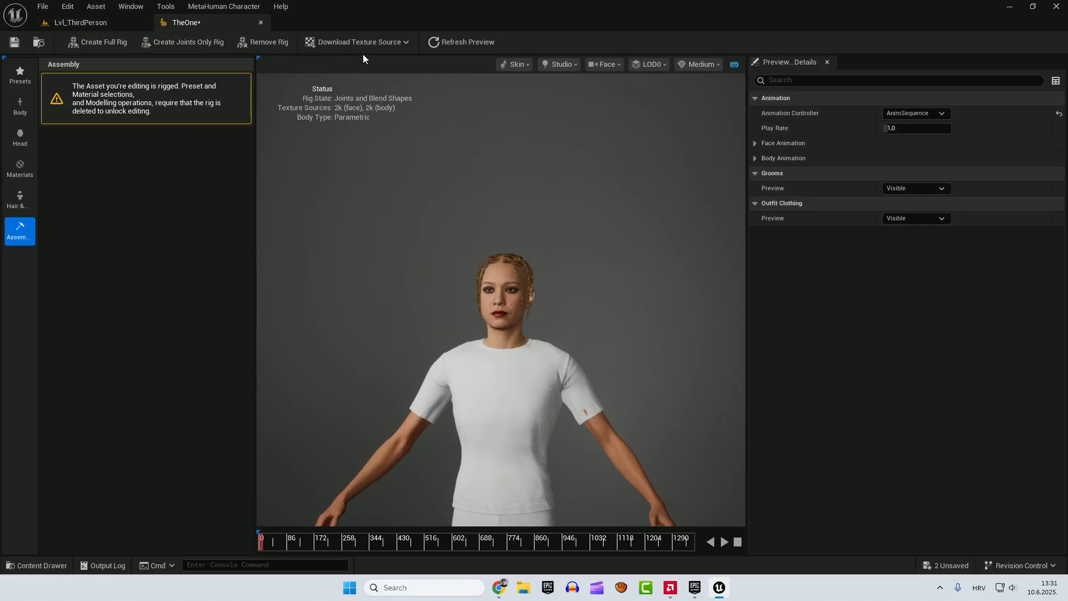
mouse_move(122, 42)
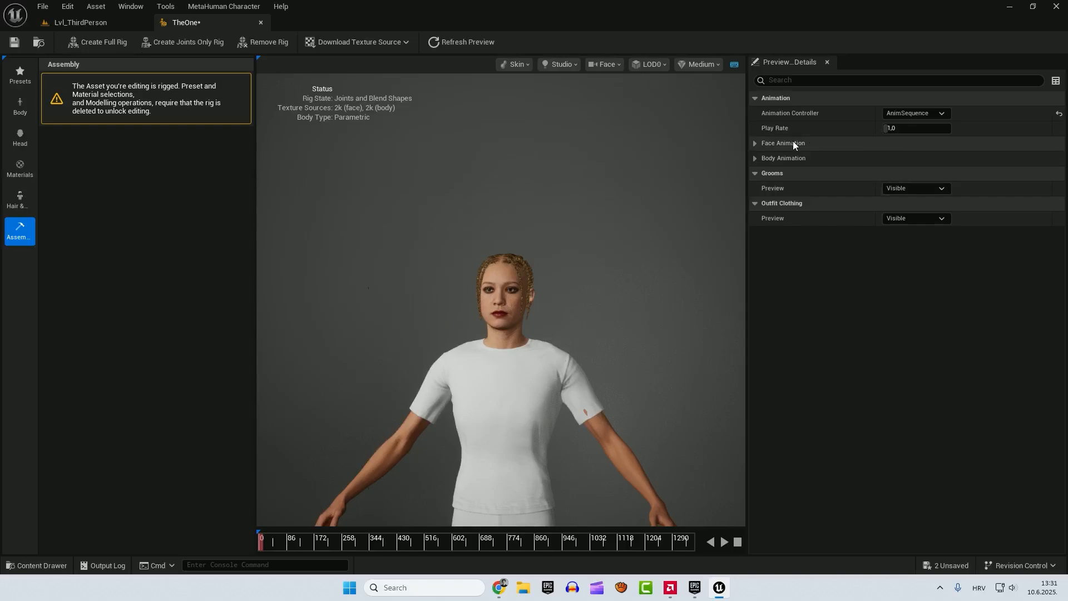
- Expand the face and body animation preview settings and play the FaceROM face animation
left_click(755, 143)
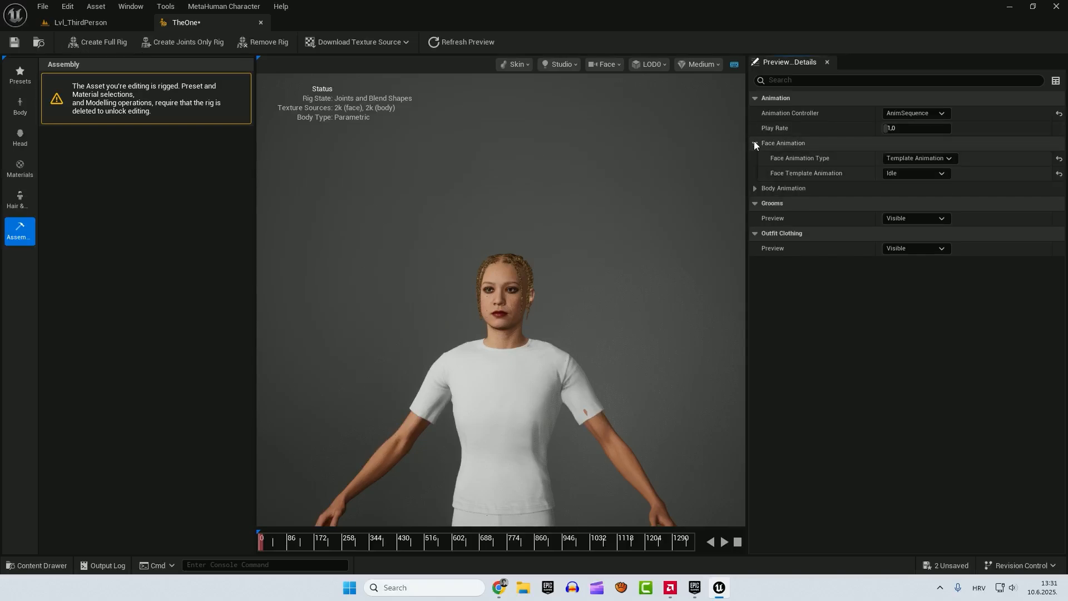
left_click(755, 188)
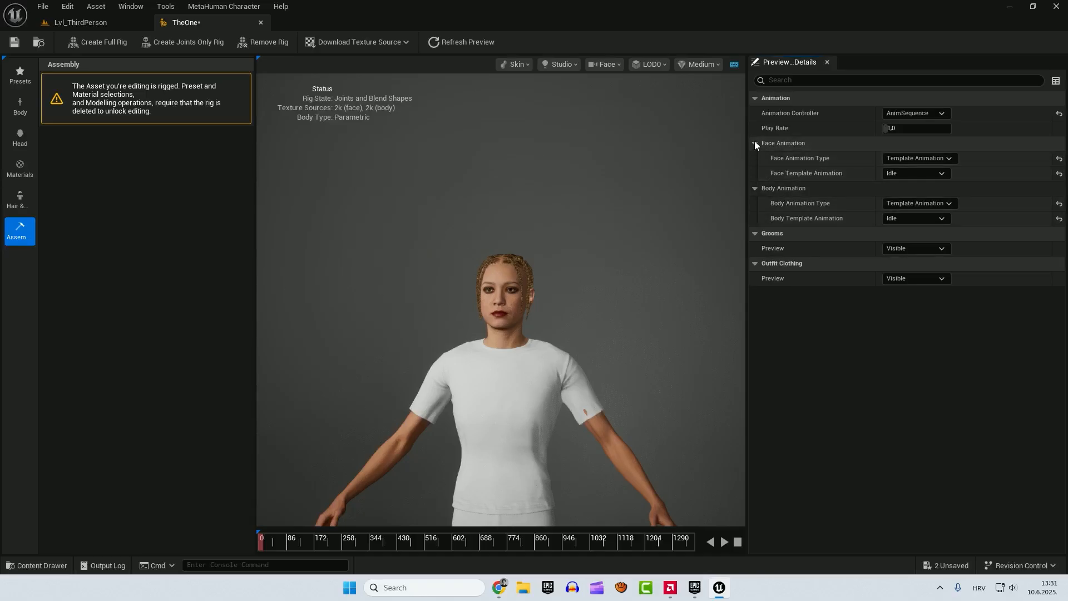
left_click(914, 172)
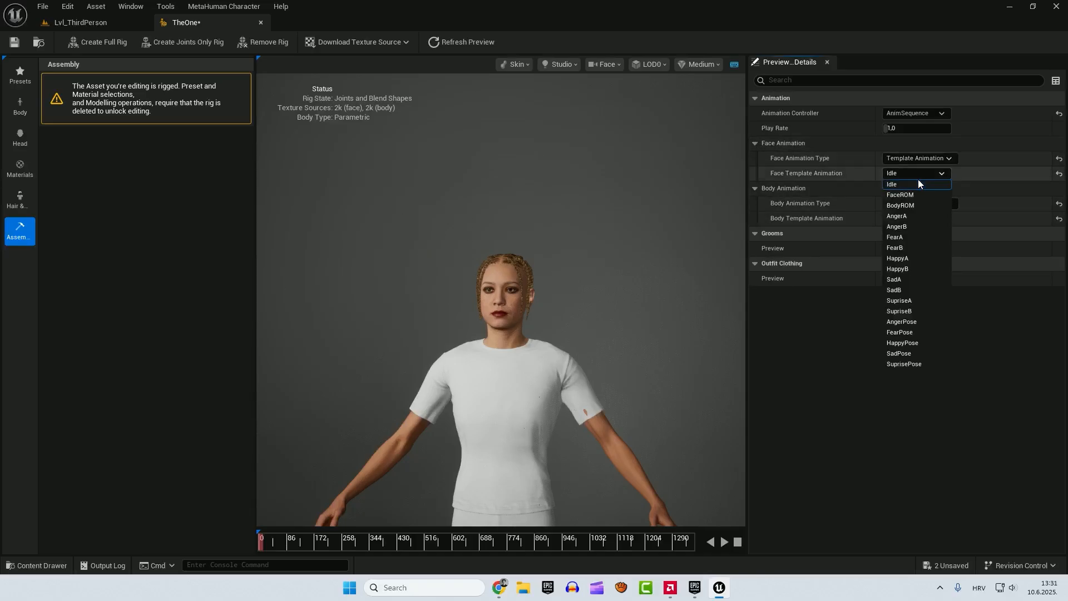
left_click(900, 195)
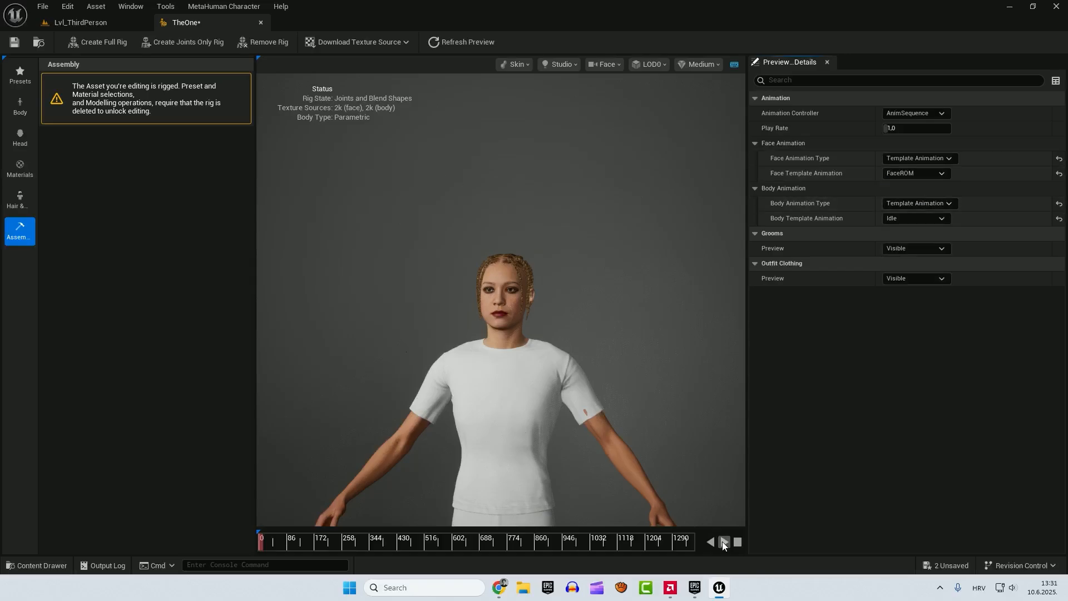
left_click(723, 541)
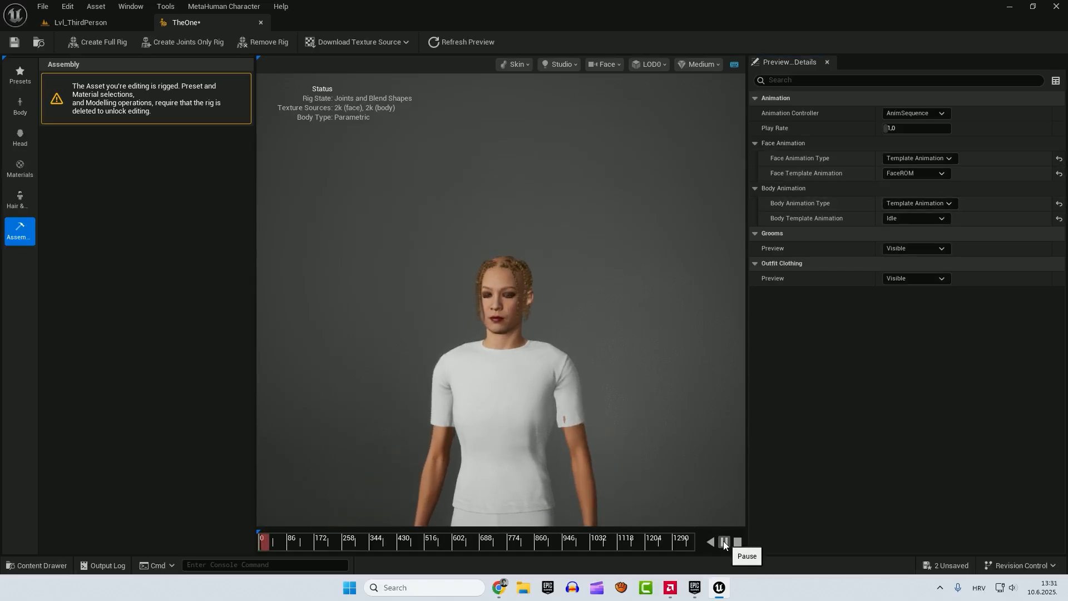
left_click(723, 542)
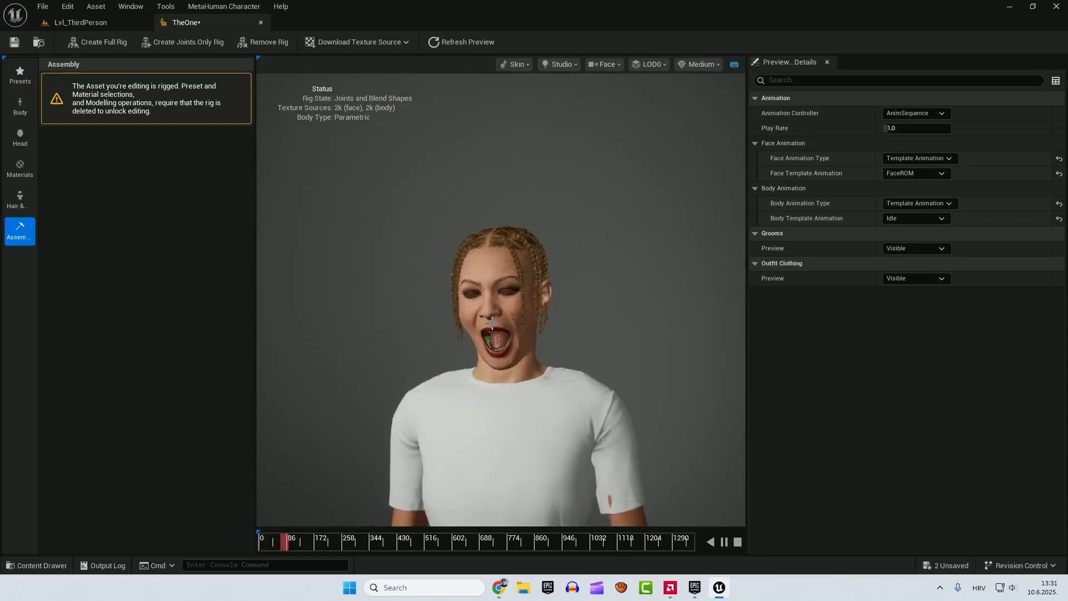
- Preview FearB then SadB face animations, stop playback, and hide then show the clothing
left_click(916, 172)
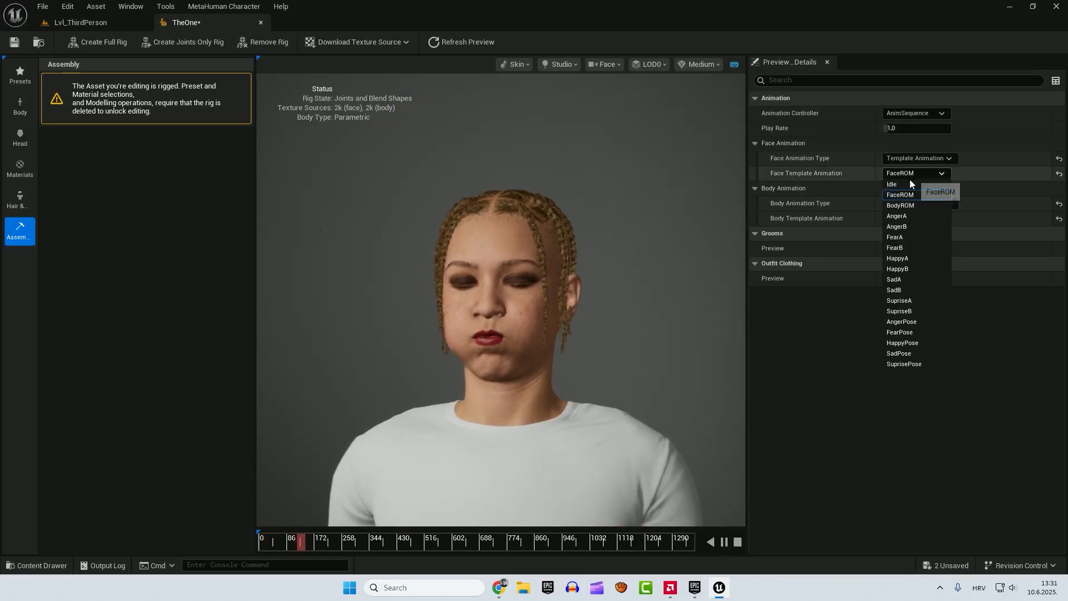
left_click(894, 247)
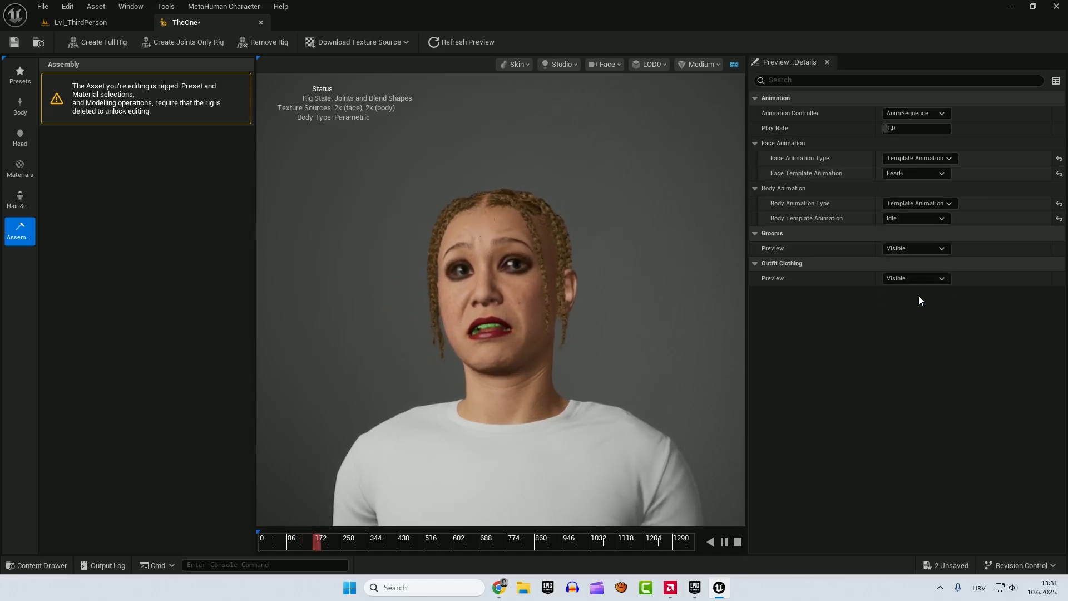
left_click(914, 172)
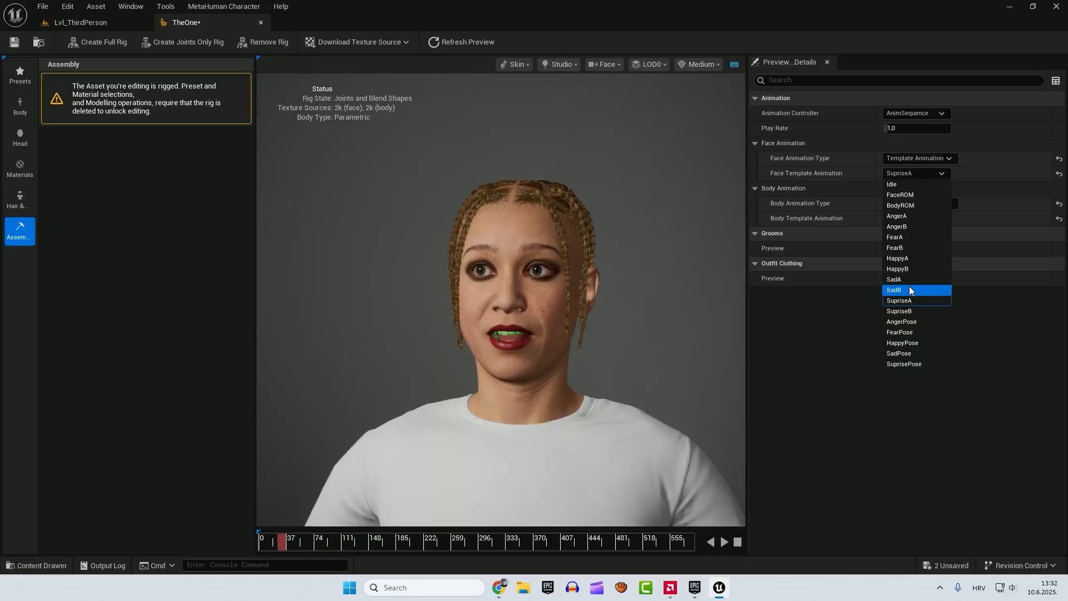
left_click(894, 290)
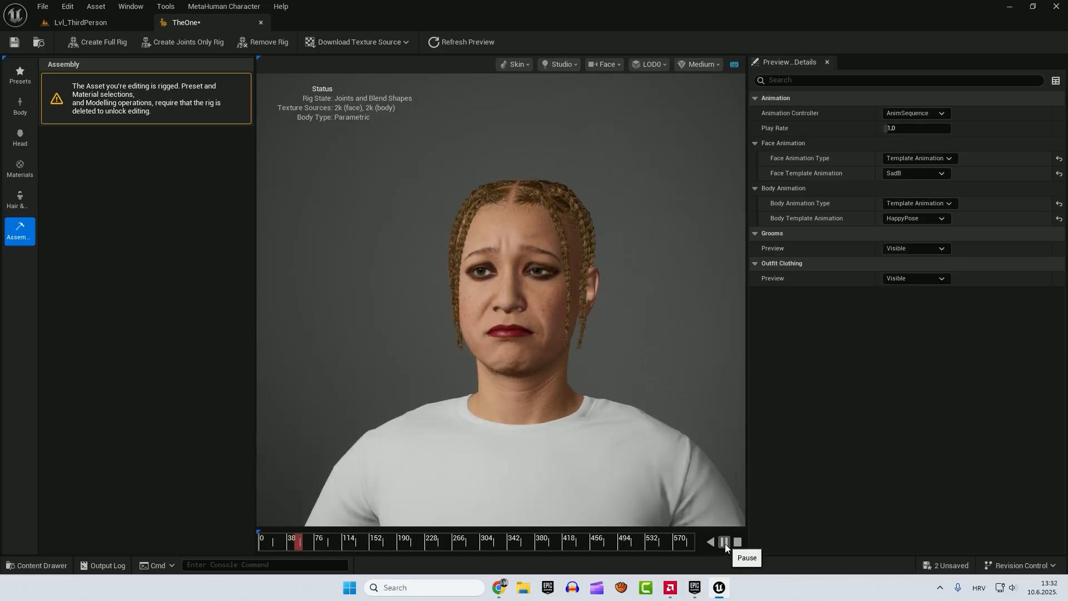
left_click(723, 541)
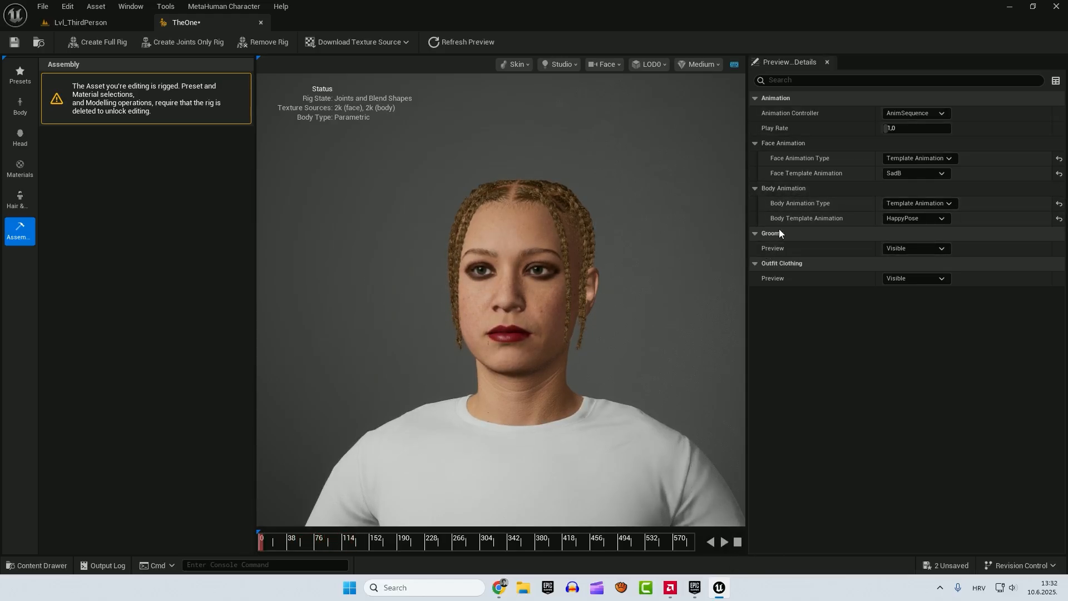
left_click(914, 278)
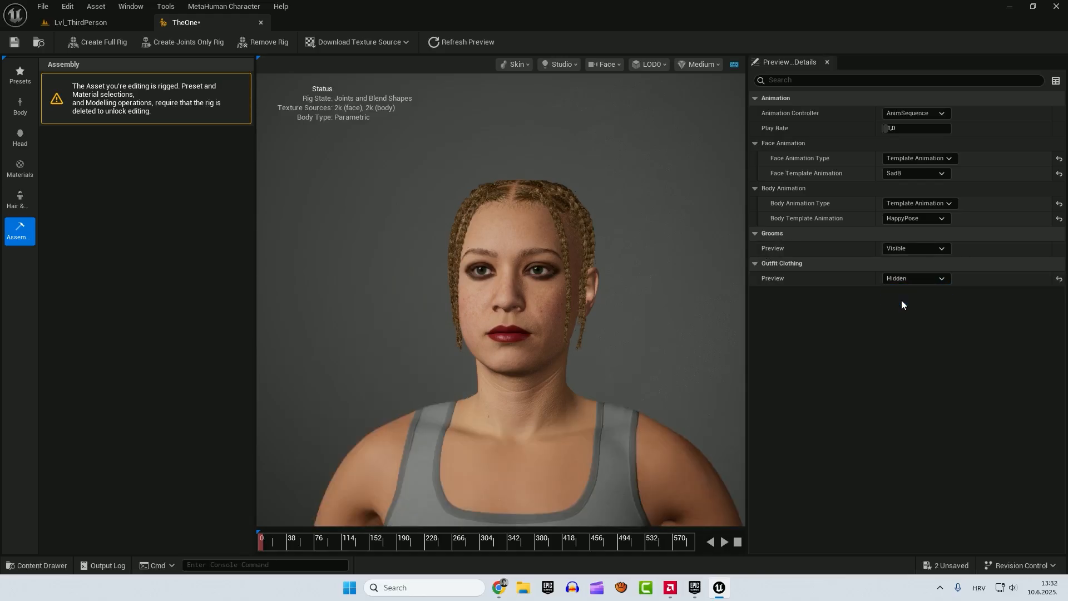
left_click(914, 278)
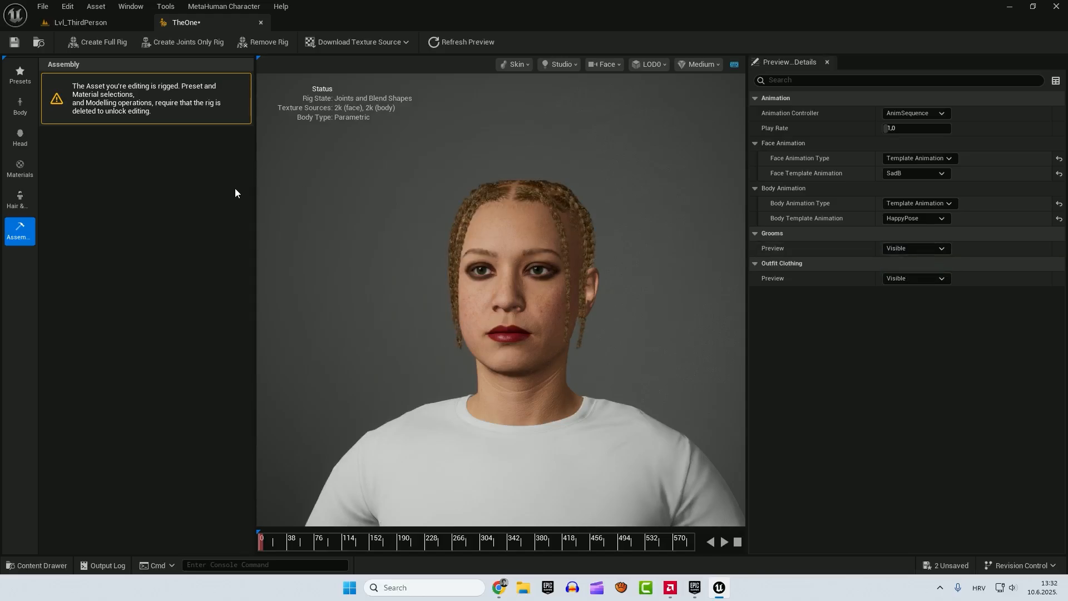
mouse_move(95, 36)
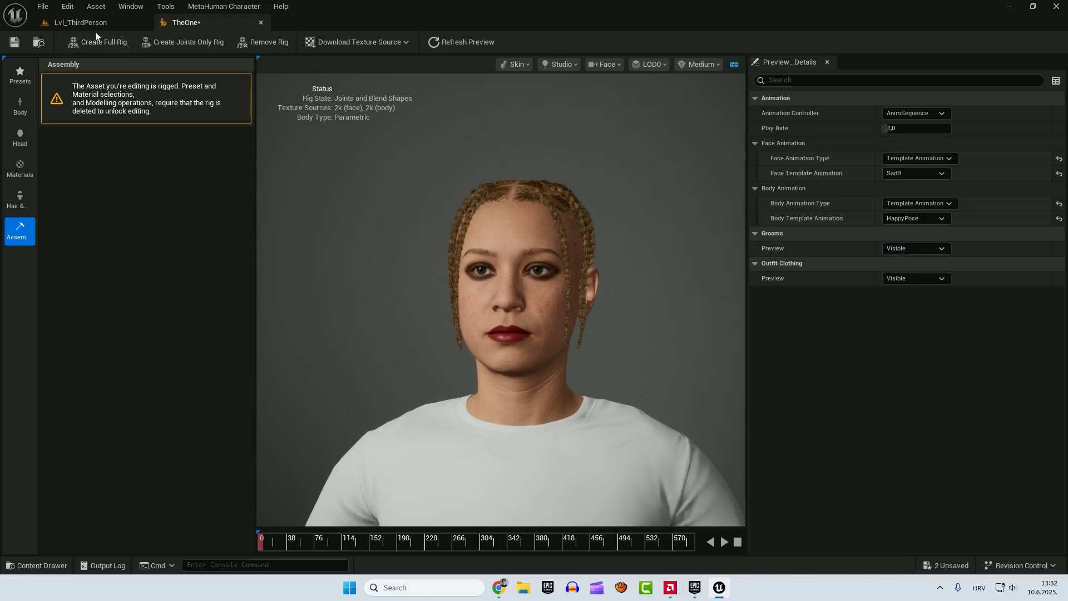
- Switch between the third-person level and TheOne's editor, then close TheOne's editor
left_click(80, 22)
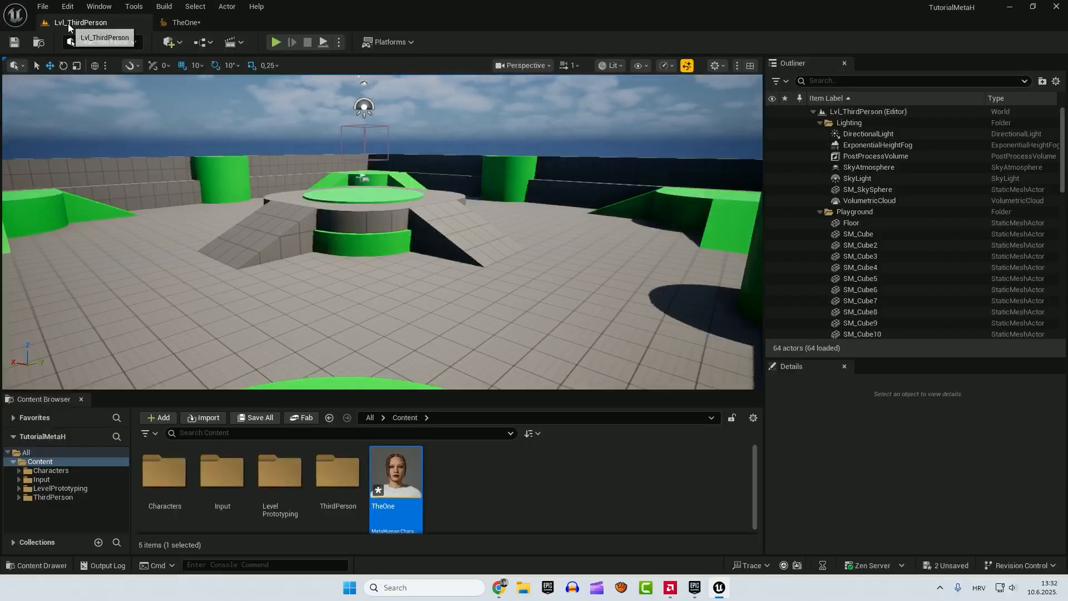
mouse_move(395, 470)
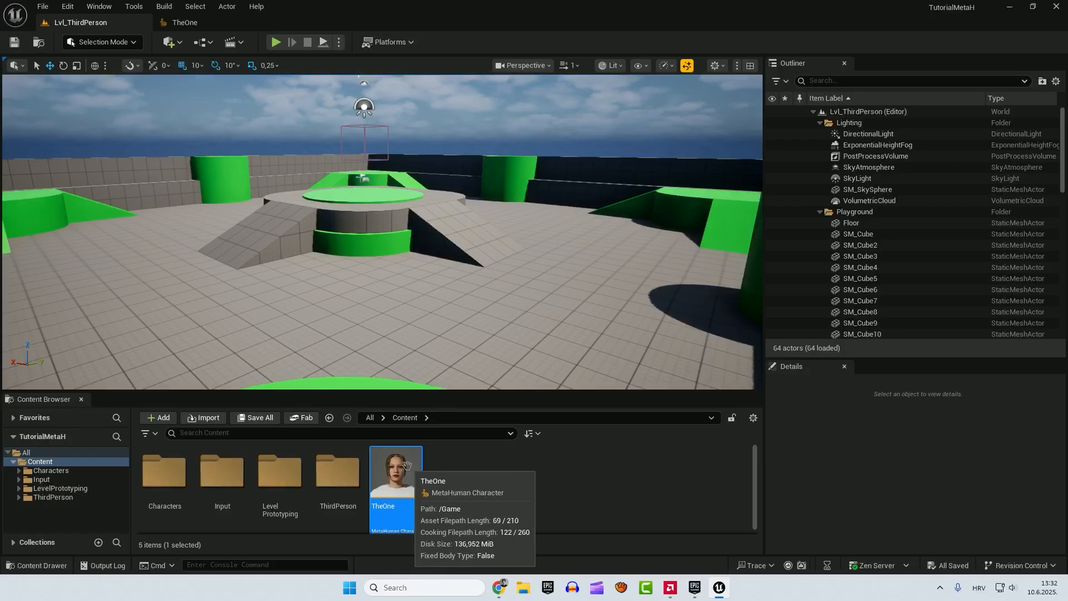
double_click(395, 470)
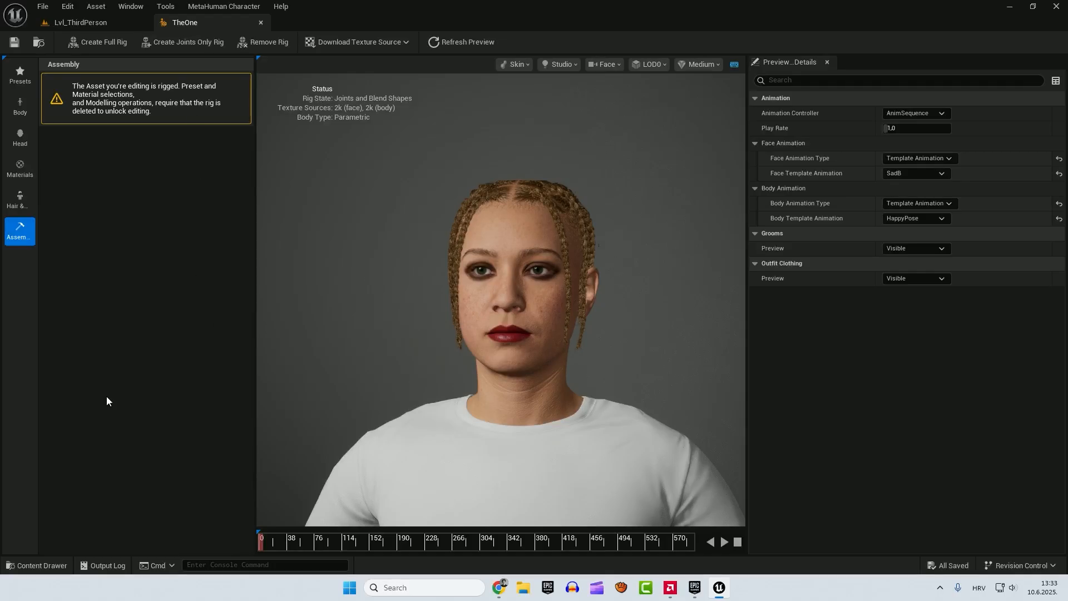
left_click(80, 22)
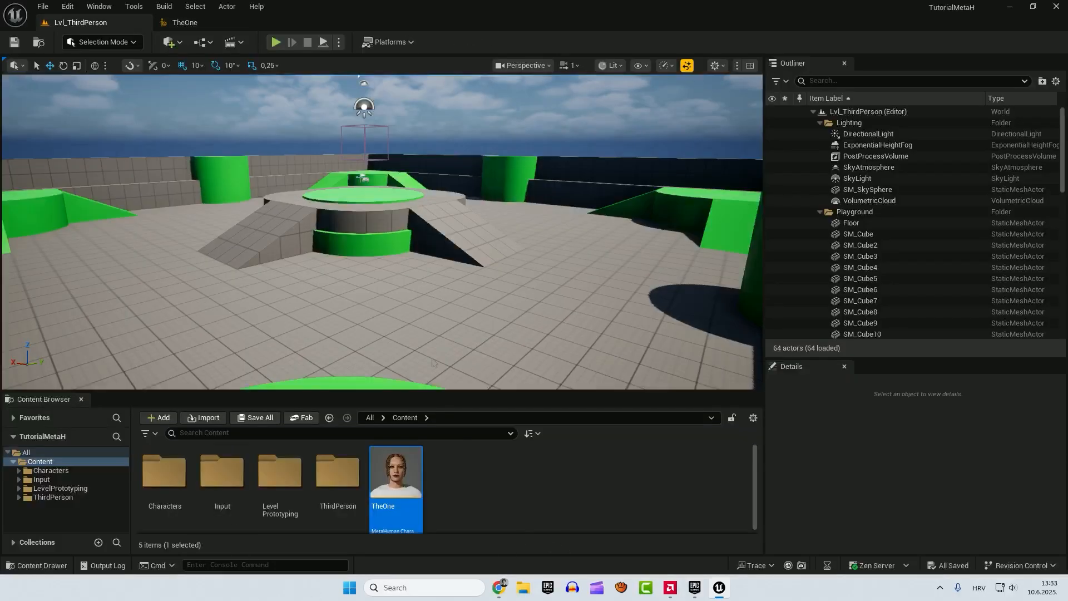
double_click(395, 469)
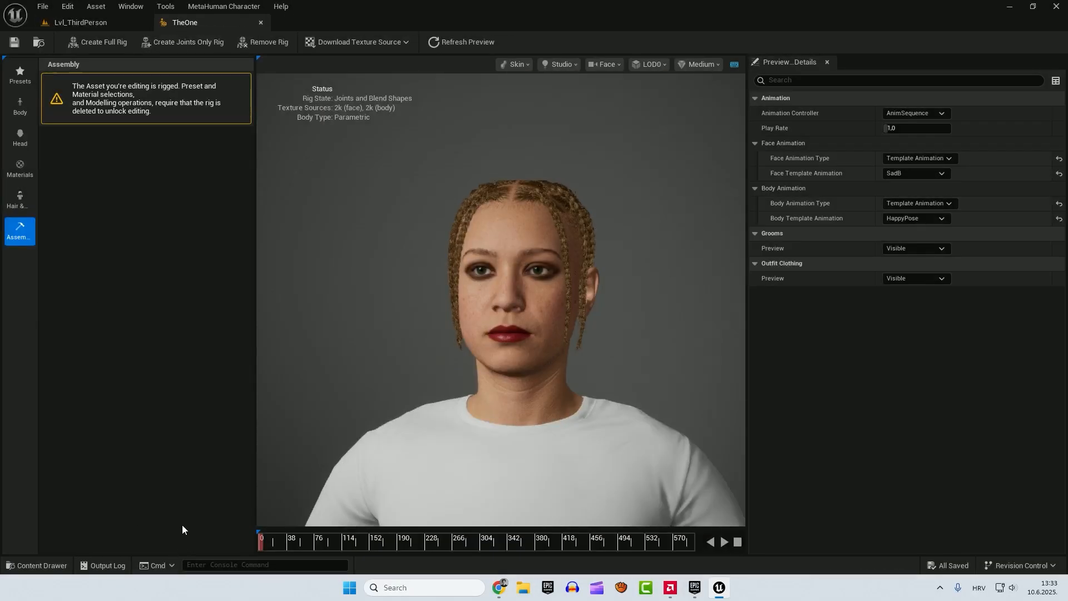
mouse_move(260, 25)
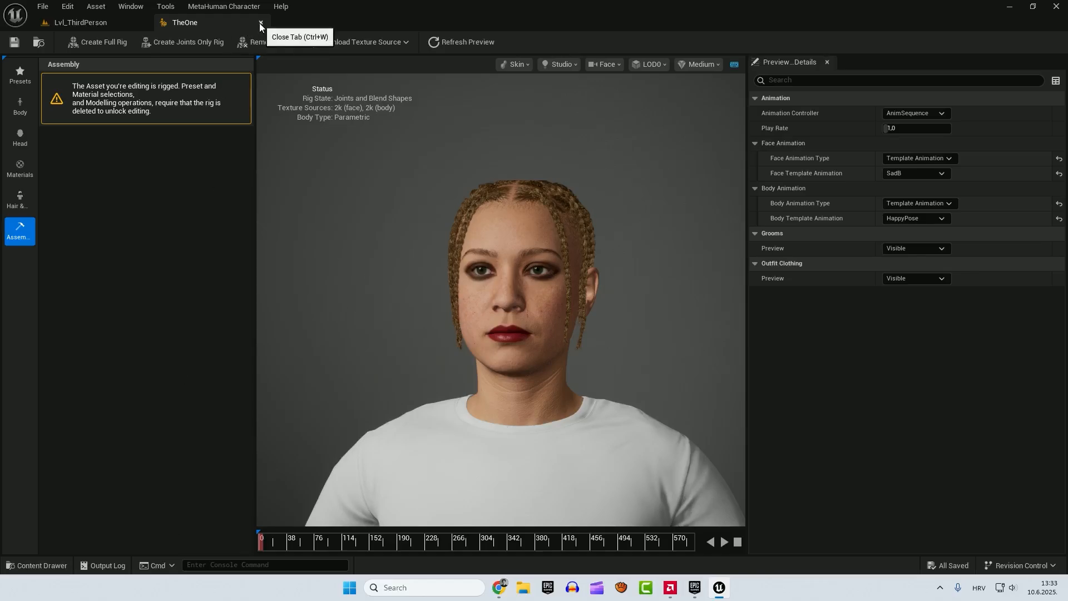
left_click(260, 28)
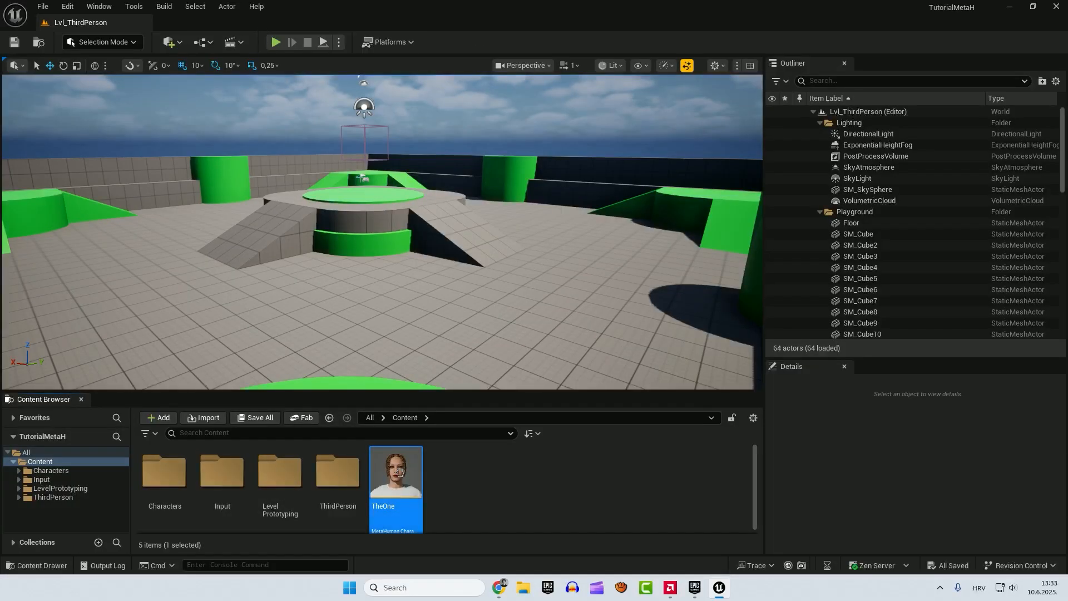
- Reopen TheOne and assemble it as UE Cine (Complete) into /Game/MetaHumans
double_click(395, 470)
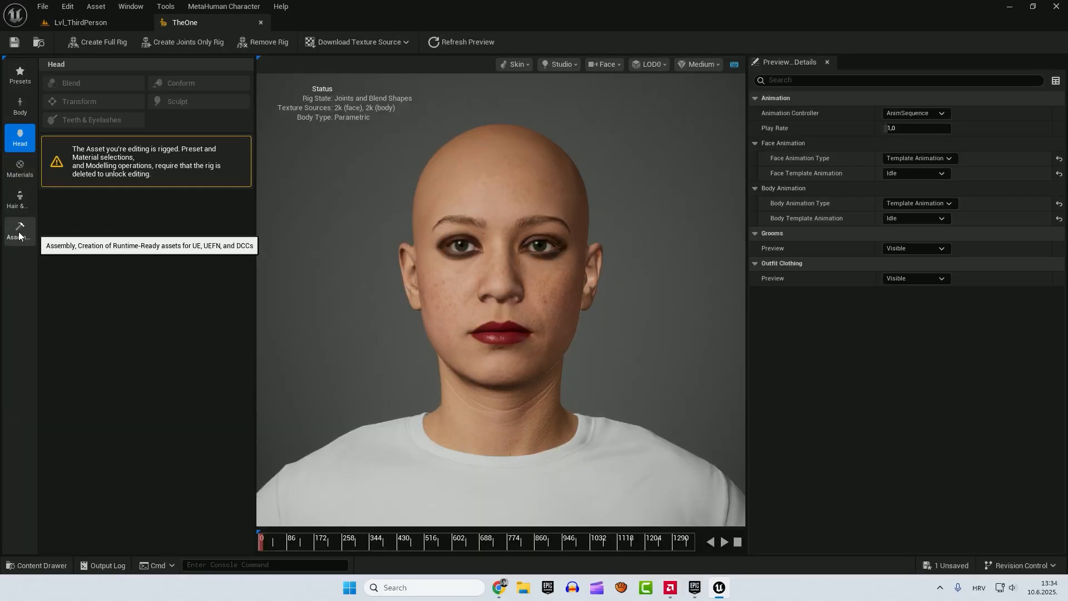
left_click(20, 232)
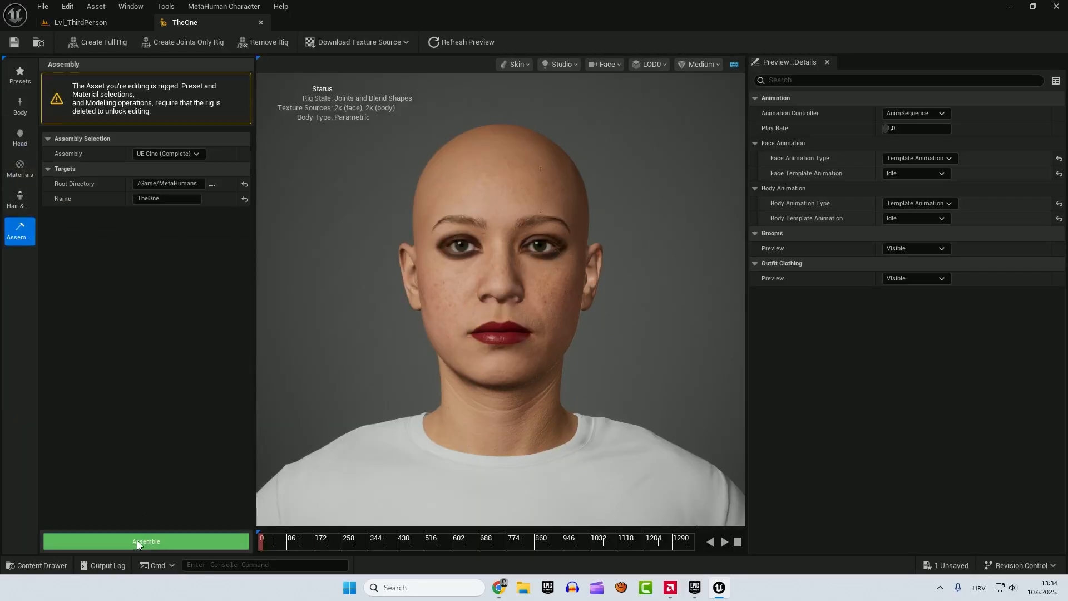
left_click(145, 540)
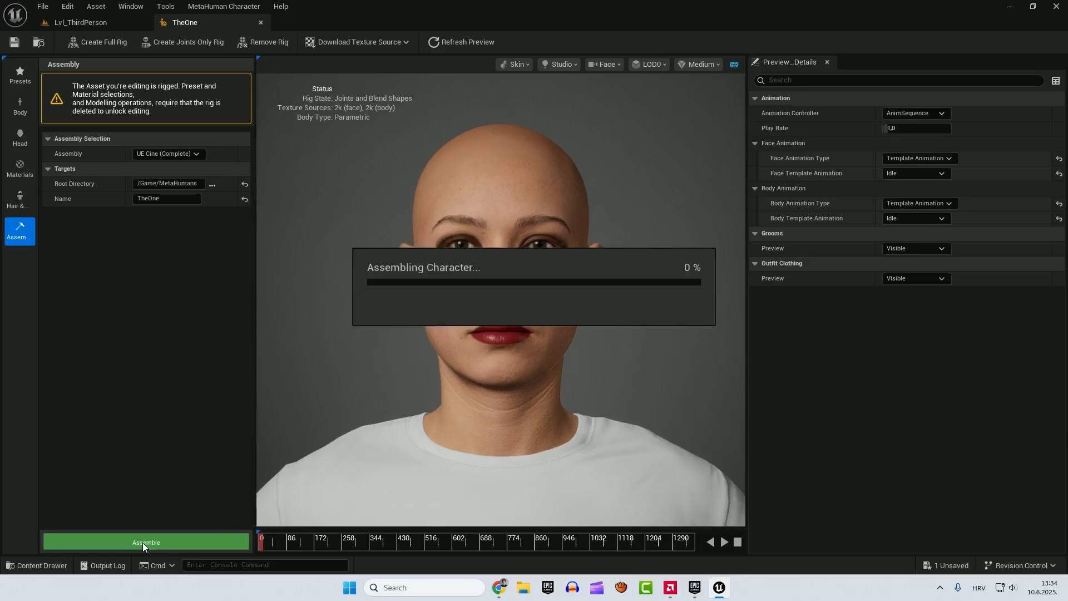
mouse_move(161, 386)
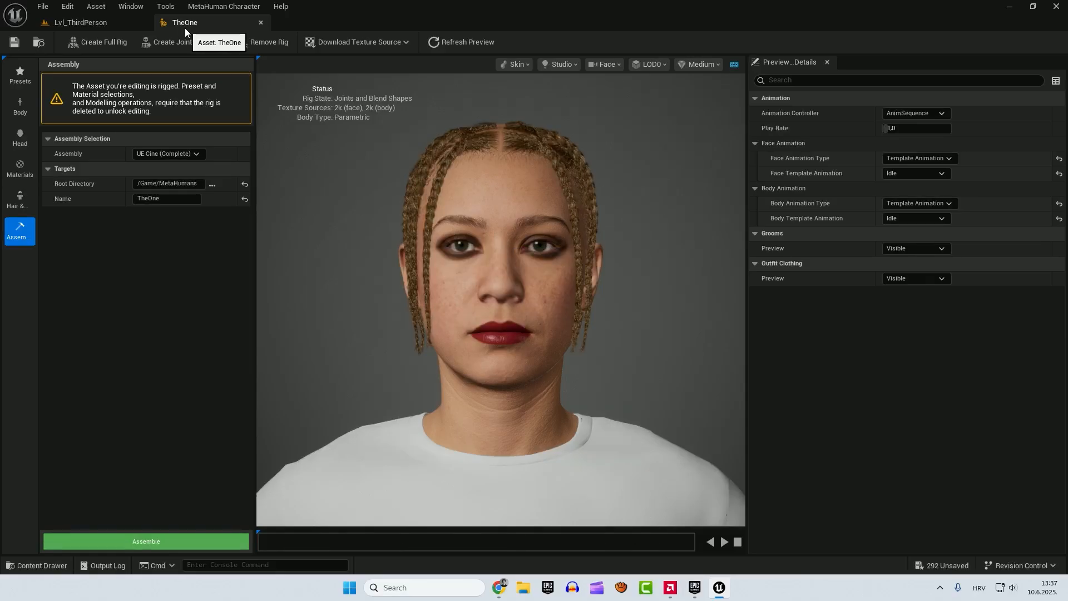
left_click(80, 22)
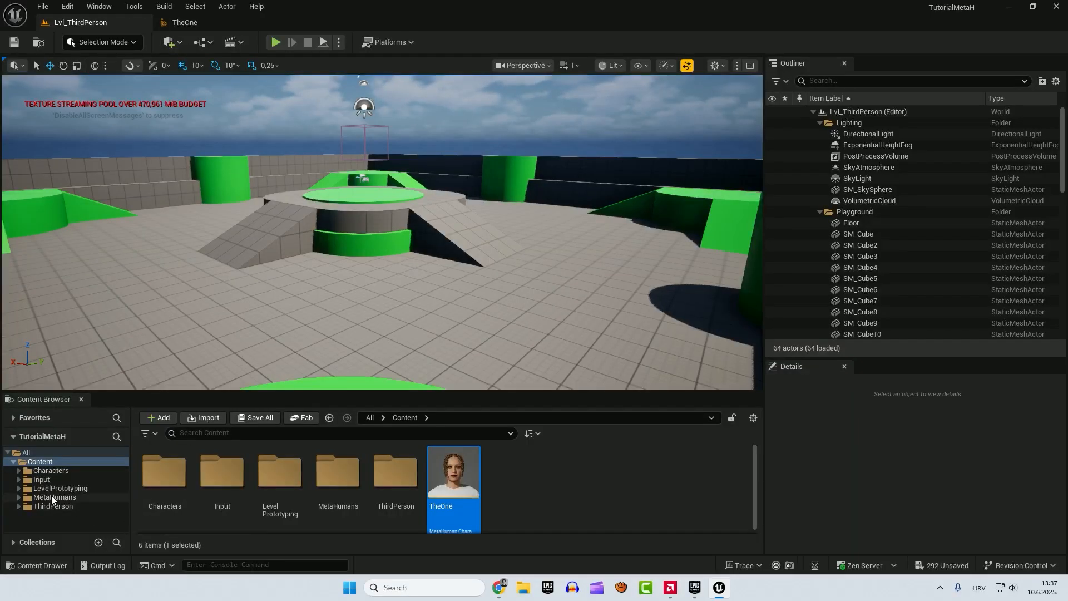
- Save all assets in MetaHumans > TheOne and place BP_TheOne on the Lvl_ThirdPerson floor
left_click(54, 497)
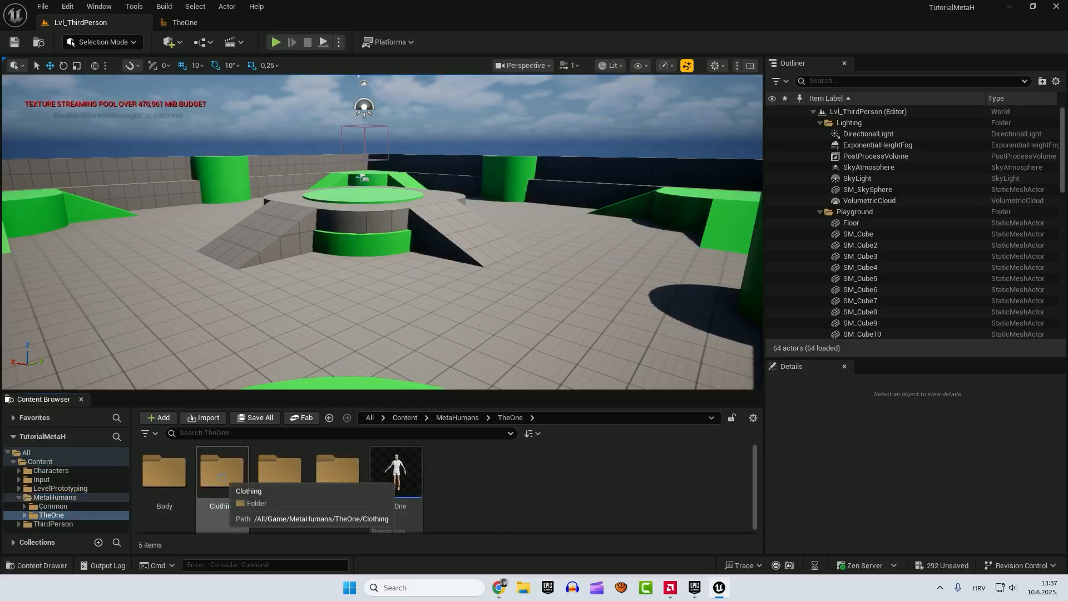
mouse_move(516, 498)
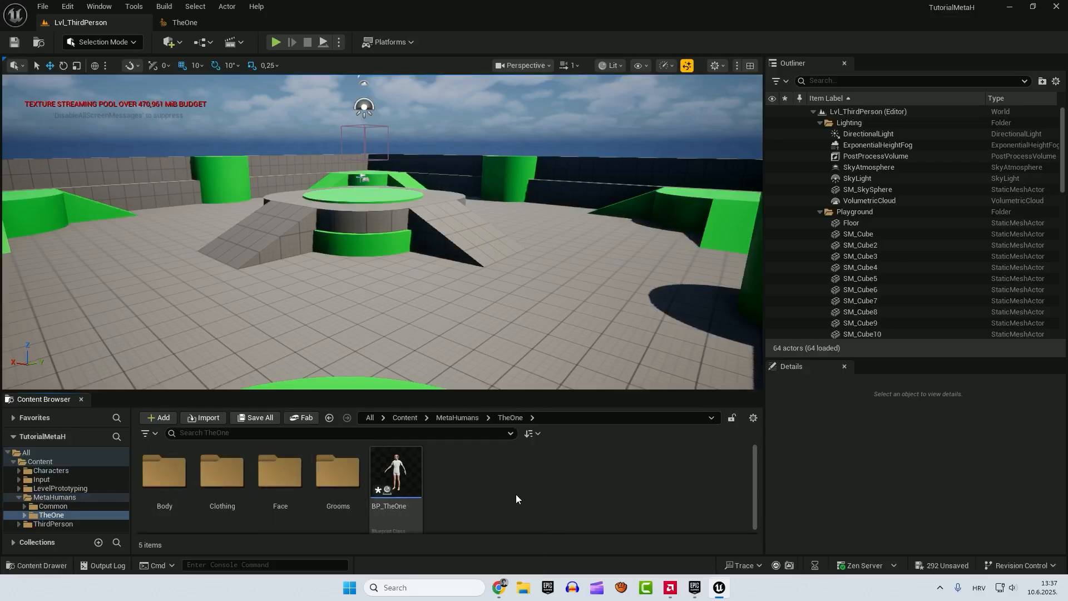
left_click(255, 417)
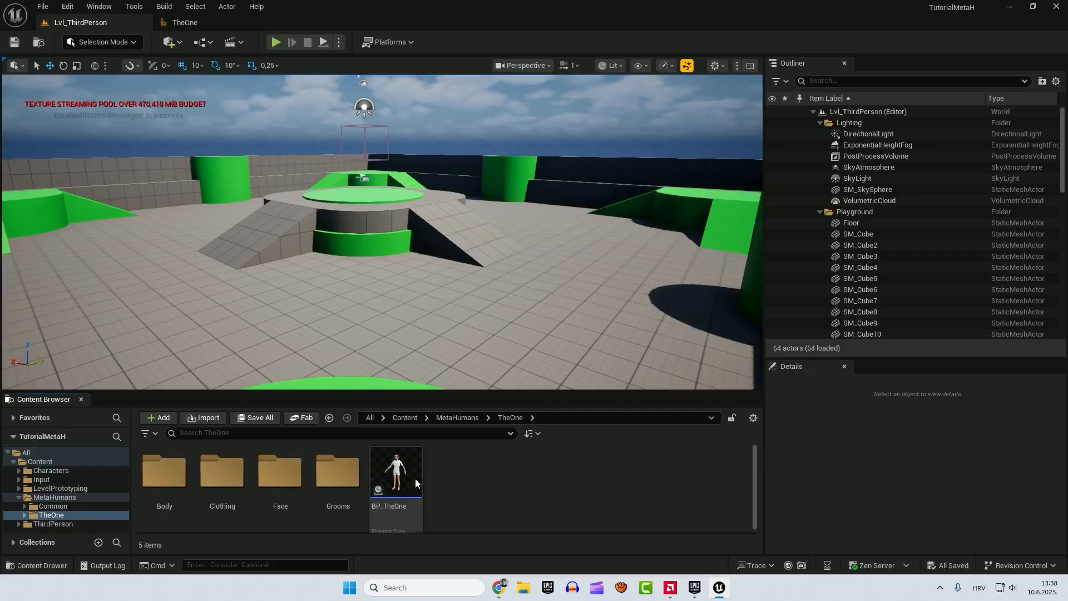
left_click(394, 471)
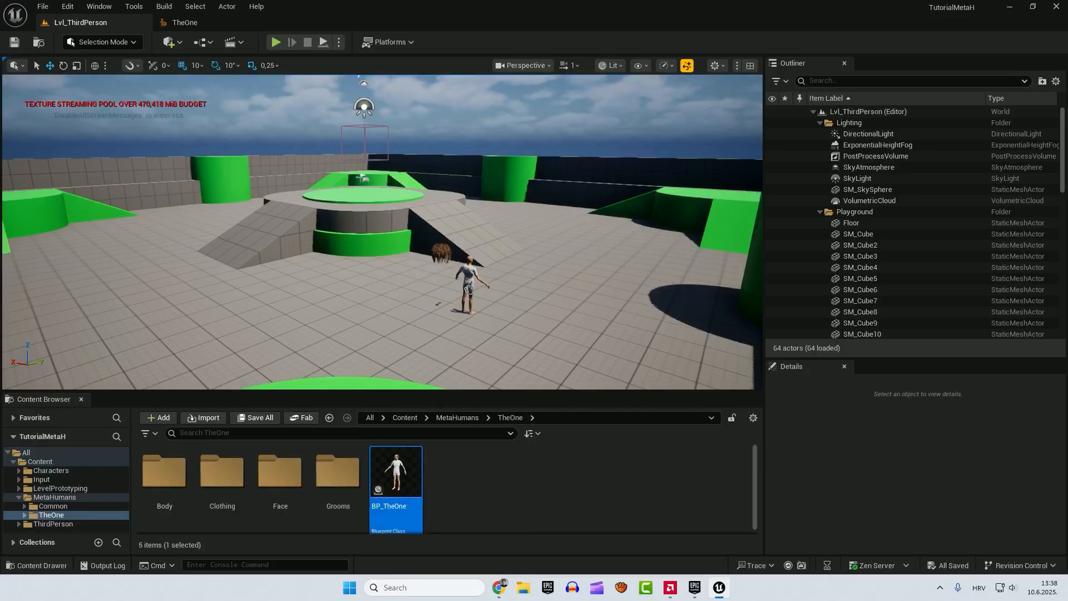
left_click(485, 272)
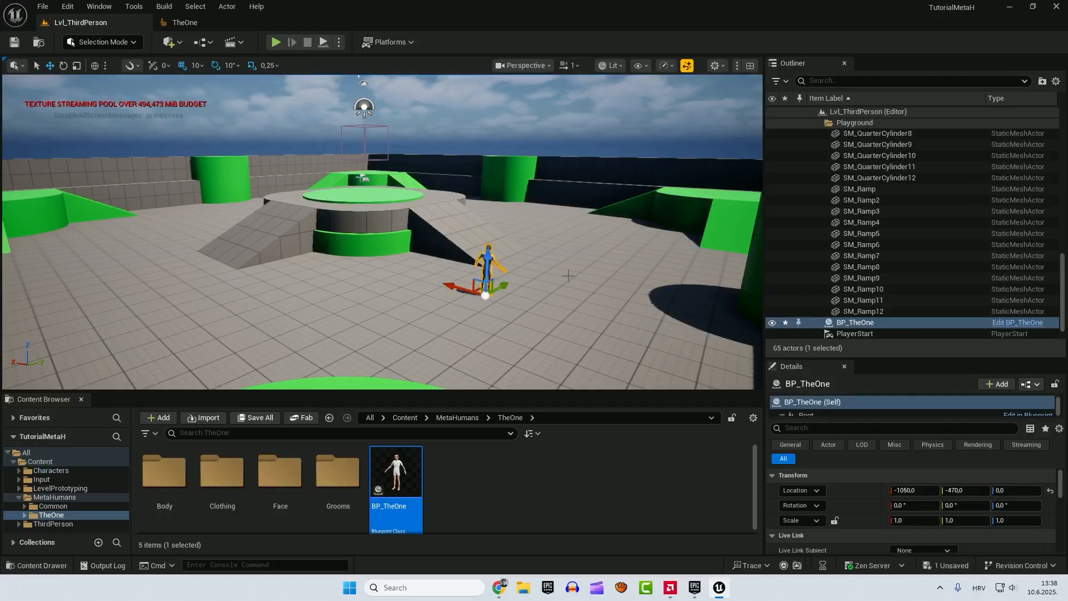